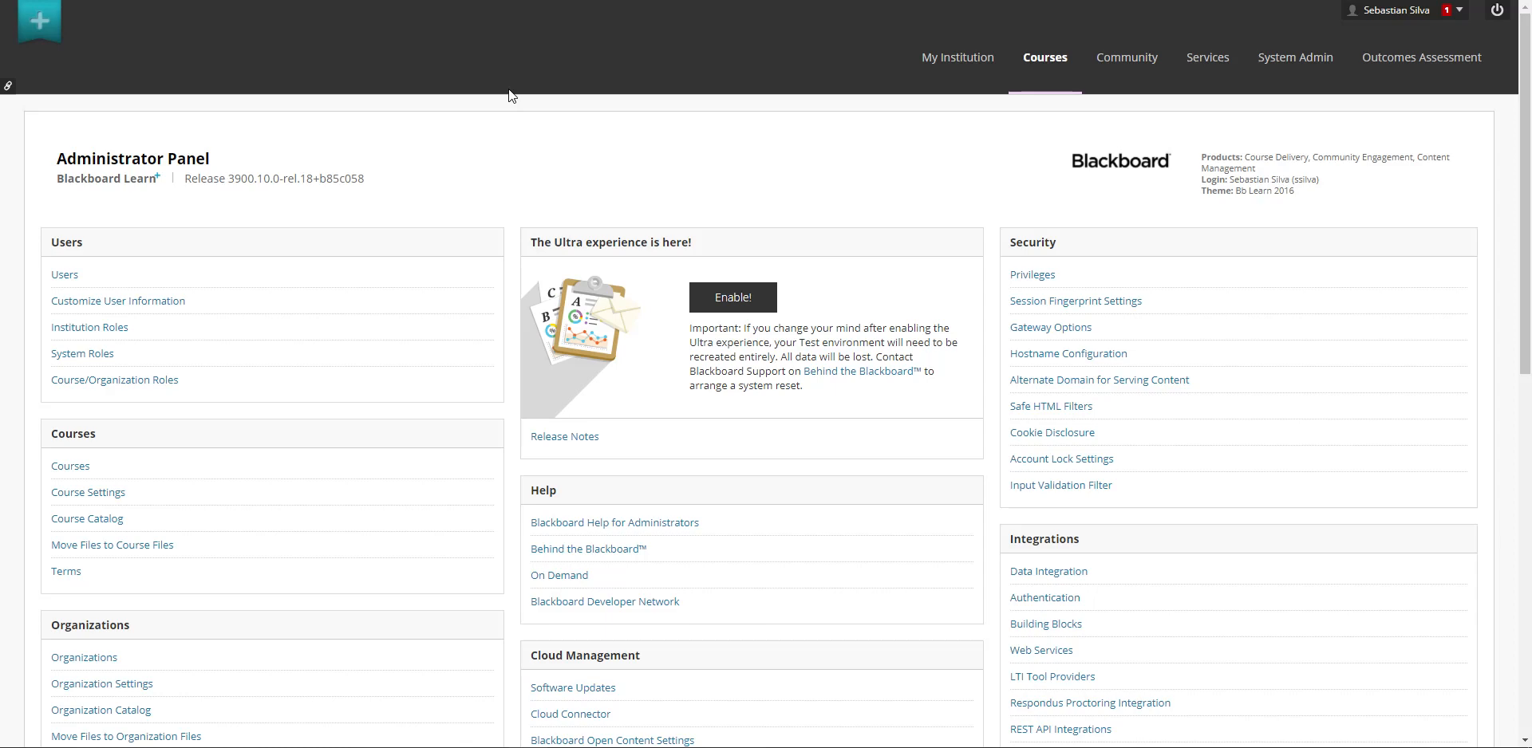
mouse_move(571, 107)
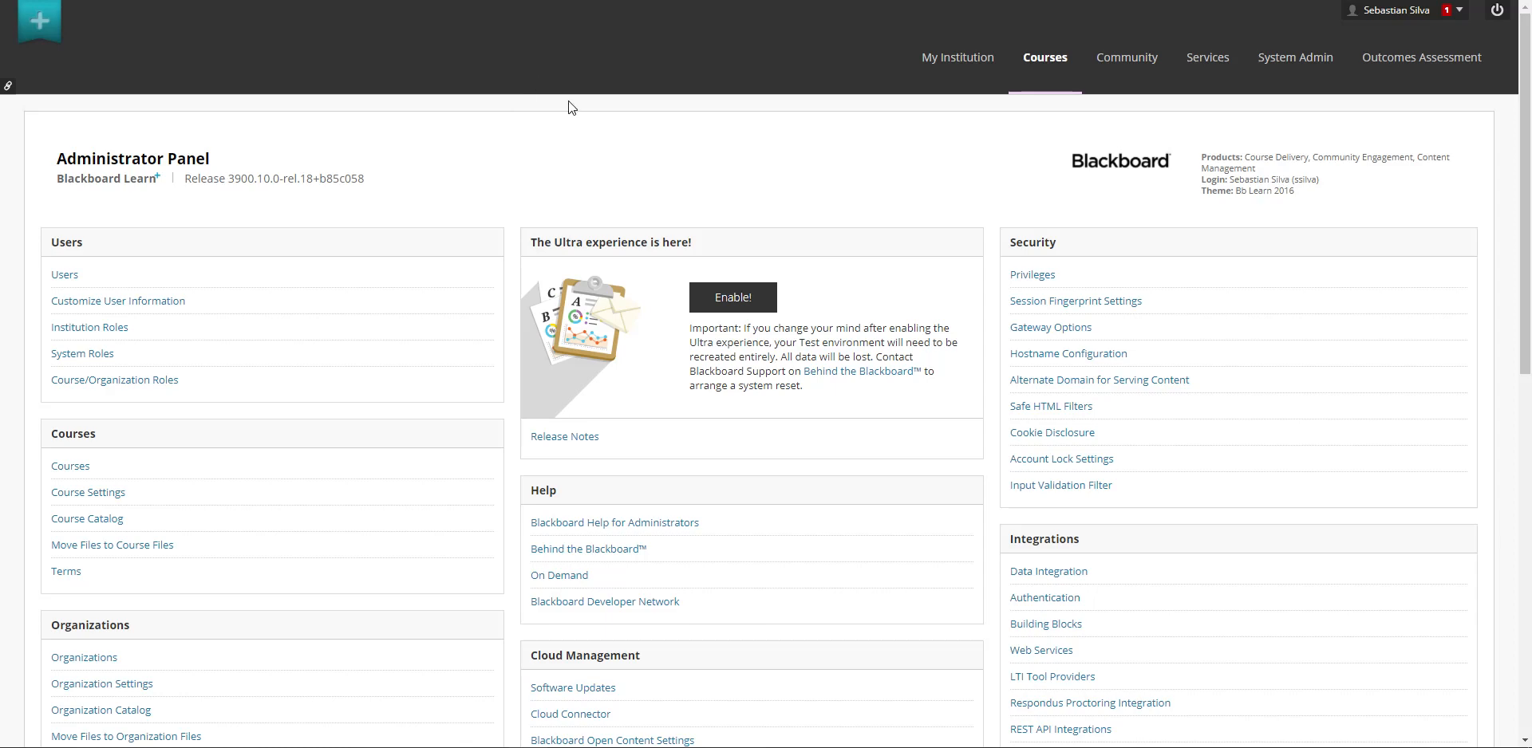
mouse_move(575, 115)
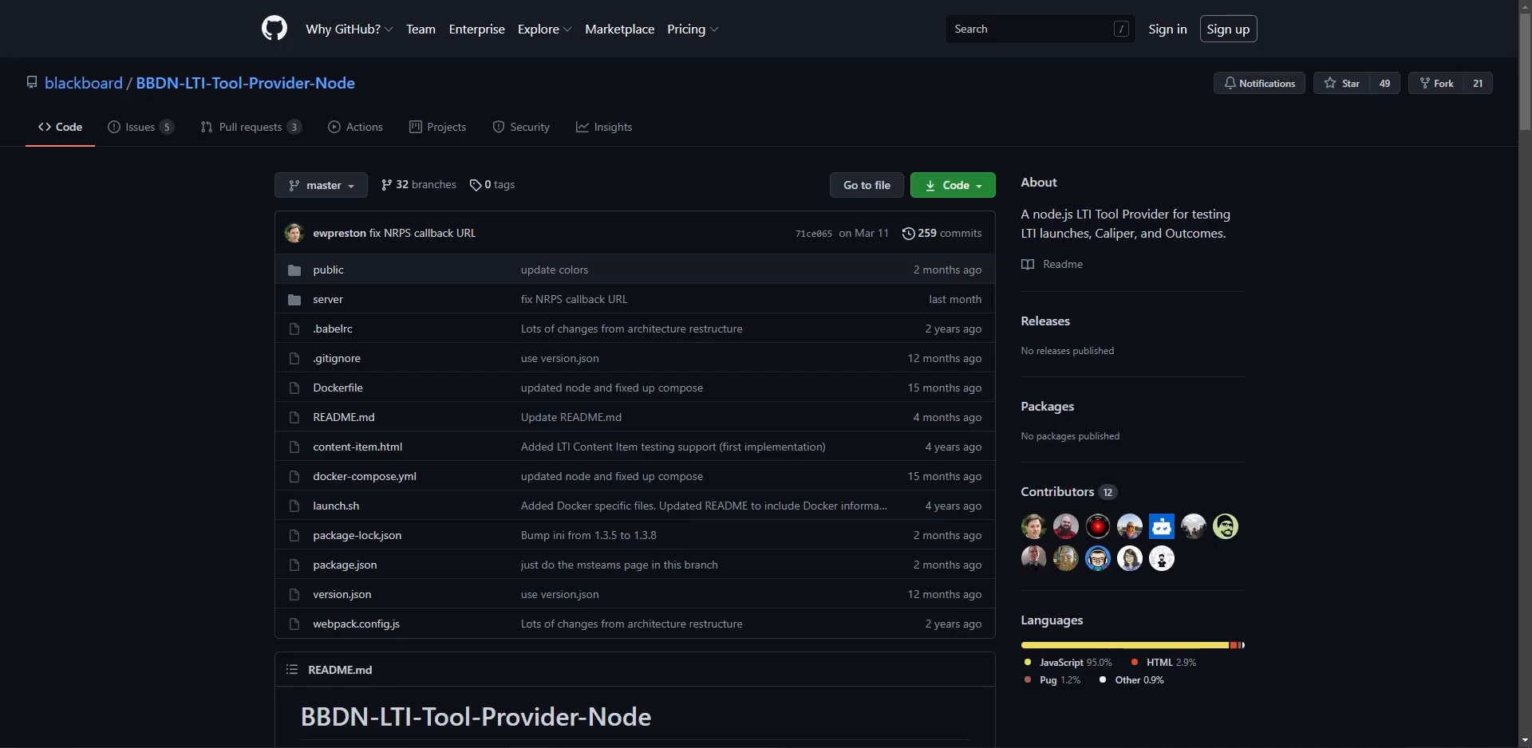
mouse_move(428, 185)
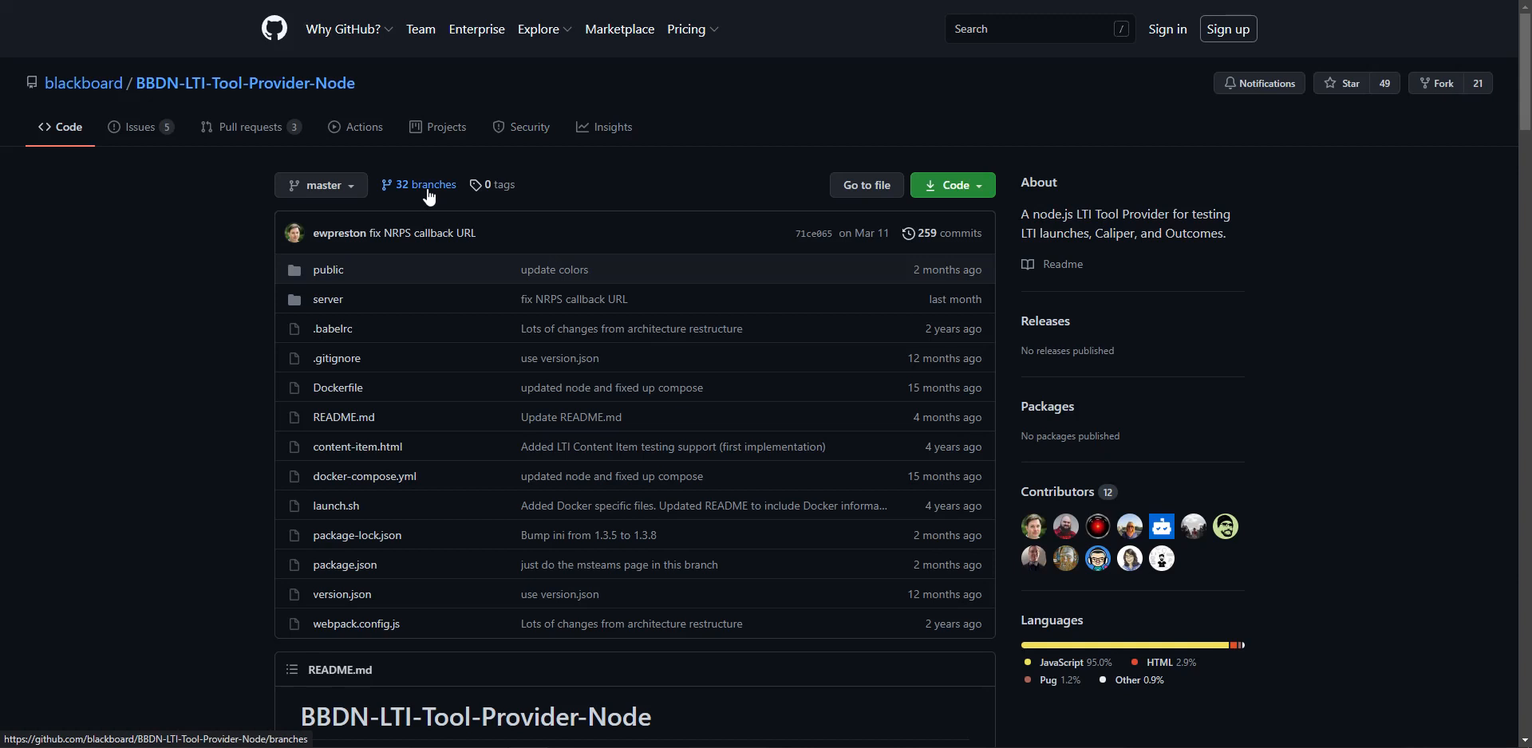
Step: Review the LTI Tool Providers report with its two LTI 1.1 entries, then go to the LTI Migration course
scroll("down", 3)
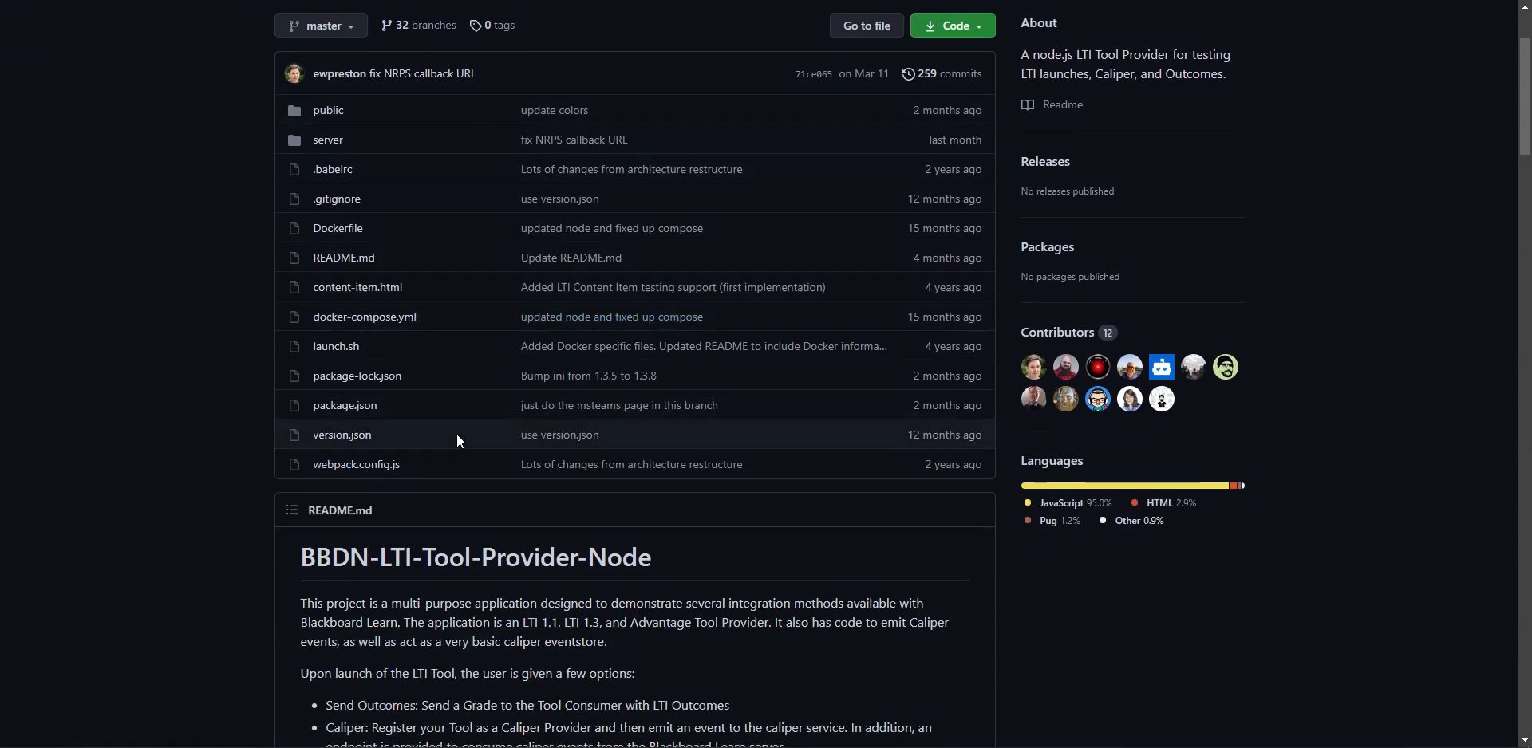
mouse_move(625, 326)
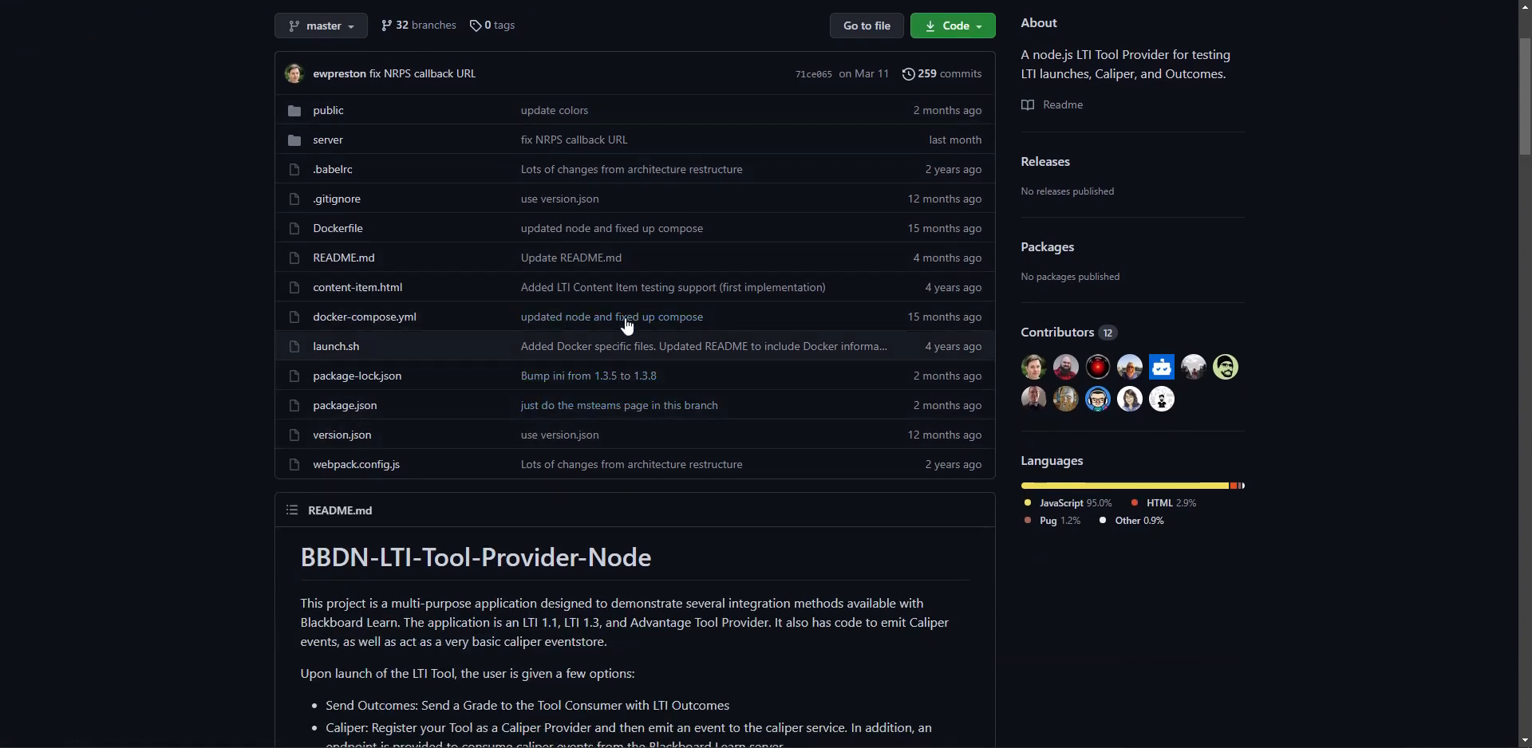
mouse_move(667, 119)
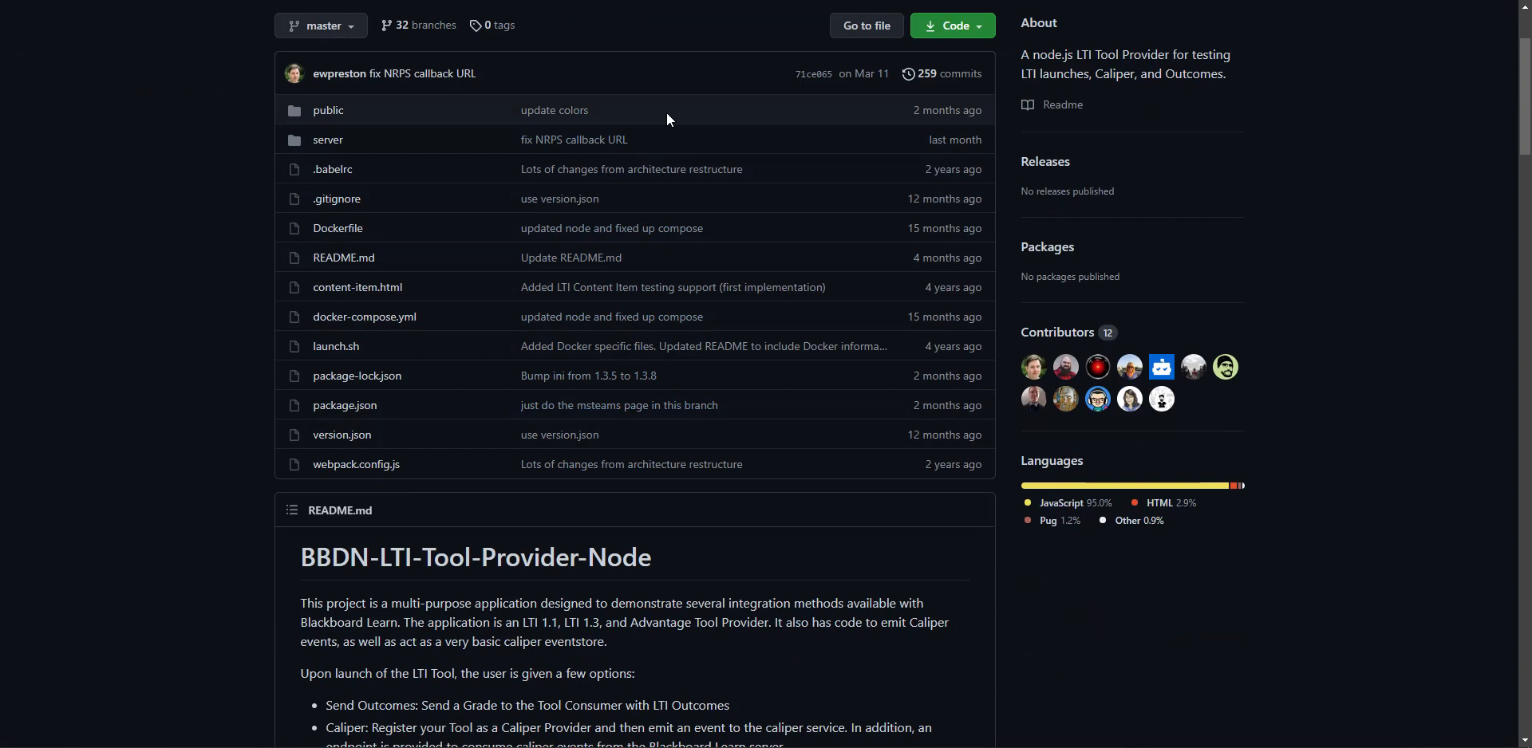
mouse_move(364, 316)
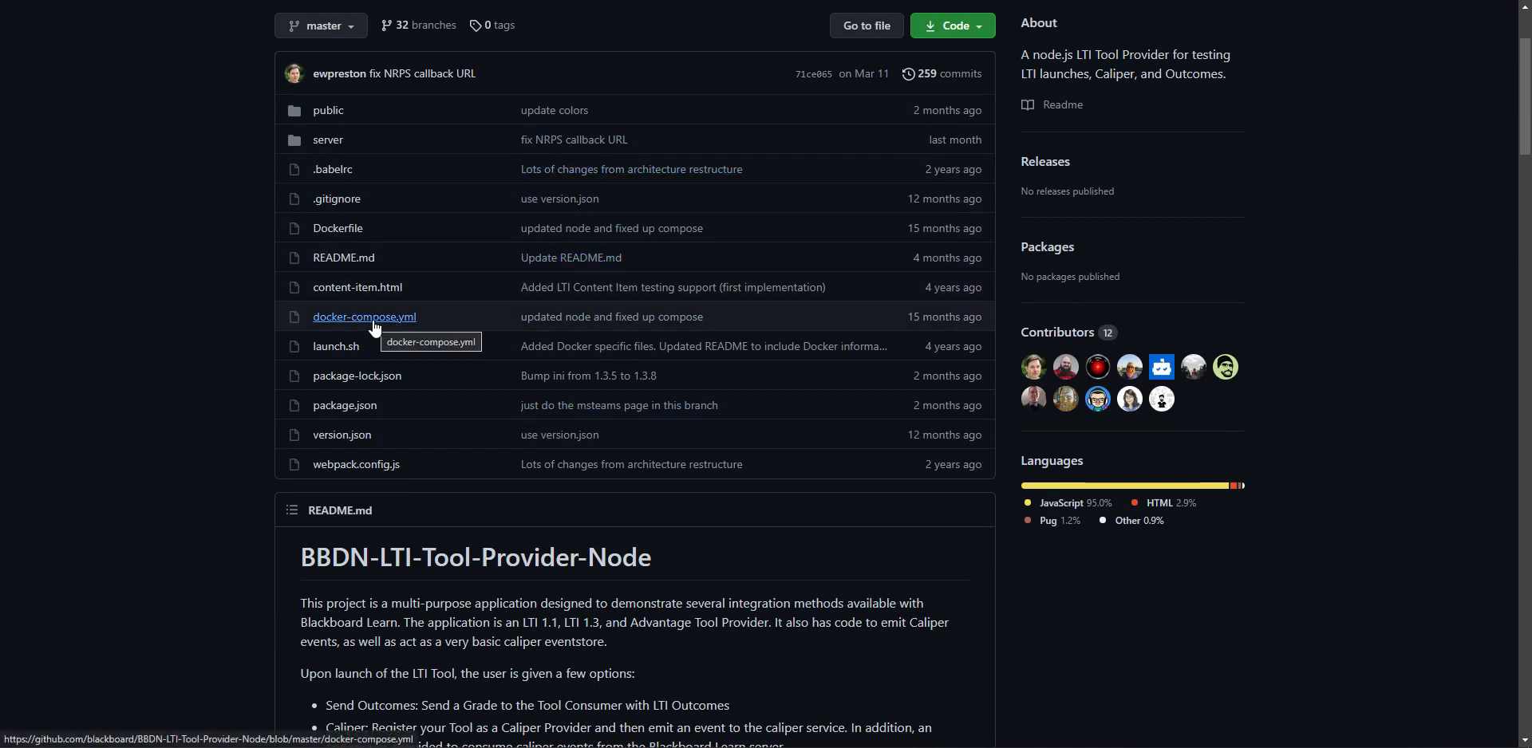
mouse_move(388, 392)
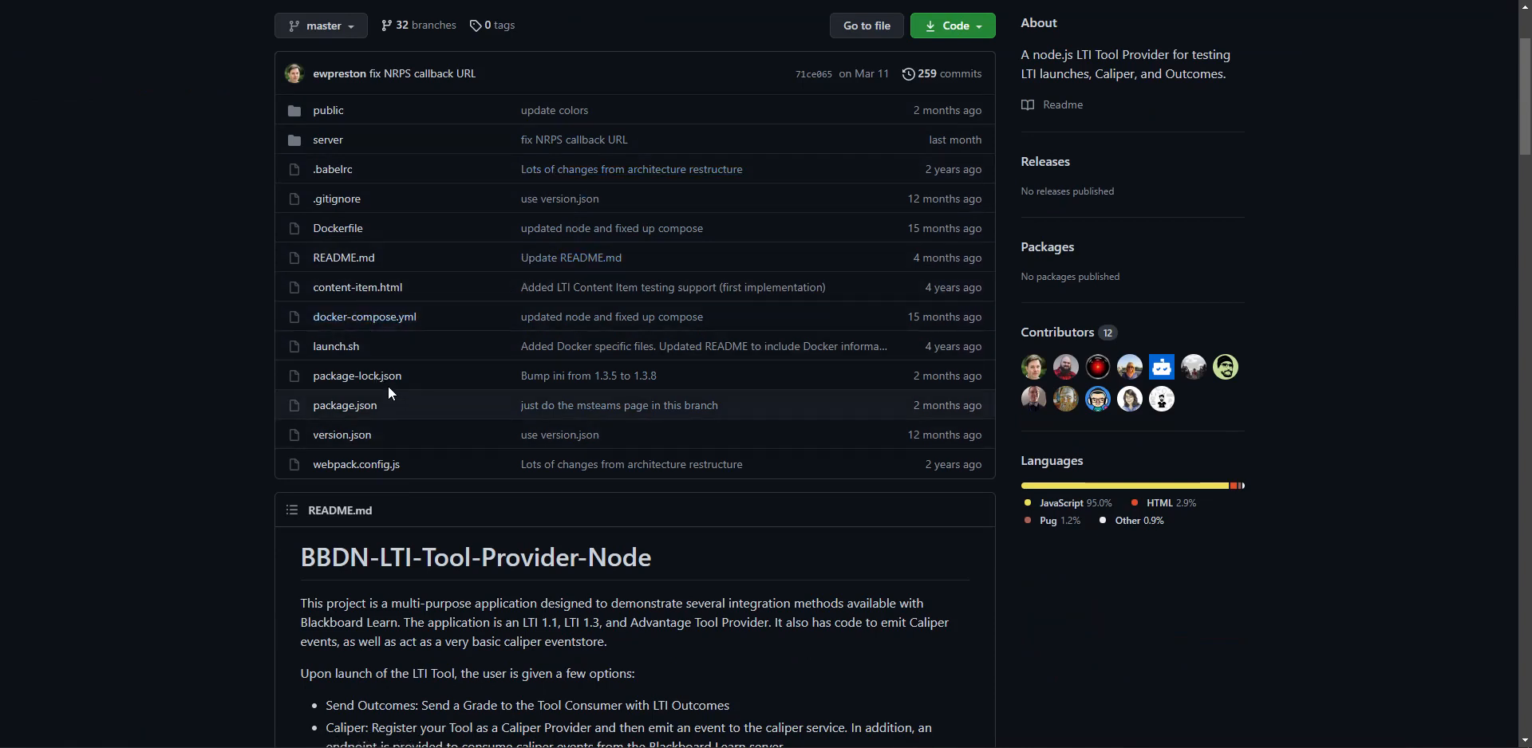
scroll("down", 3)
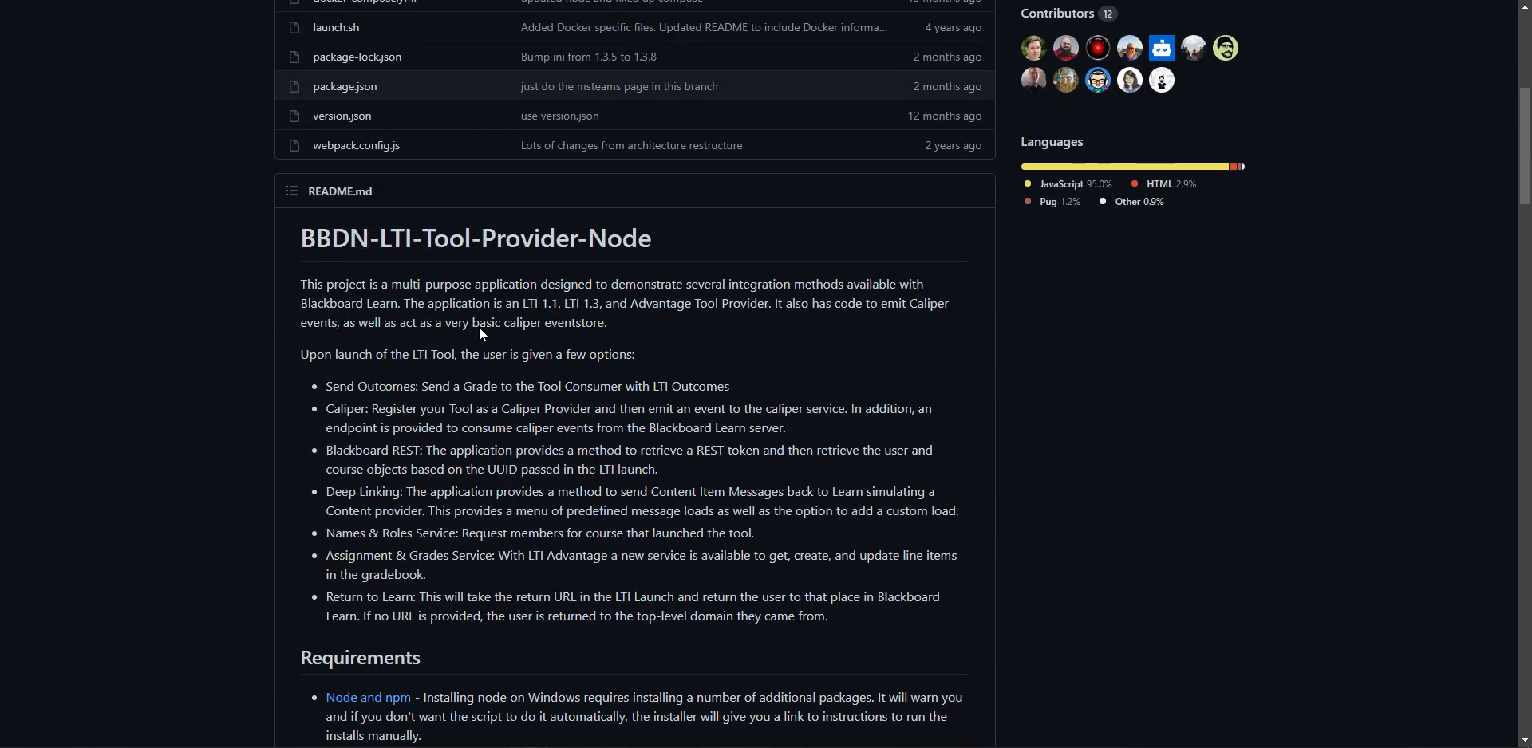
scroll("down", 3)
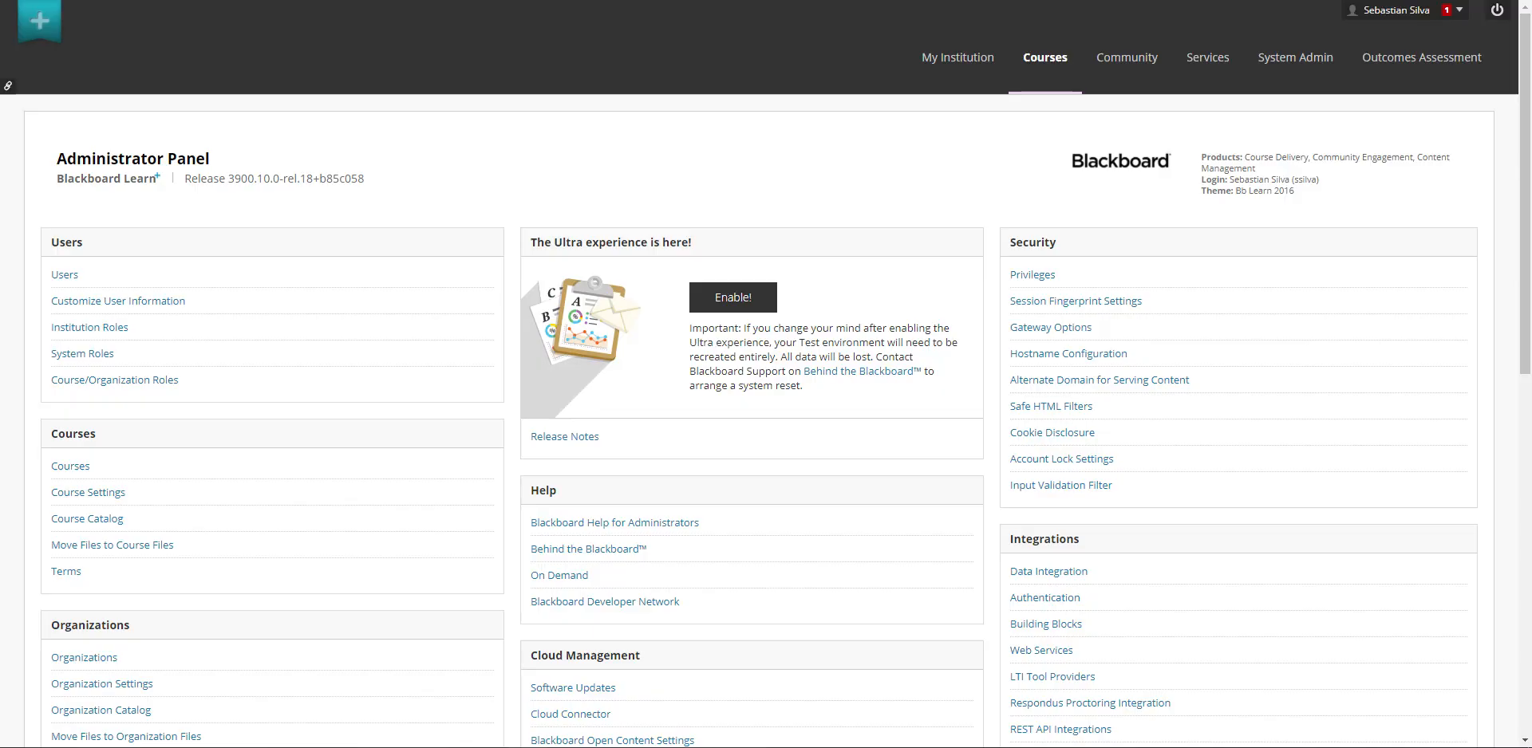
mouse_move(206, 180)
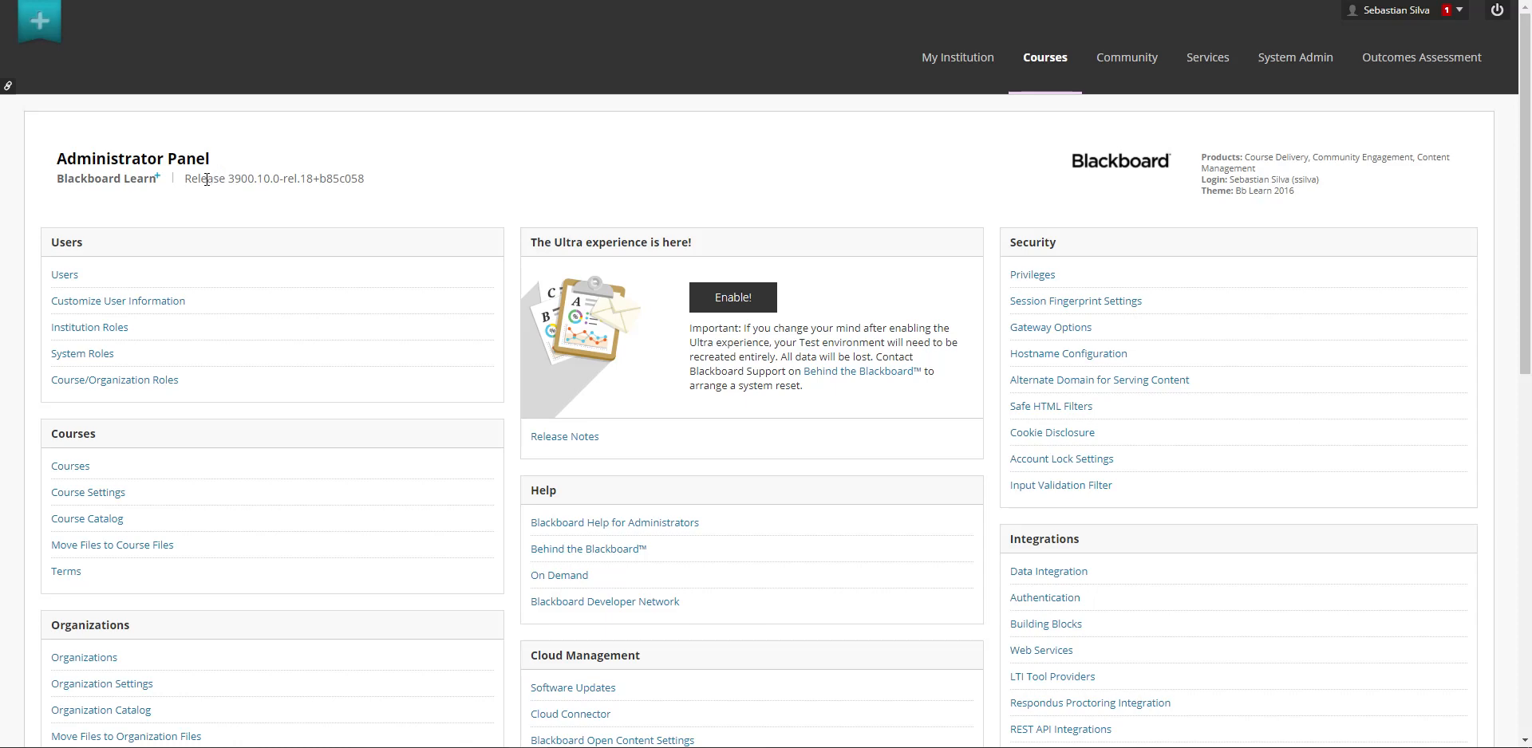
mouse_move(599, 164)
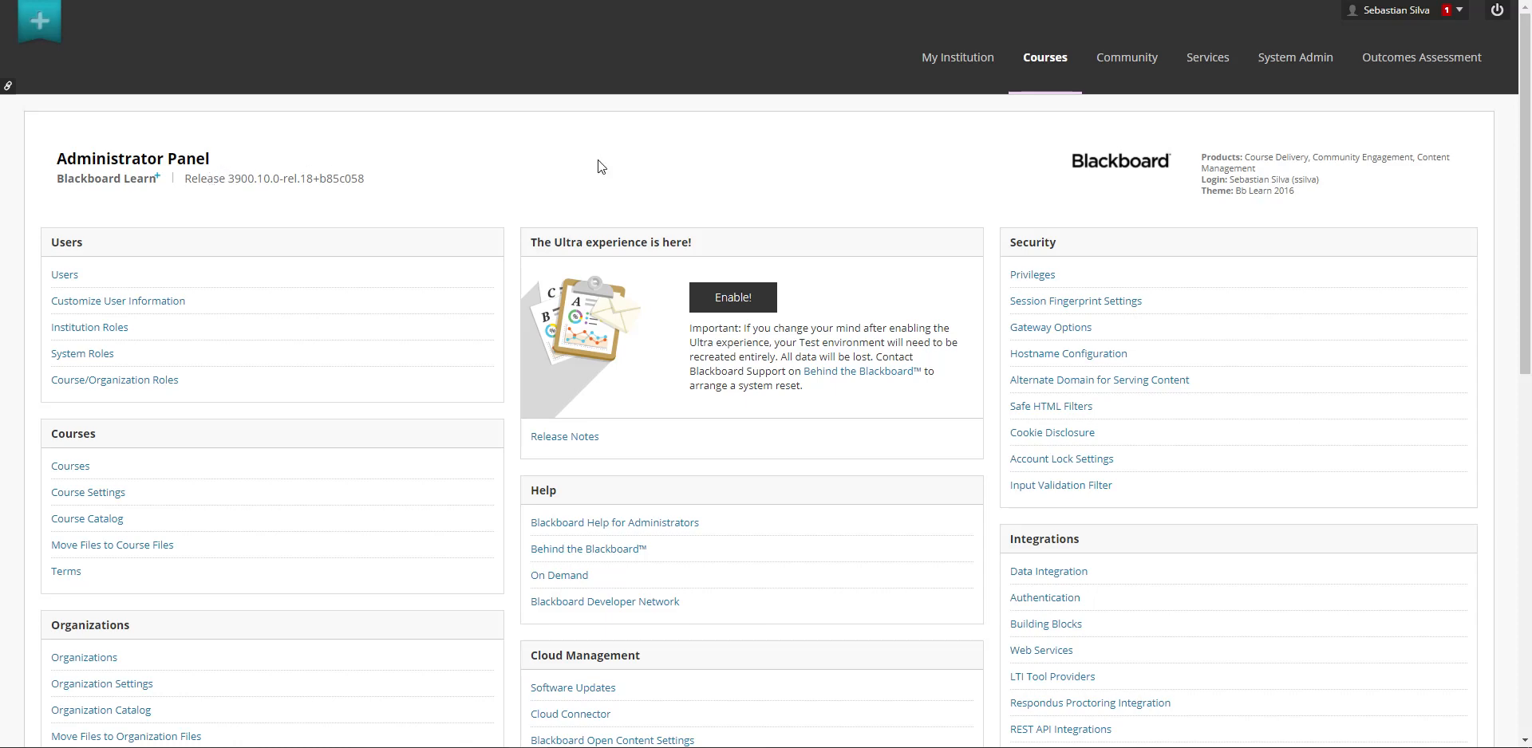
mouse_move(590, 169)
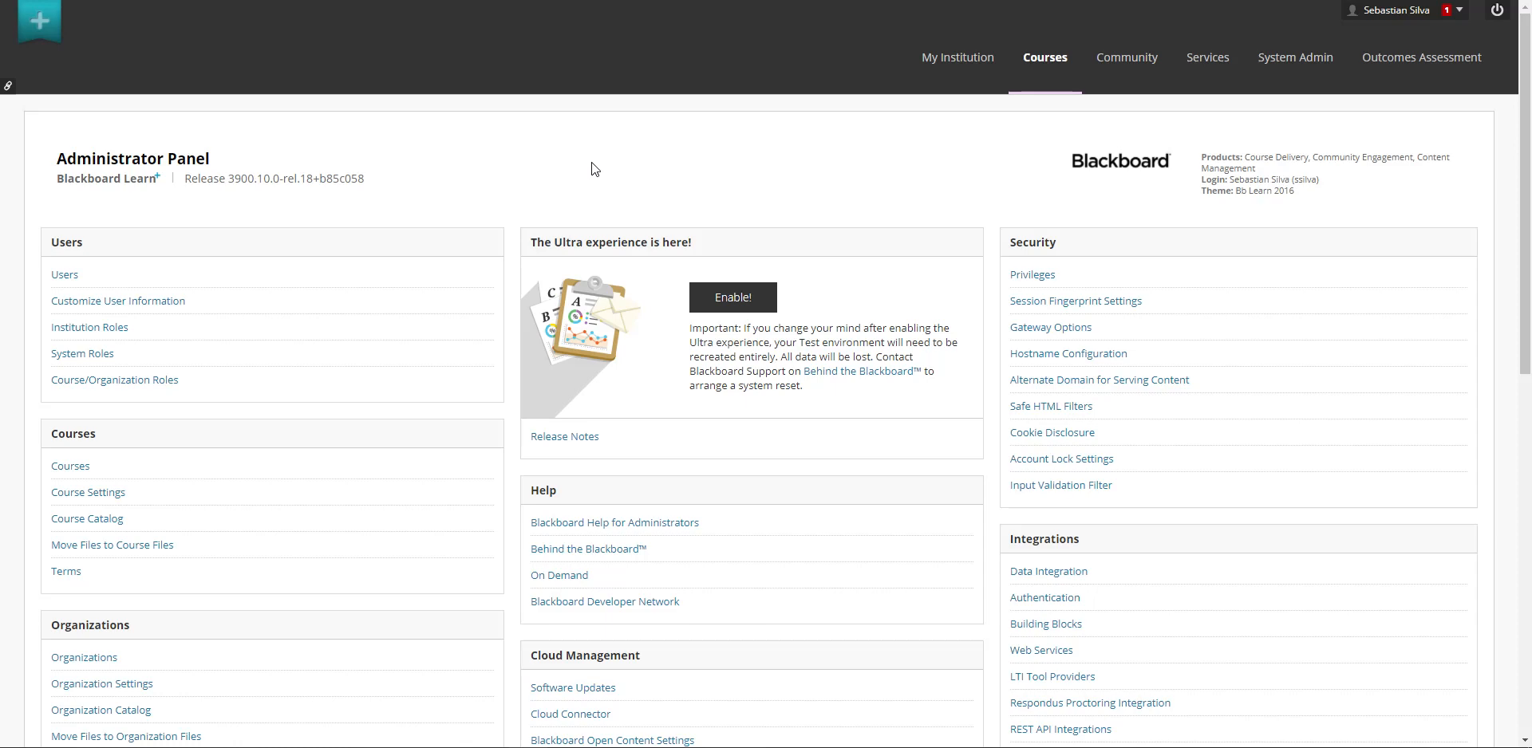
mouse_move(734, 161)
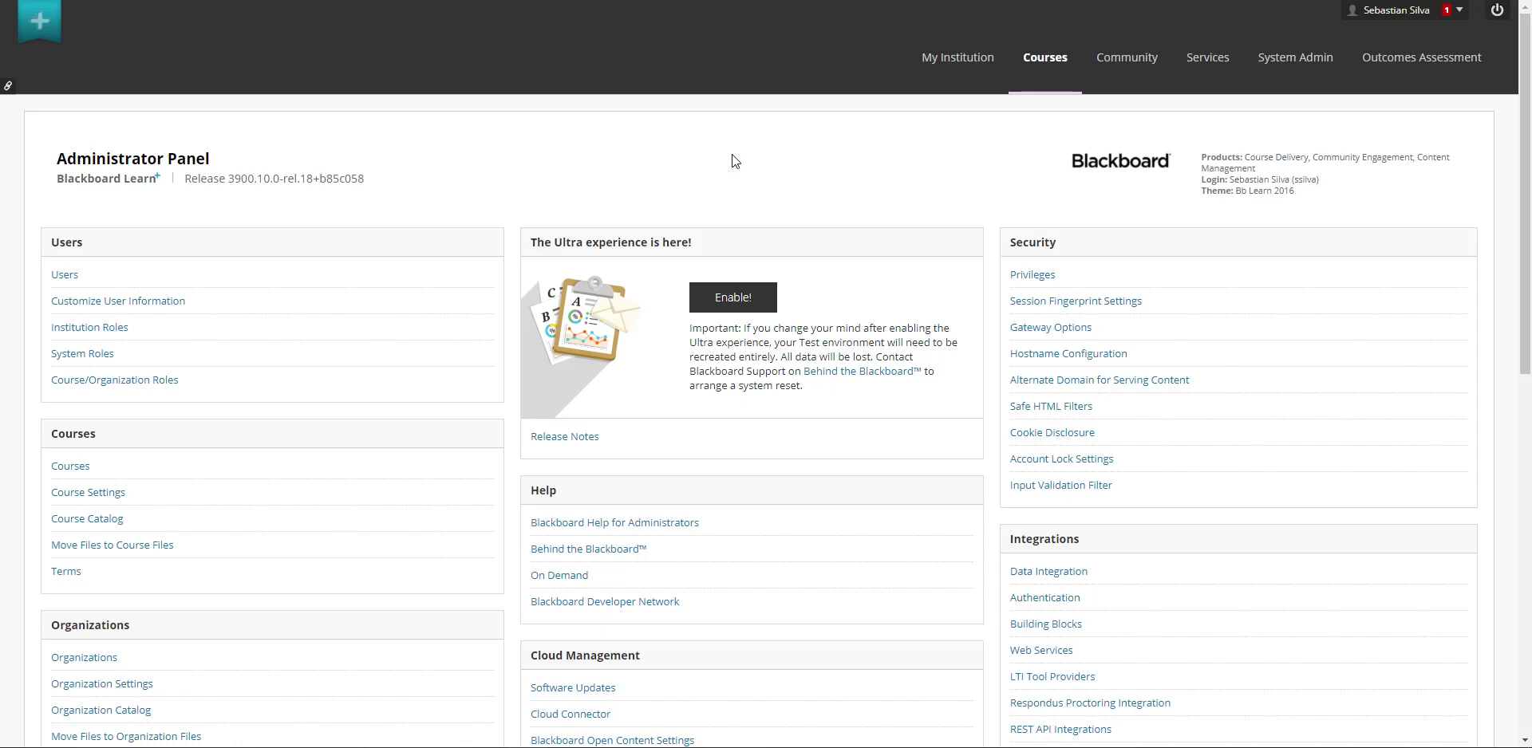
scroll("down", 3)
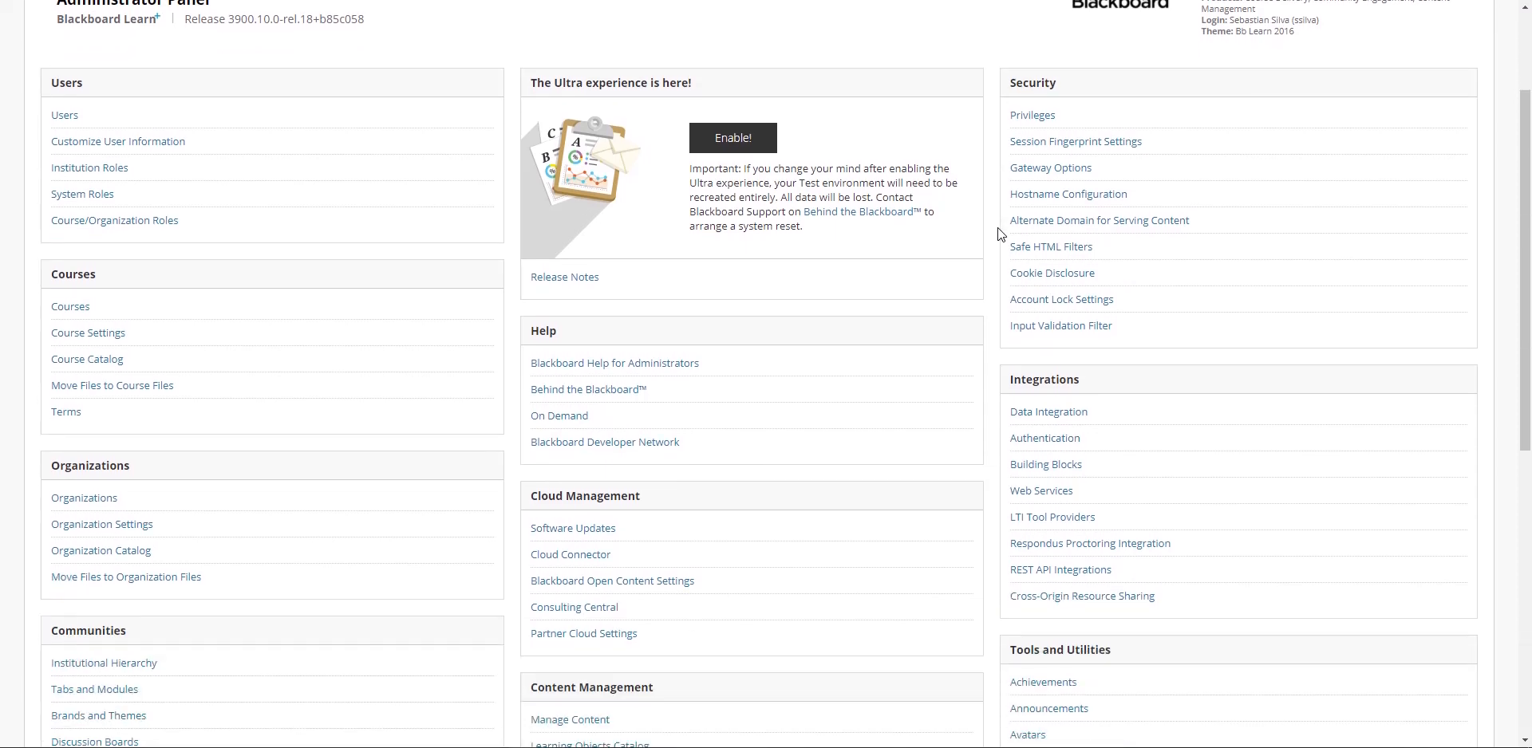
scroll("up", 3)
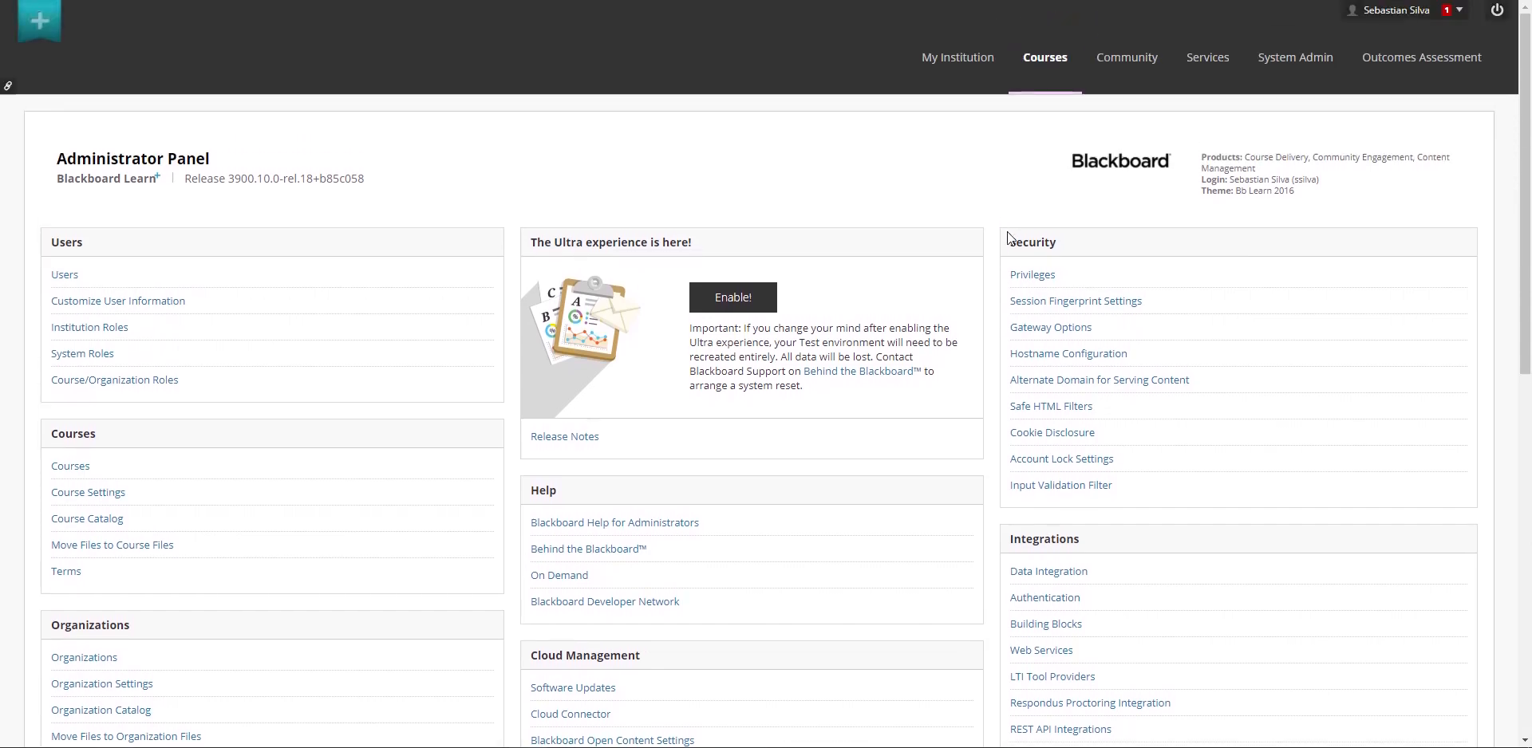
mouse_move(1051, 677)
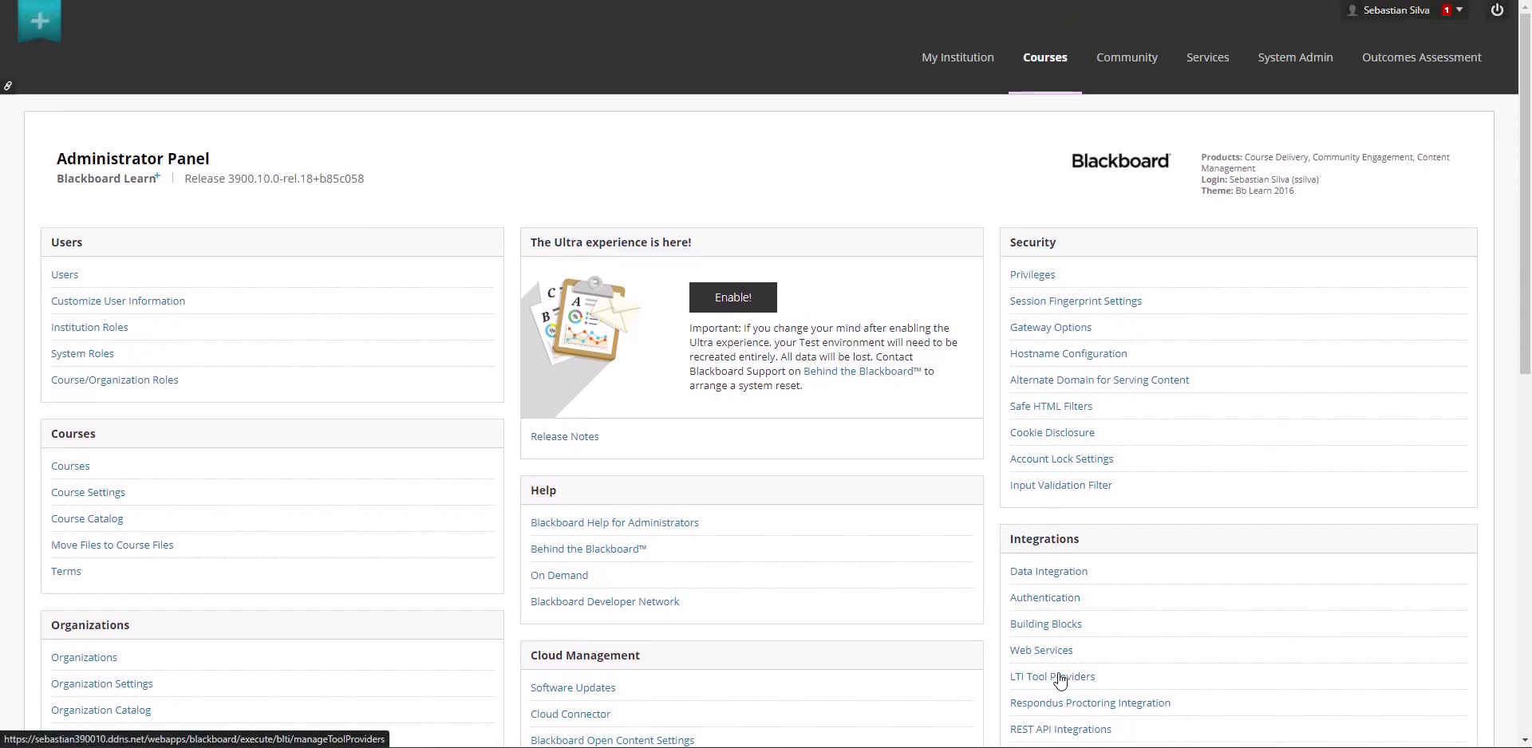
left_click(1051, 676)
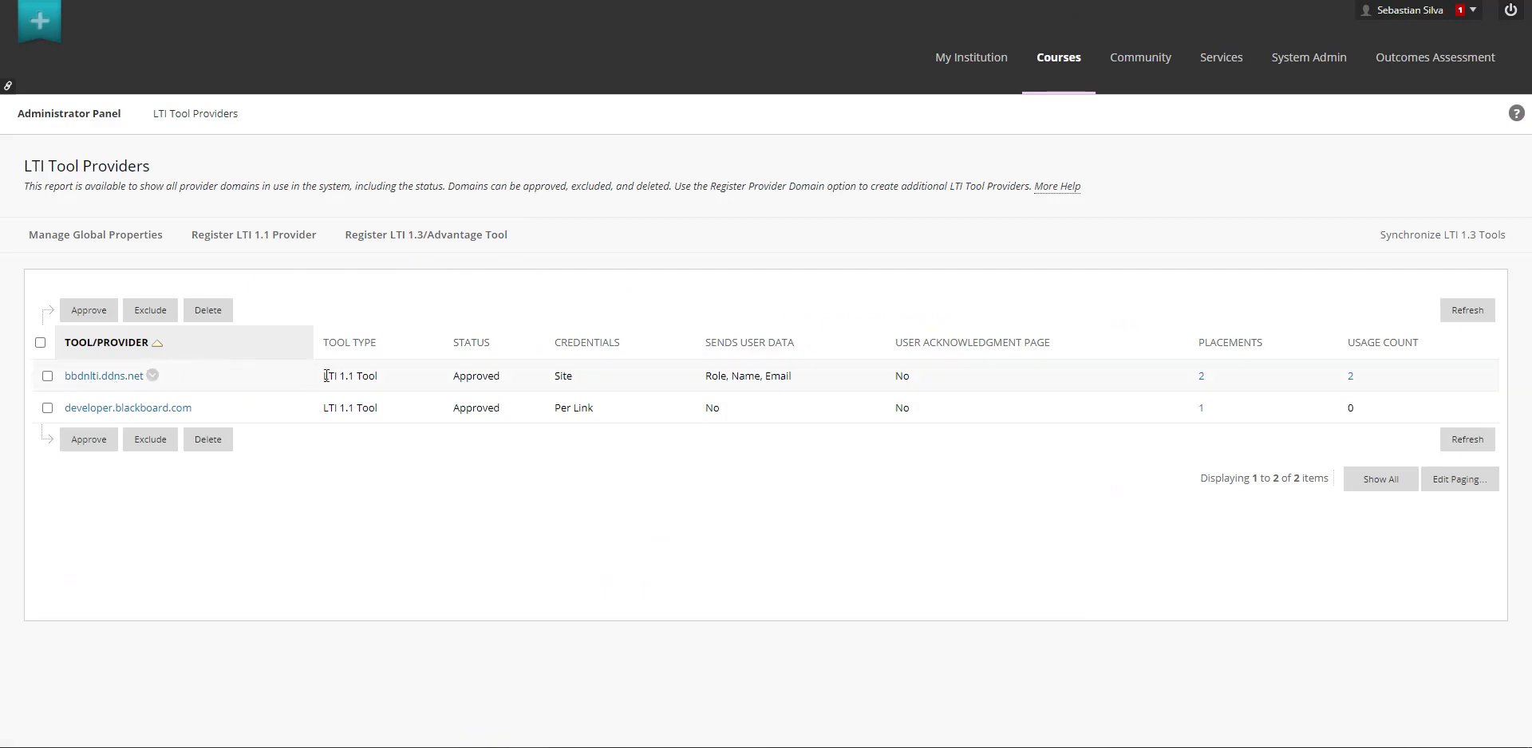
left_click(46, 376)
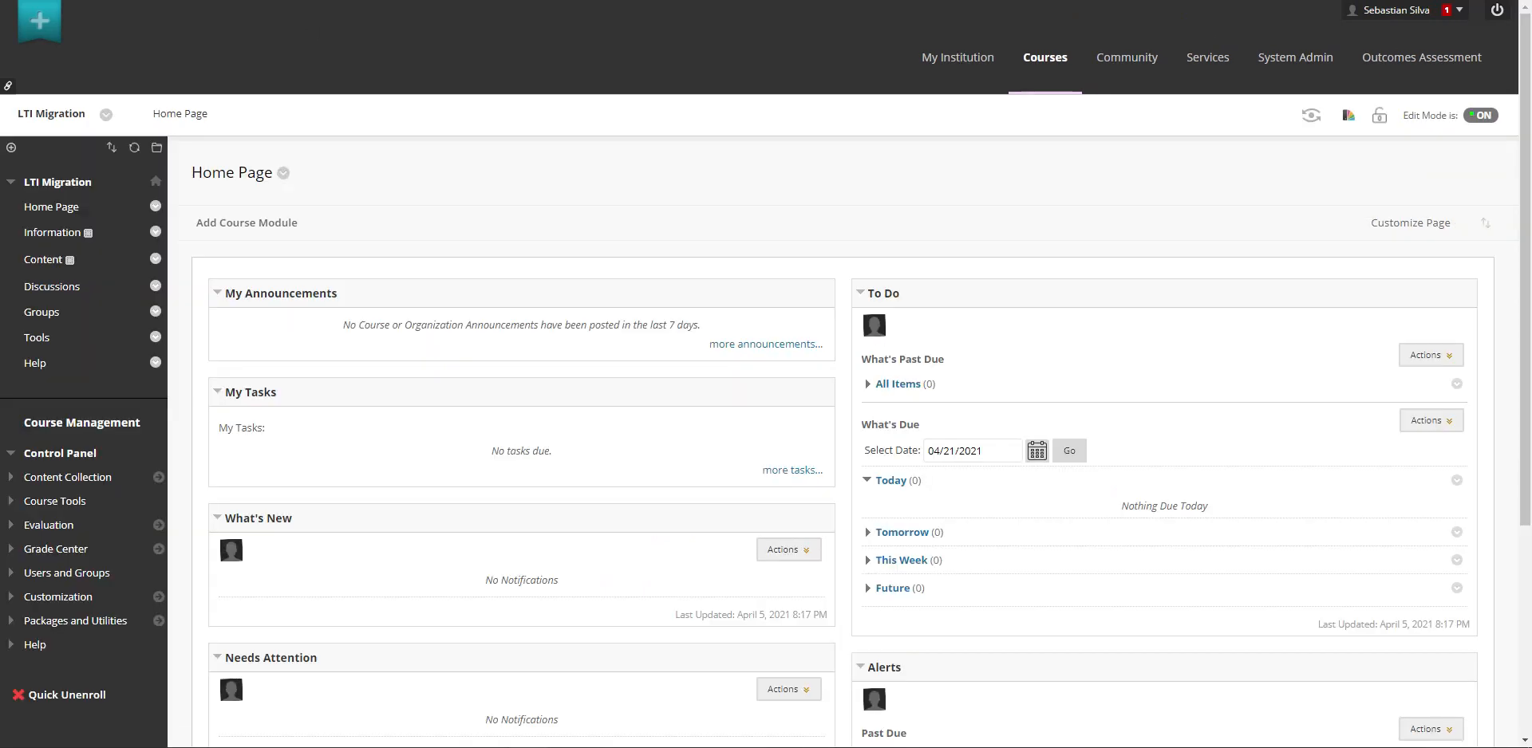
mouse_move(193, 257)
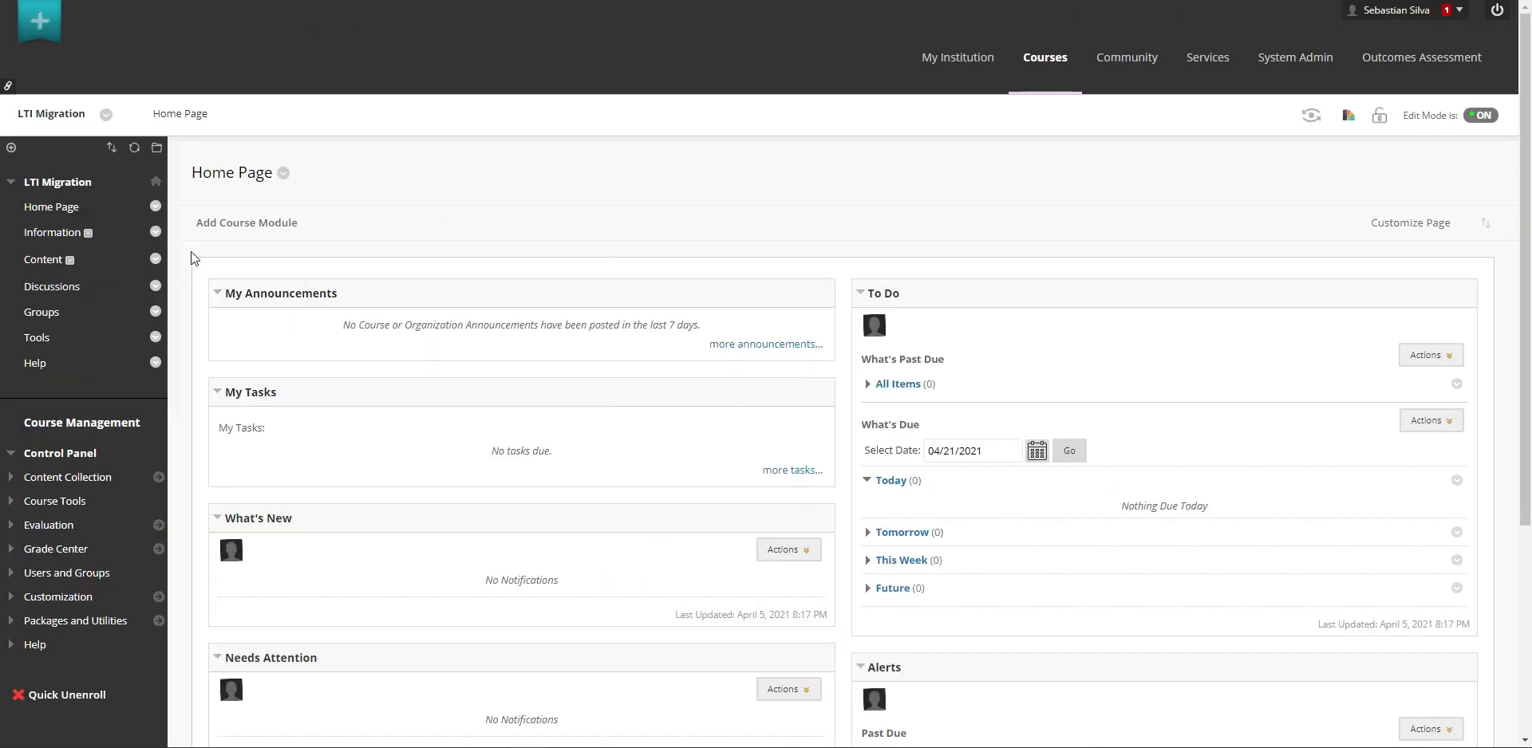
Step: Create a Content Tool 1.1 item named Content Tool Launch in the course's Content area
left_click(44, 260)
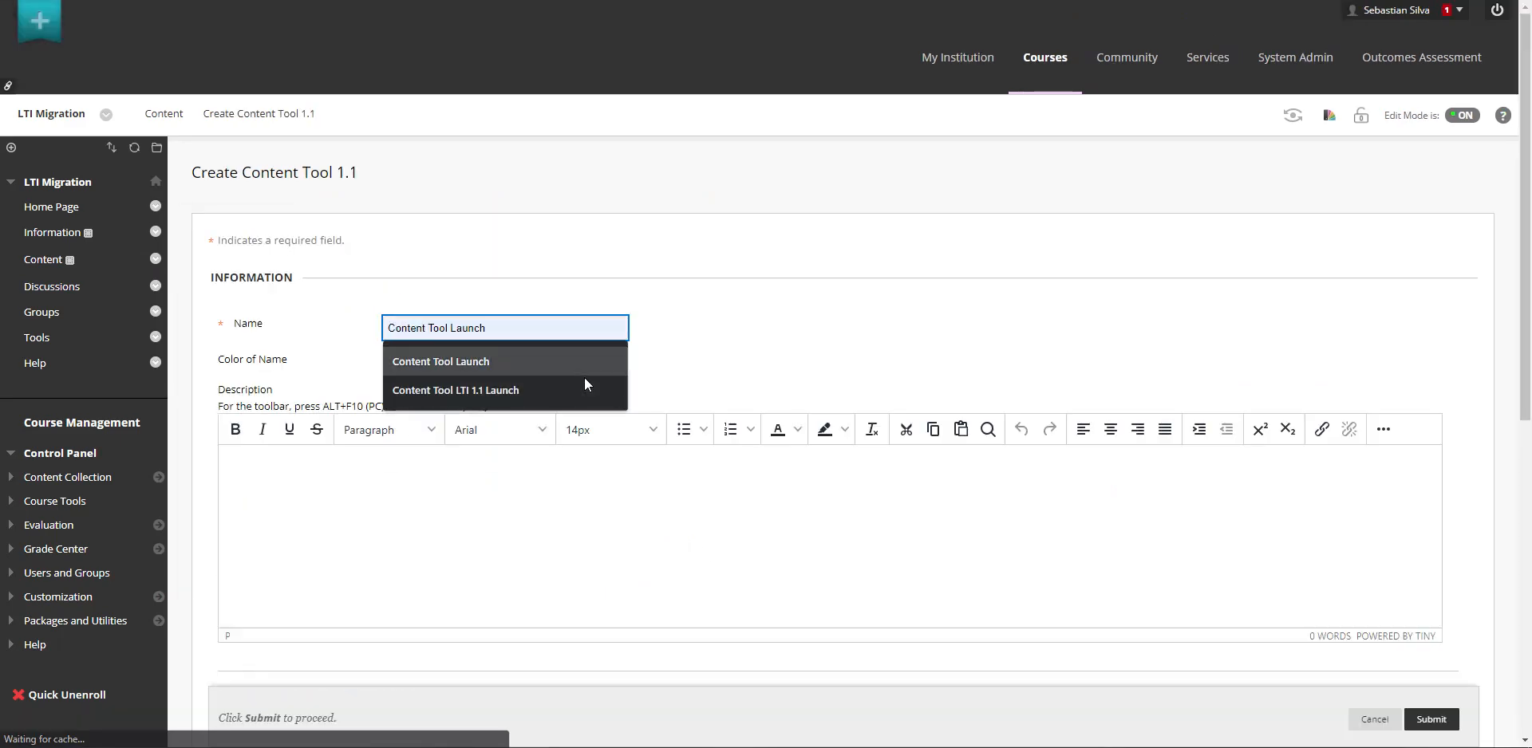
scroll("down", 3)
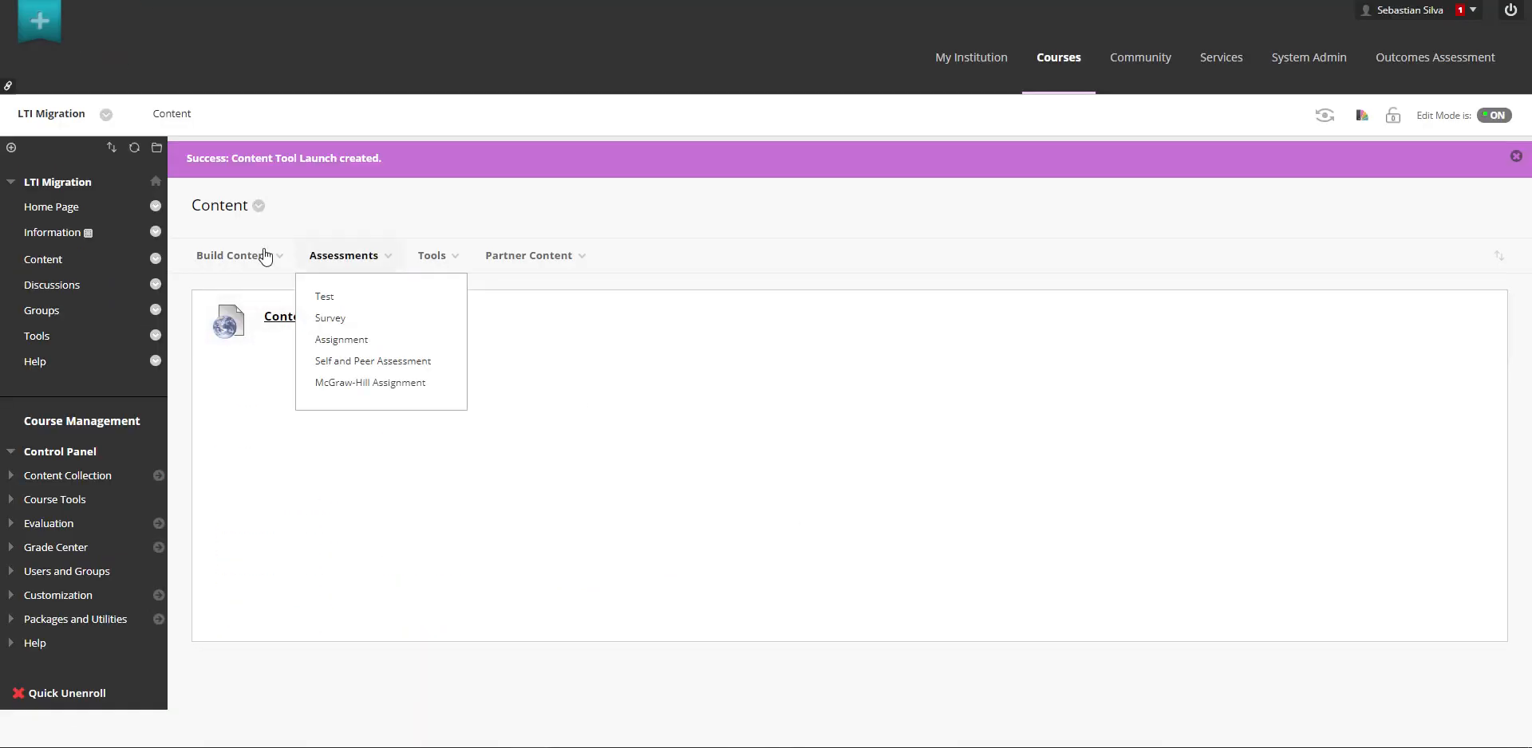
left_click(603, 669)
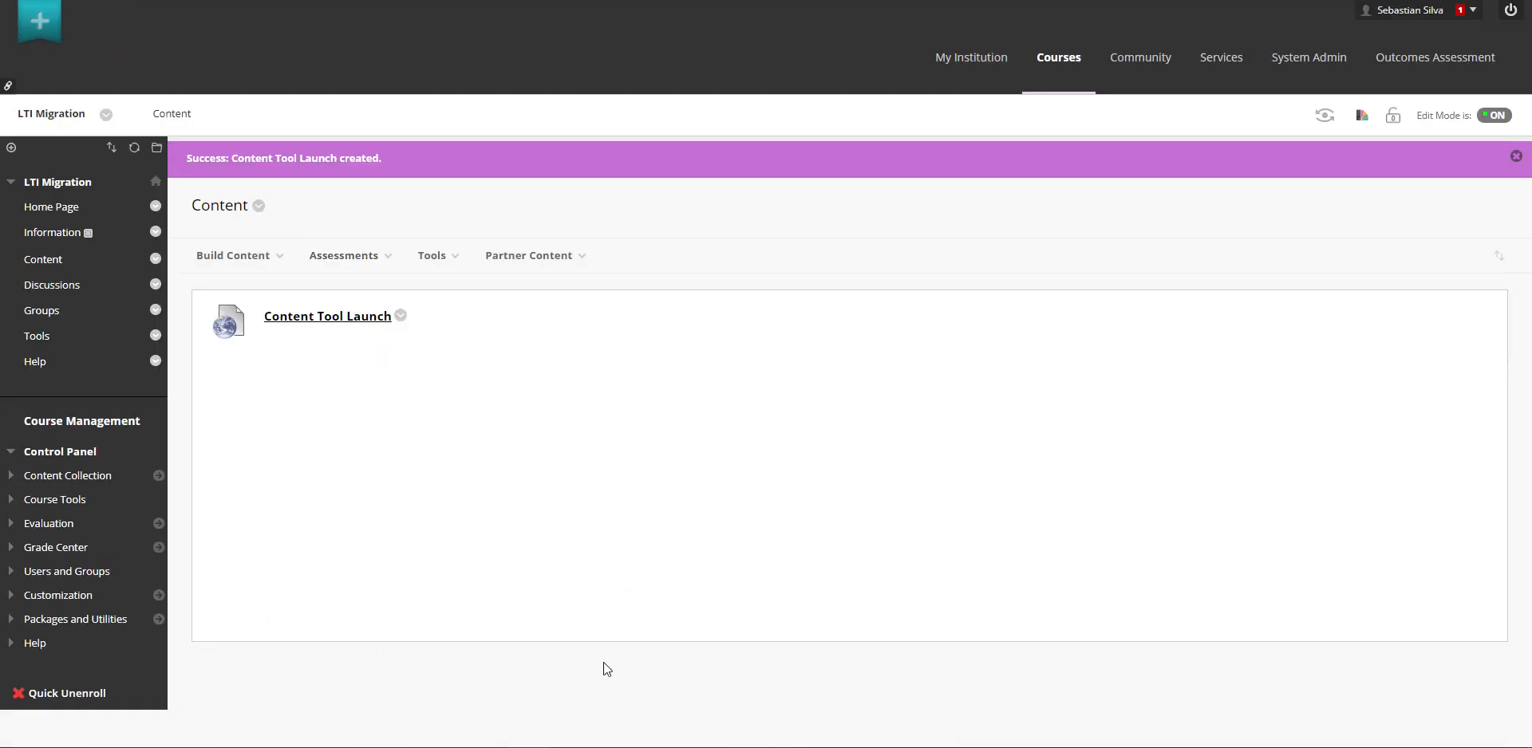
Step: Launch Deep Linking 1.1 and return option 2 '1 LtiLinkItem' so a Sample LTI launch item appears
left_click(327, 316)
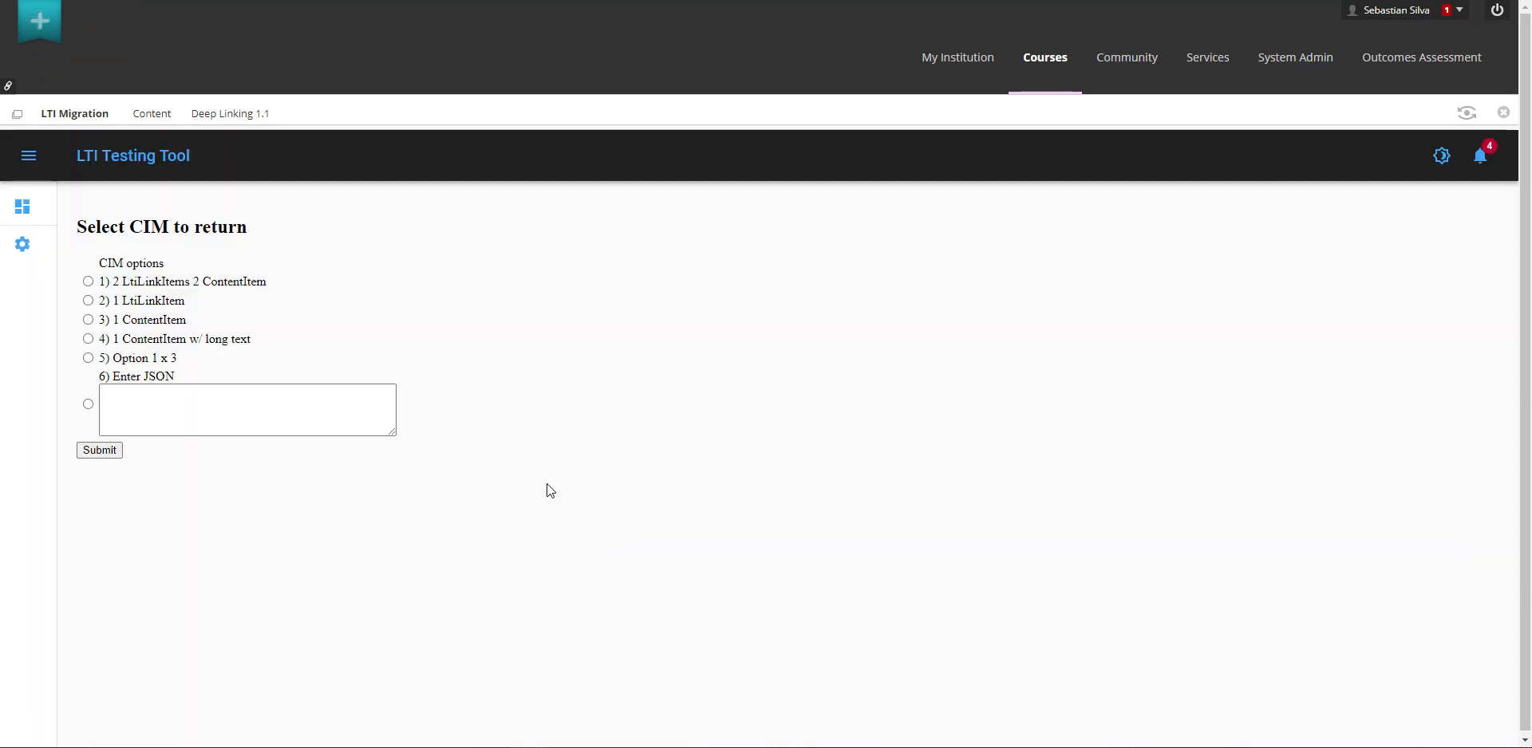
mouse_move(688, 523)
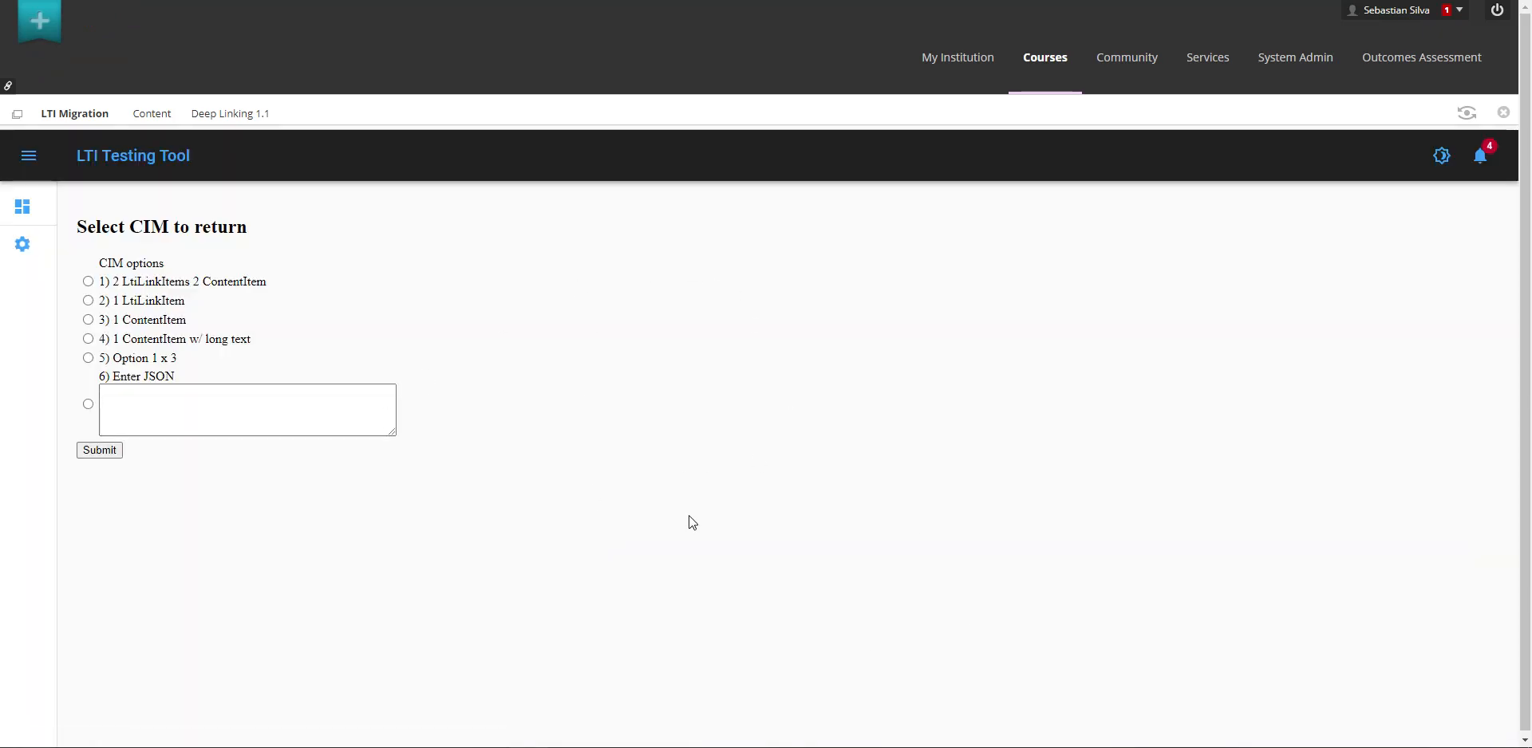
mouse_move(561, 324)
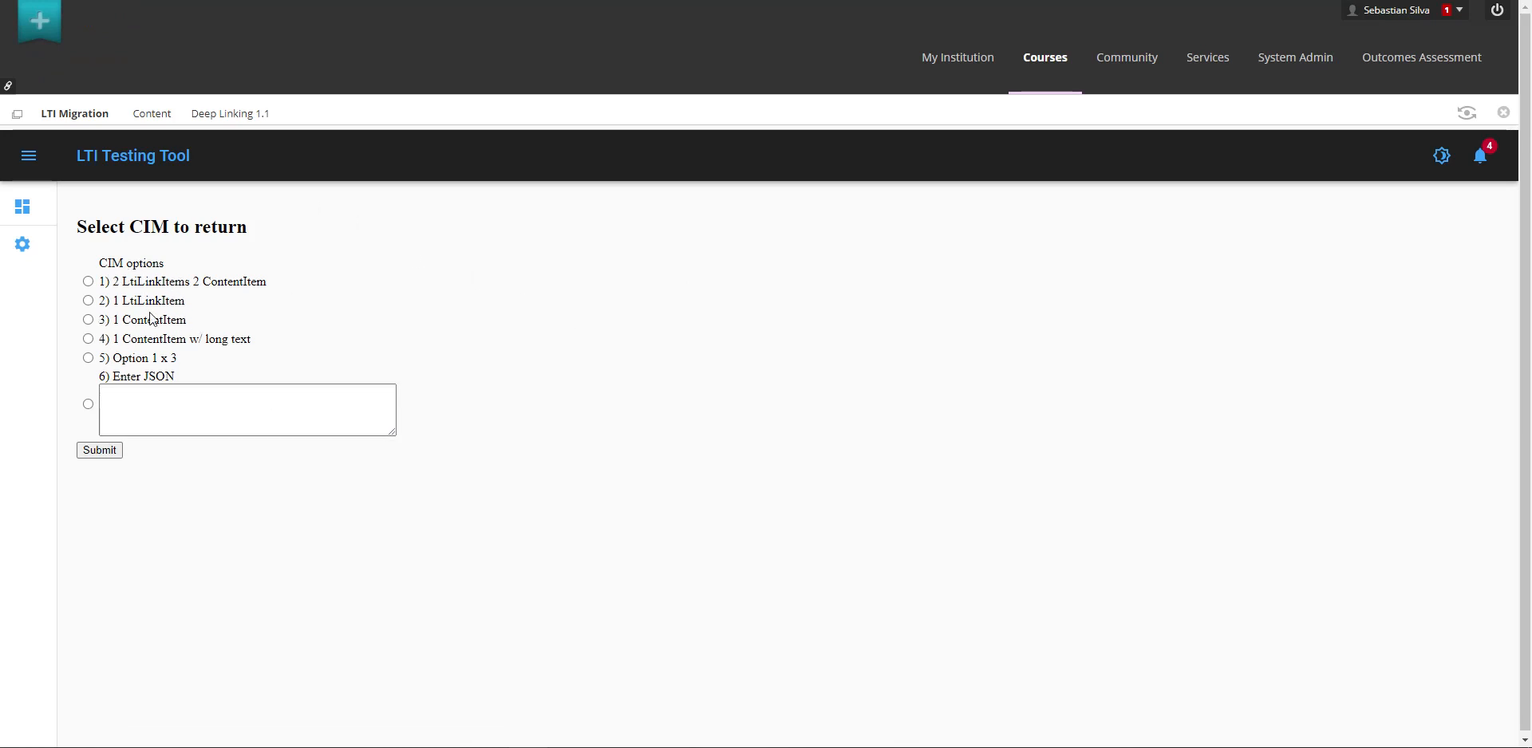
left_click(88, 302)
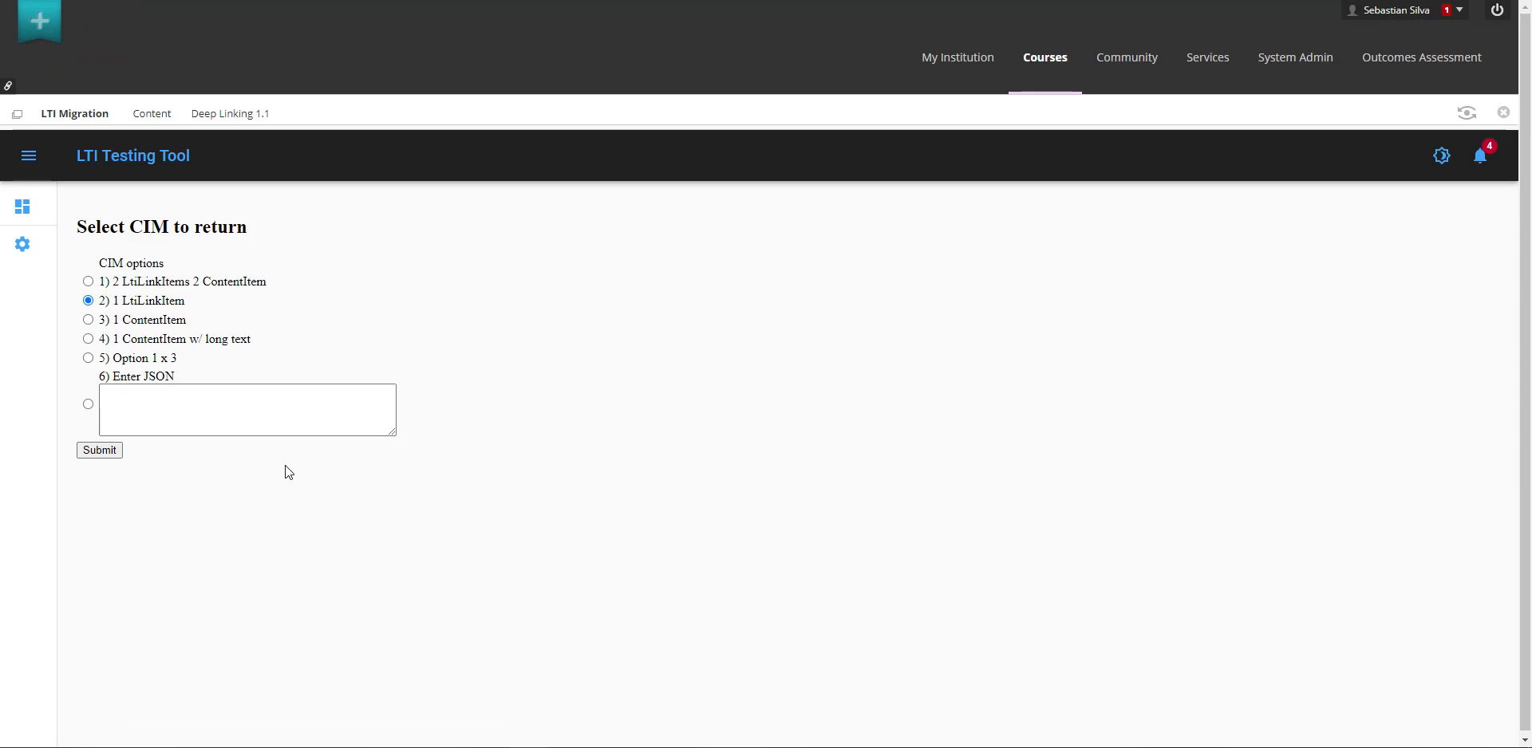
left_click(99, 450)
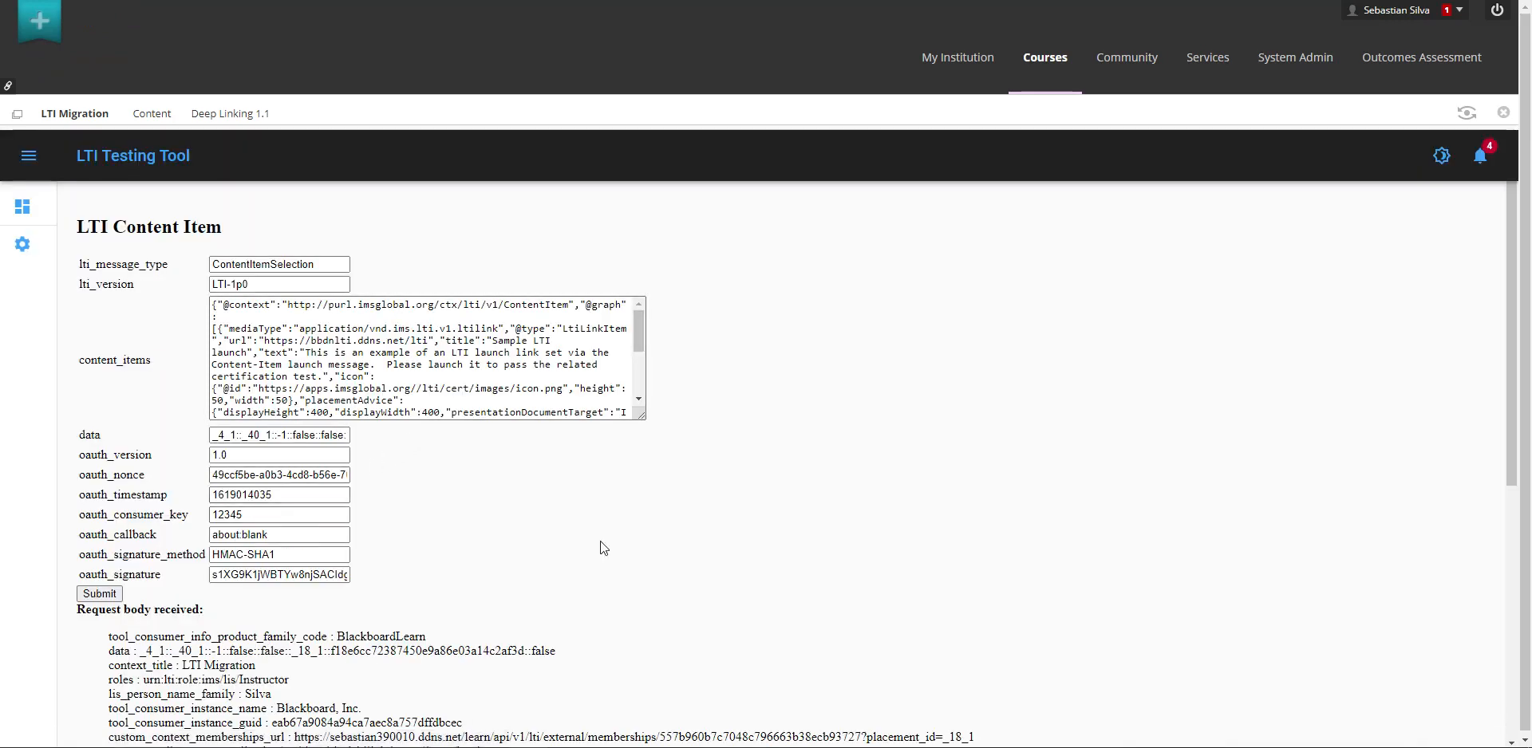
scroll("down", 3)
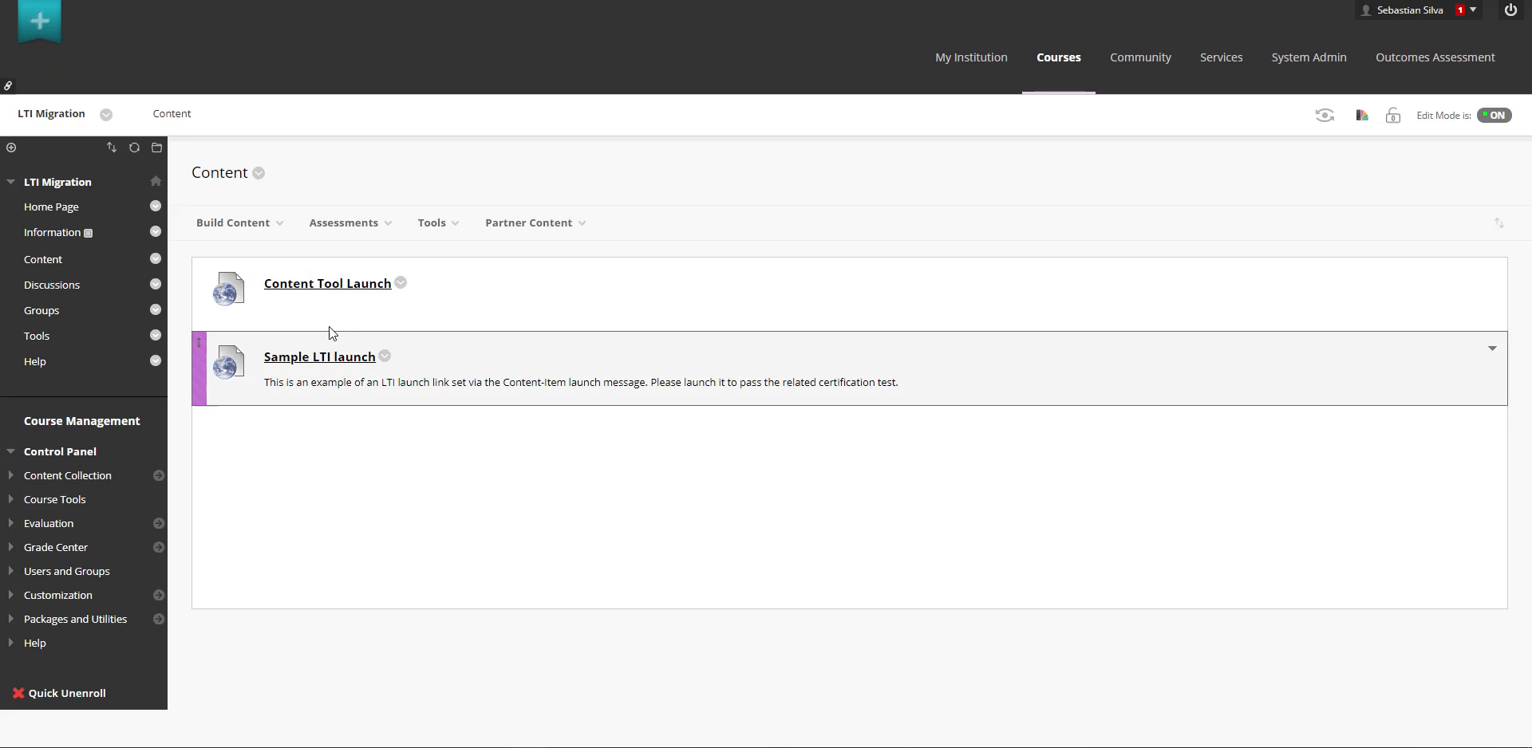
mouse_move(340, 362)
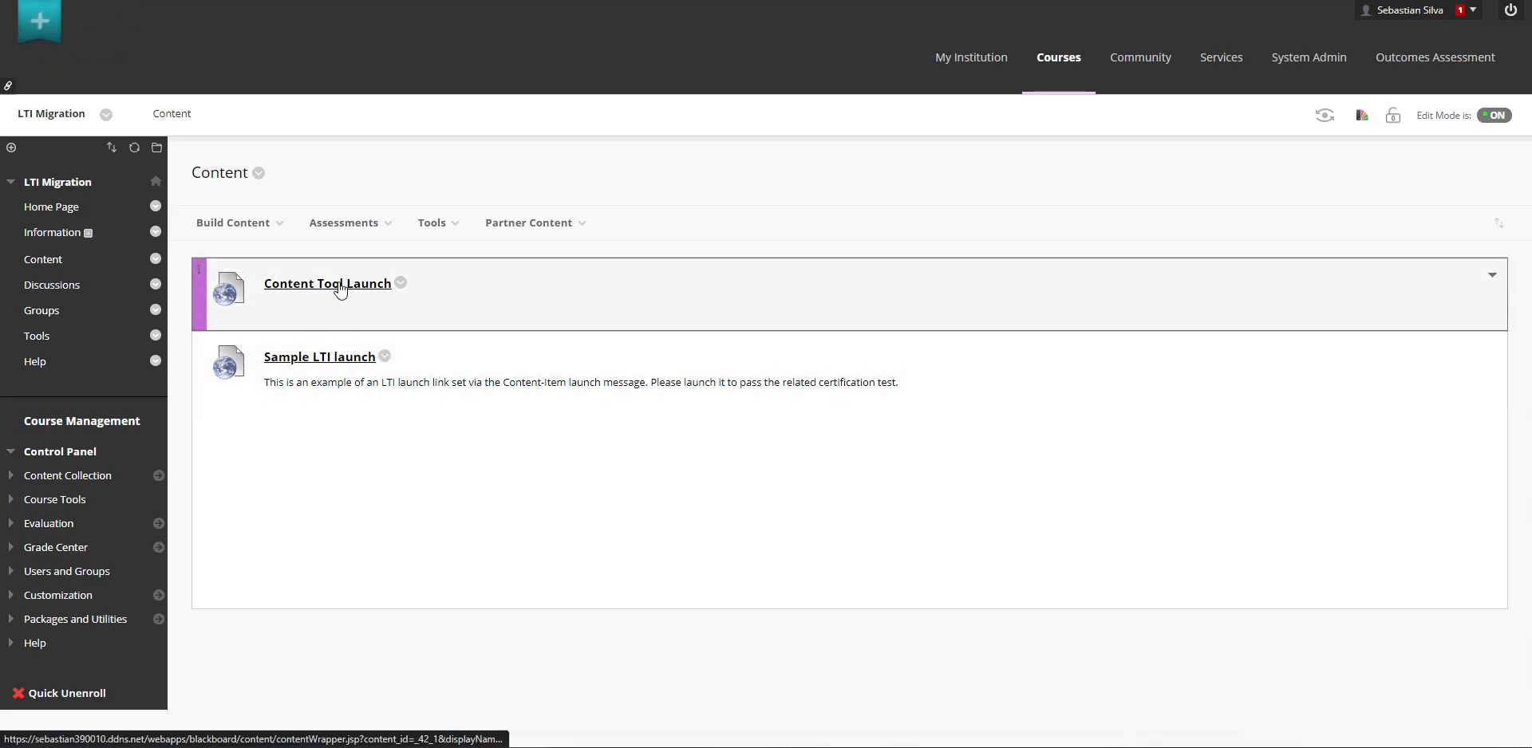
Step: Launch Content Tool Launch and review its LTI 1.1 launch parameters from context_id to person name
left_click(327, 284)
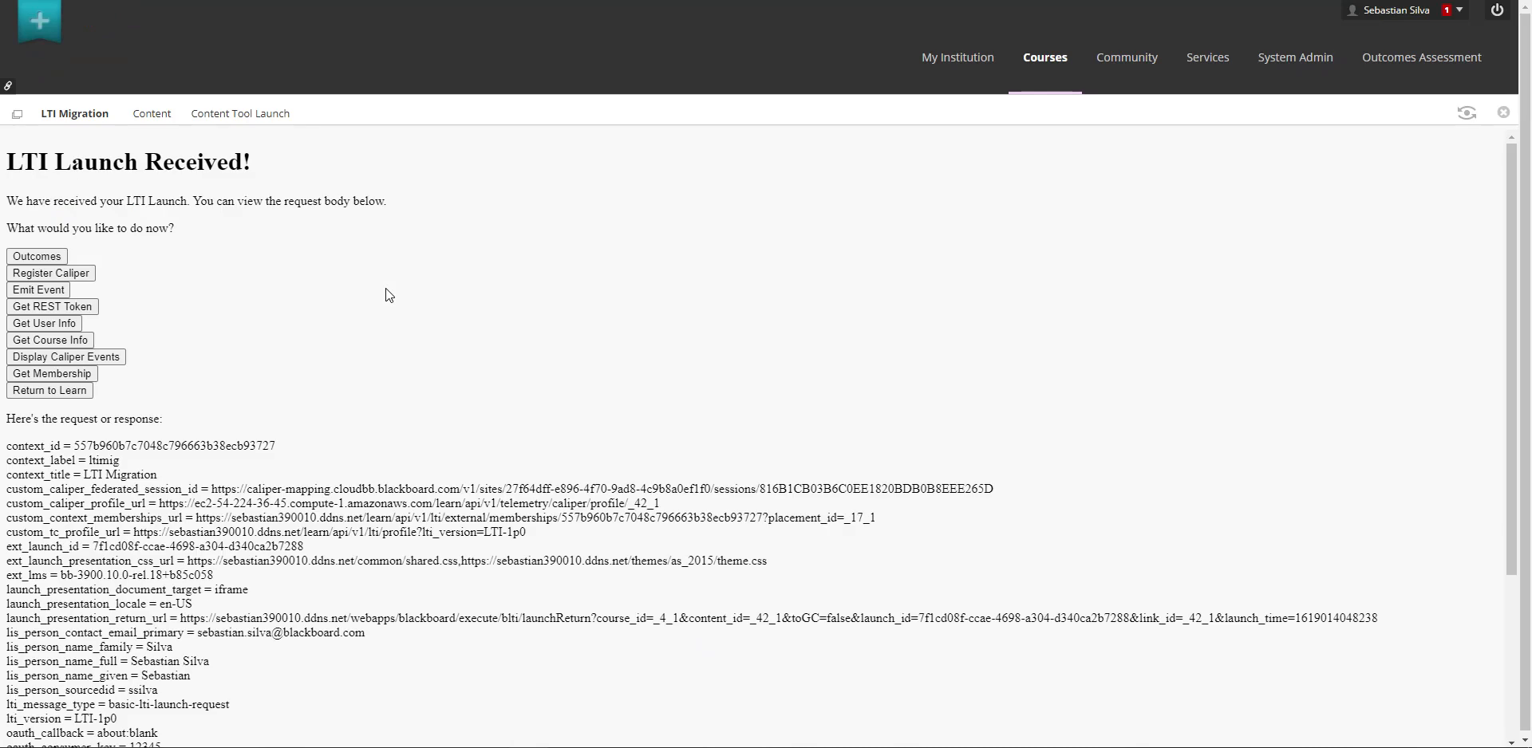
scroll("down", 3)
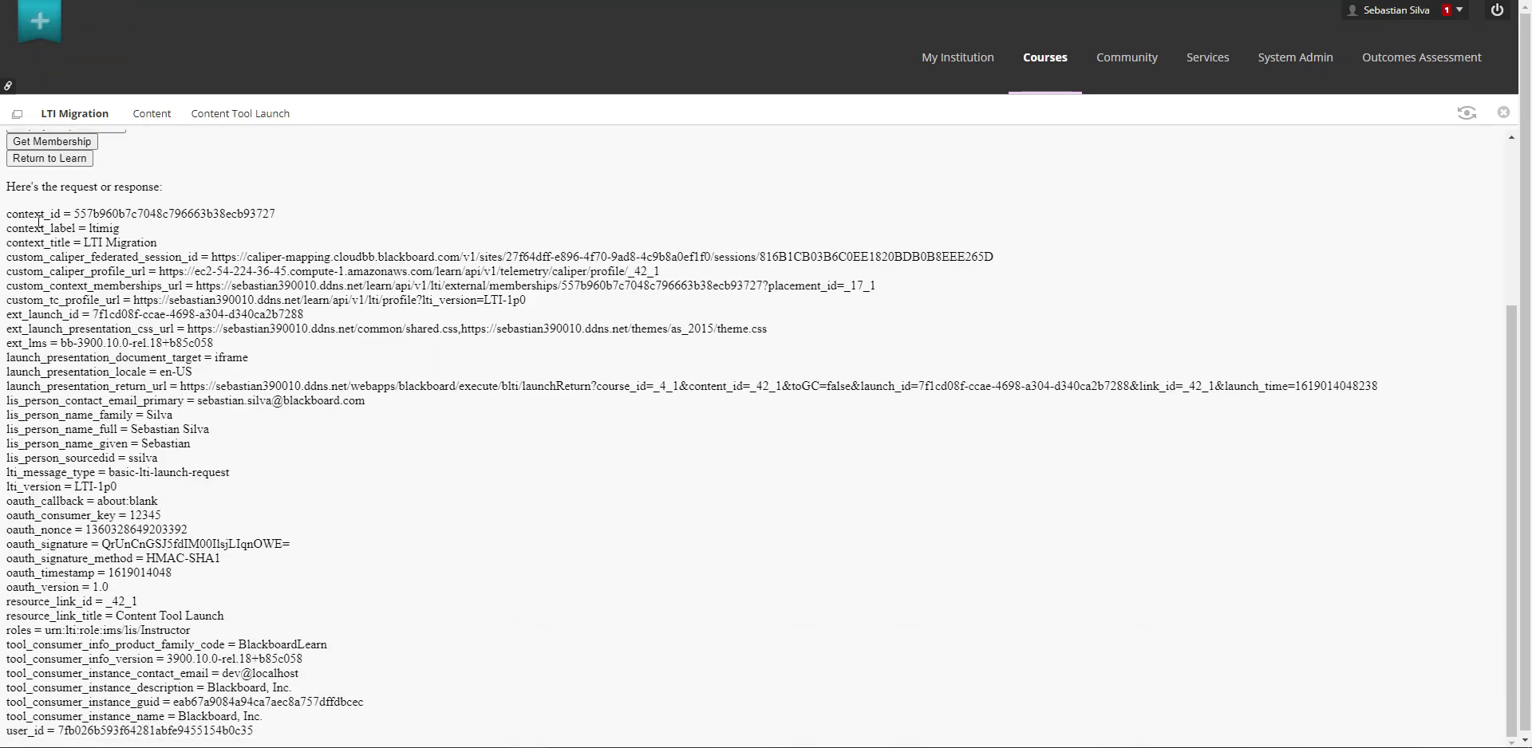
left_click_drag(5, 213, 190, 444)
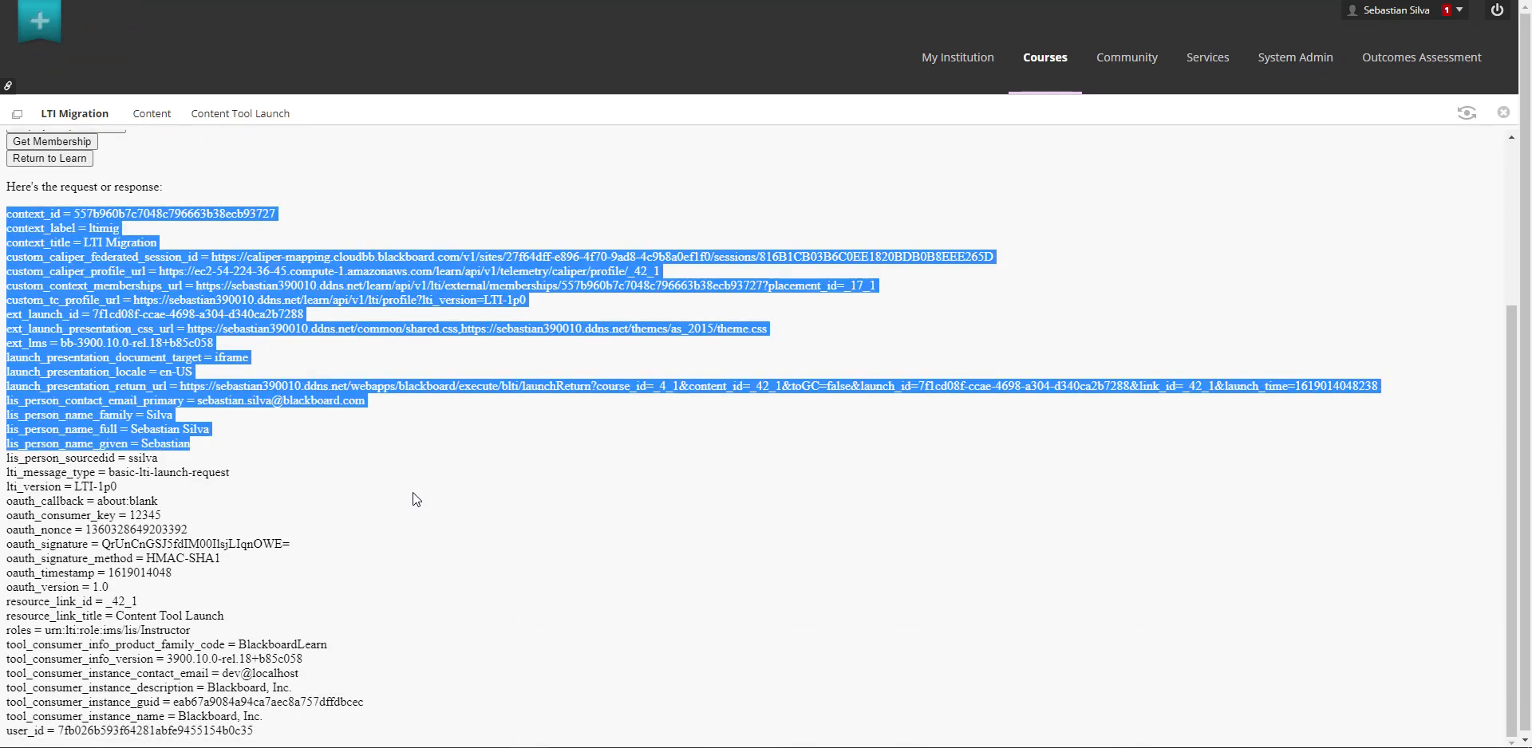
left_click(536, 525)
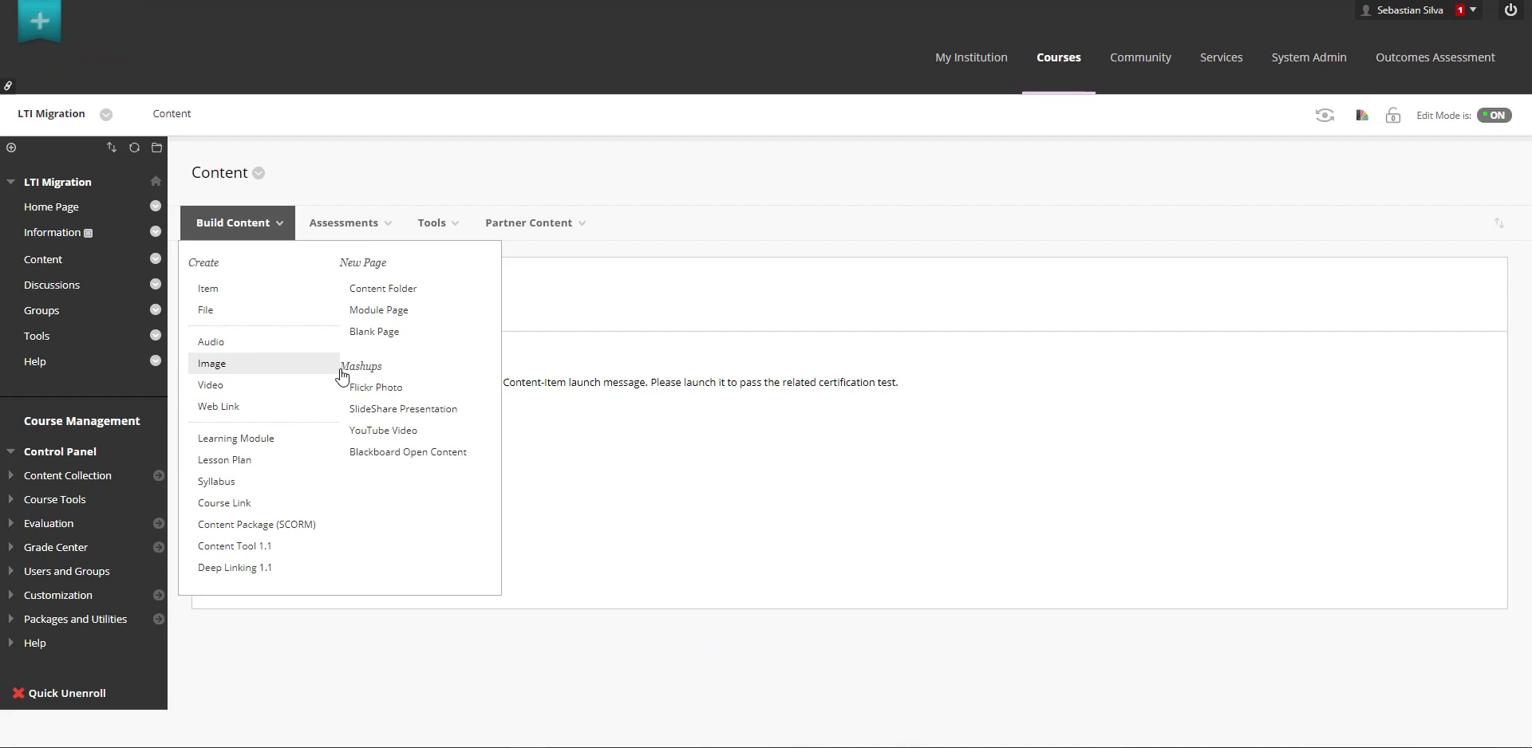
Step: Launch Sample LTI launch to see its parameters, then go to the administrator LTI Tool Providers list
left_click(235, 568)
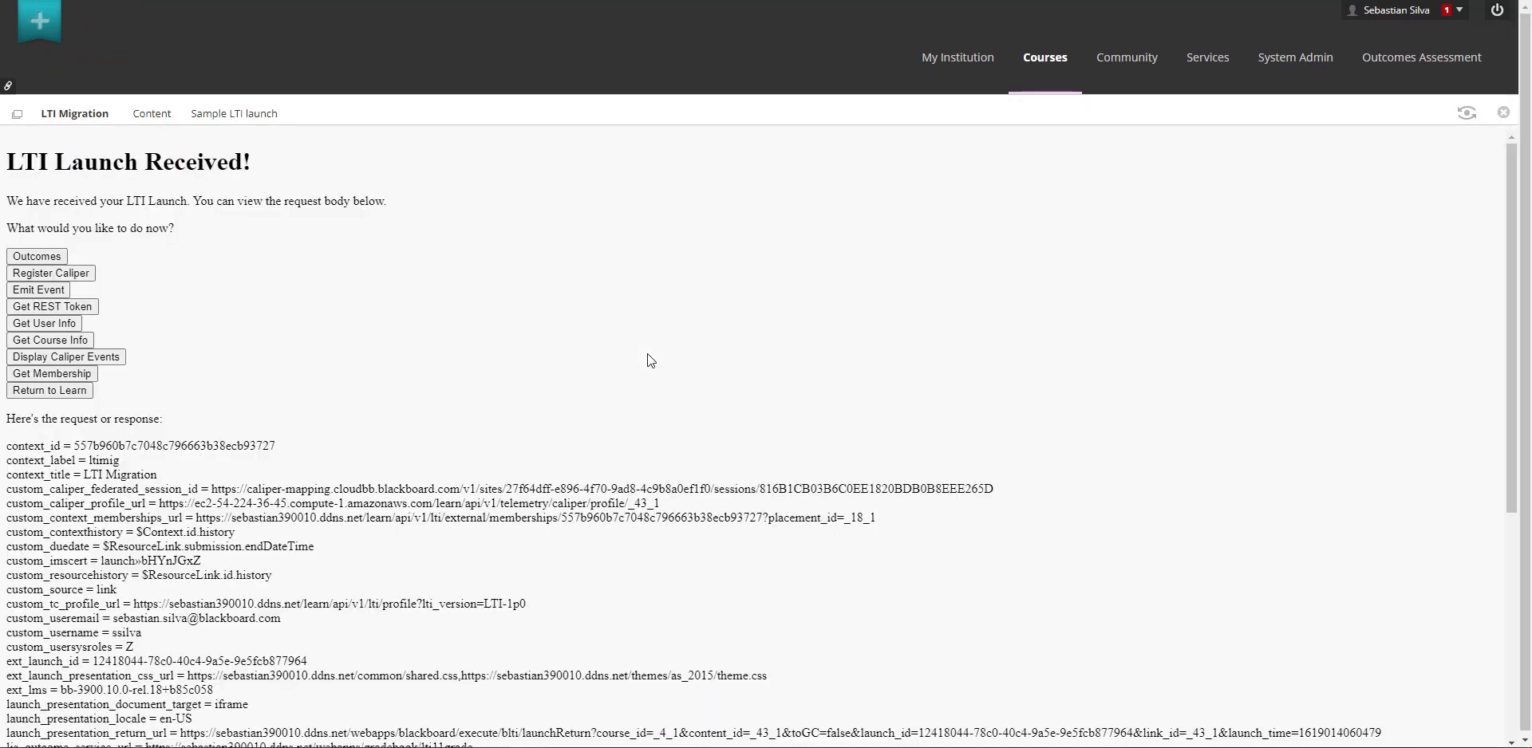
scroll("down", 3)
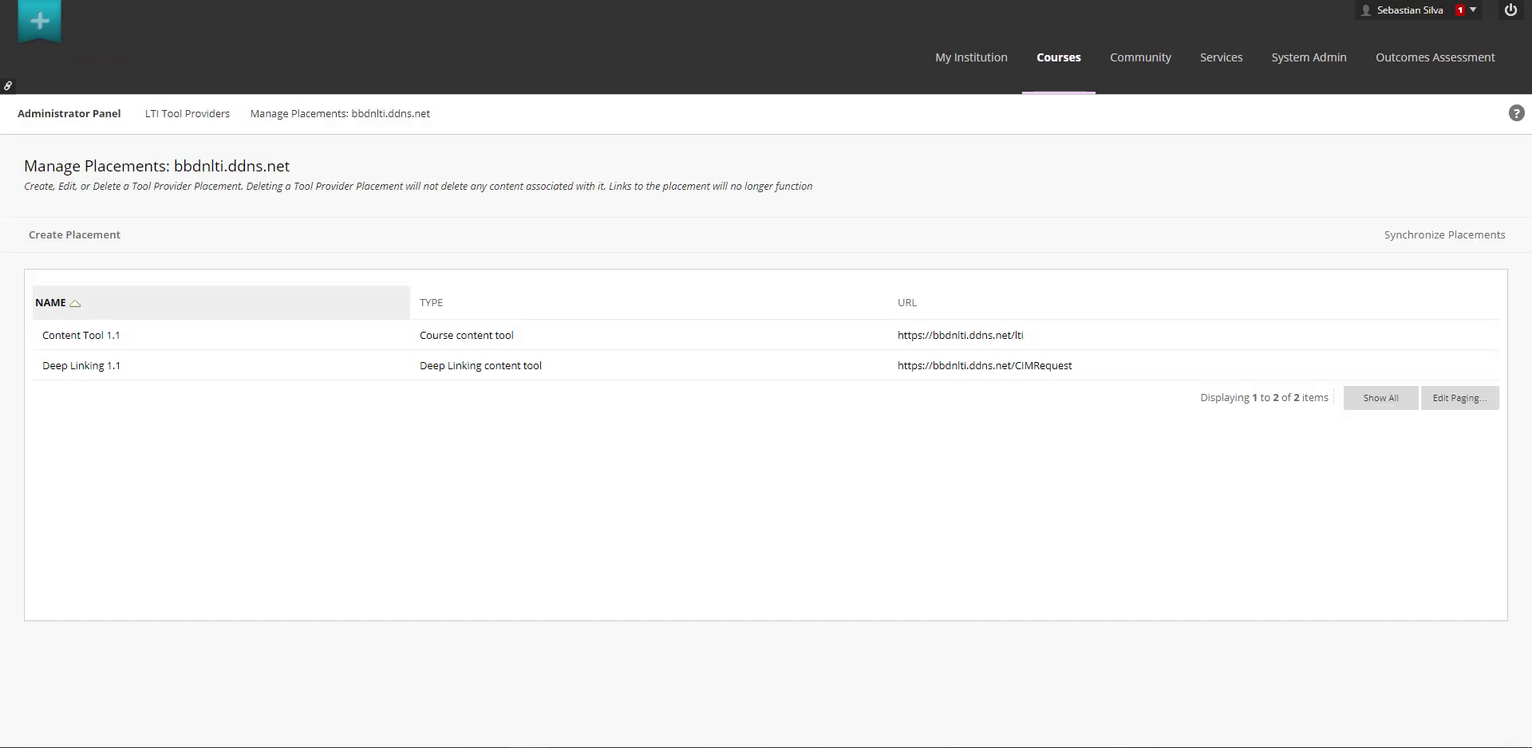
mouse_move(187, 113)
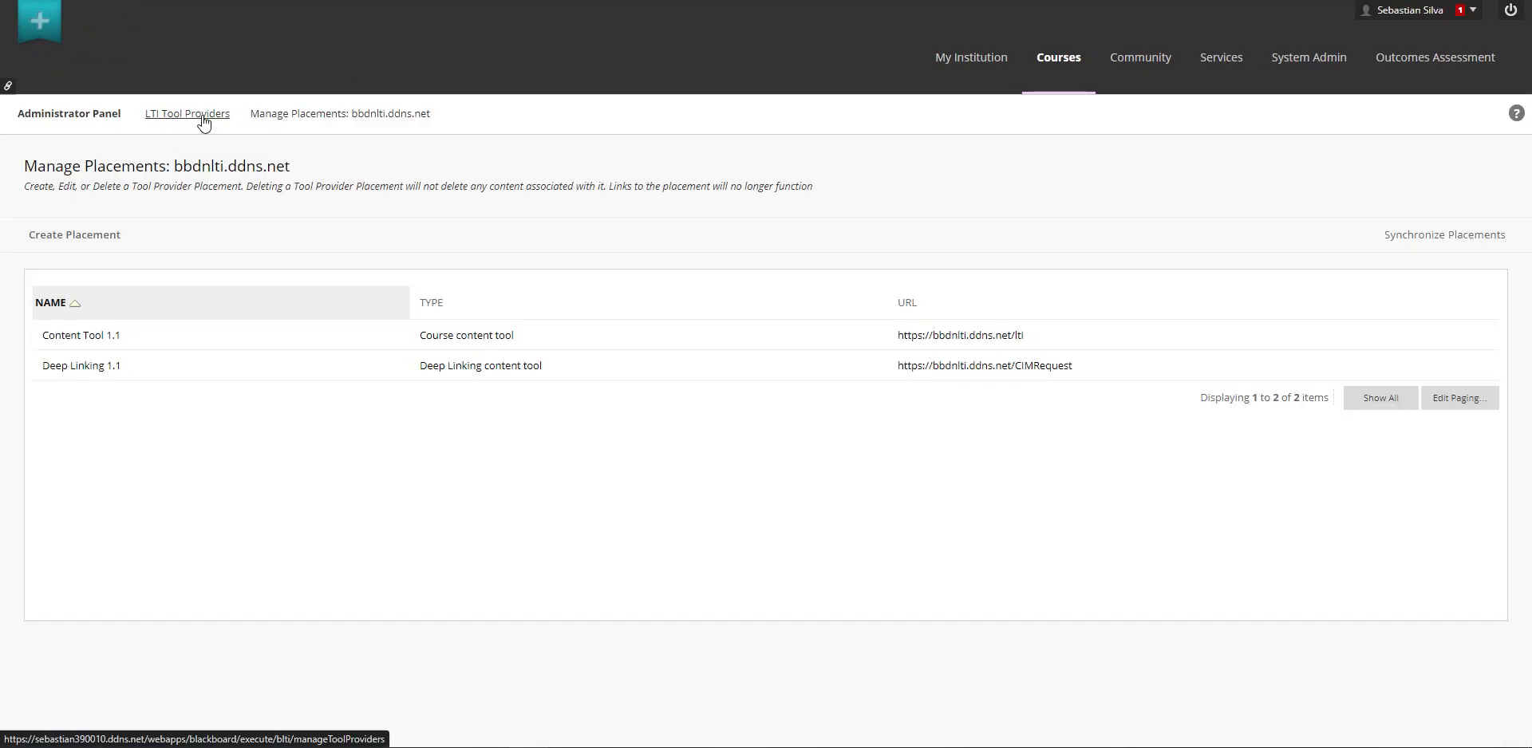
mouse_move(187, 113)
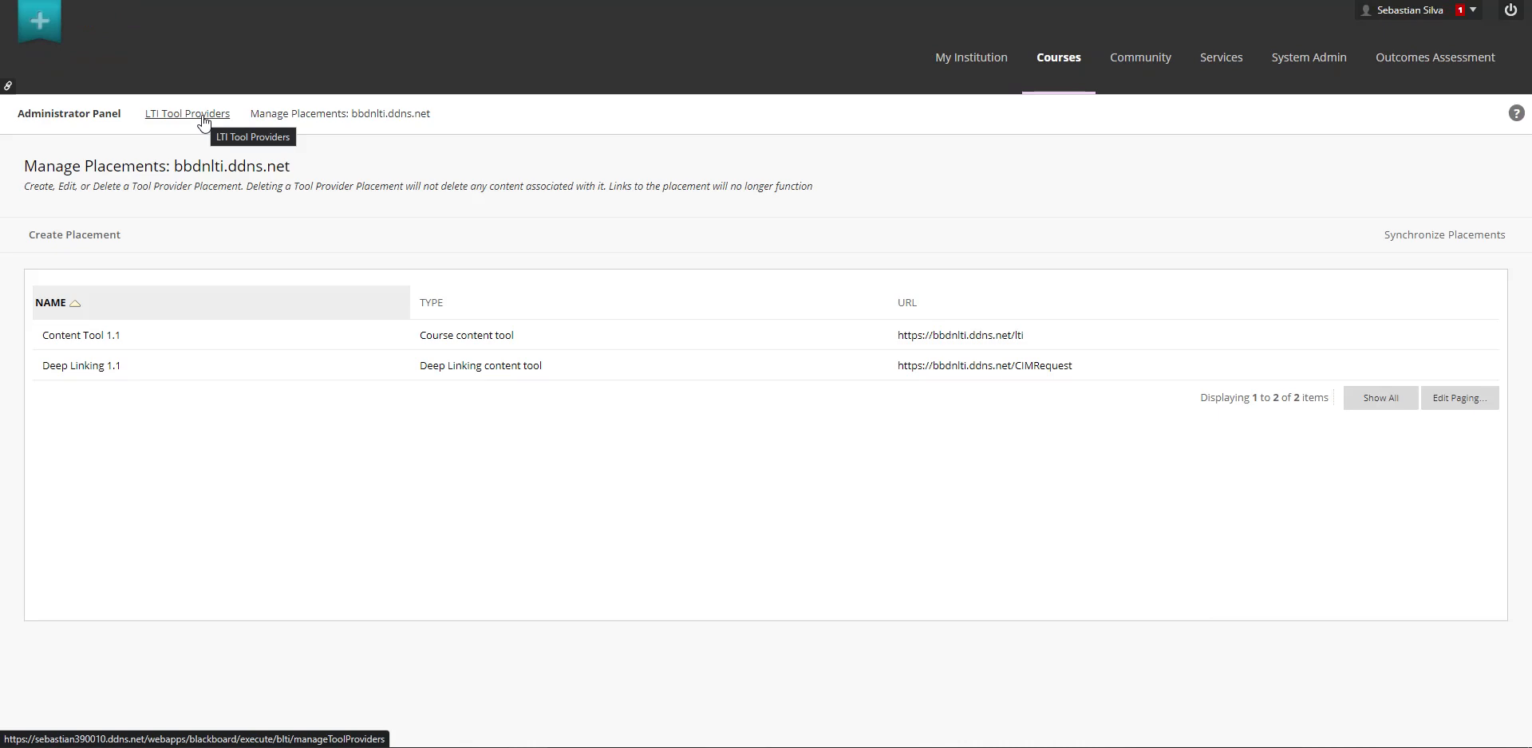
left_click(187, 113)
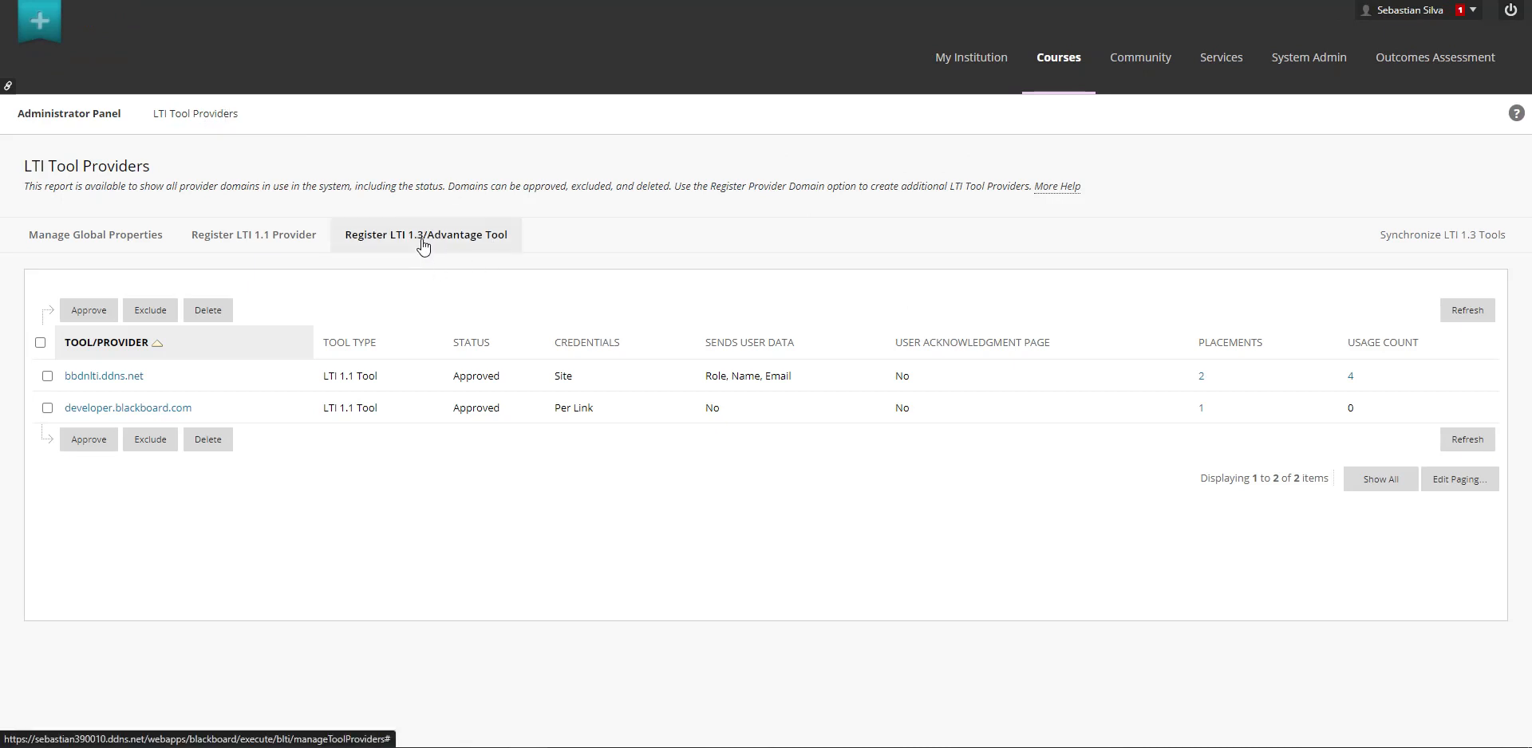
Step: Register an LTI 1.3/Advantage Tool with client ID 9a904026-db32-4e47-8848-9f0baa8d2e4a submitted
left_click(425, 234)
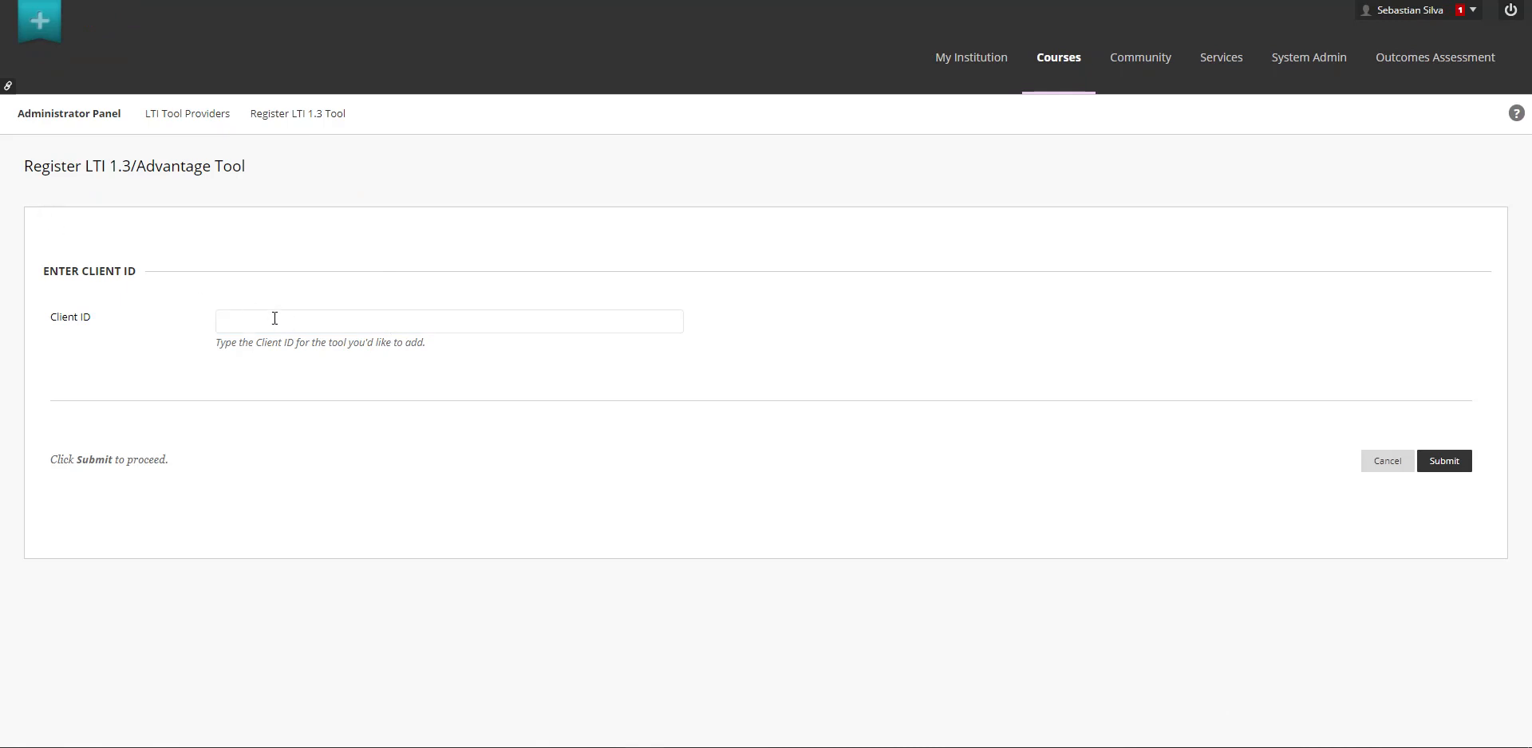
type("9a904026-db32-4e47-8848-9f0baa8d2e4a")
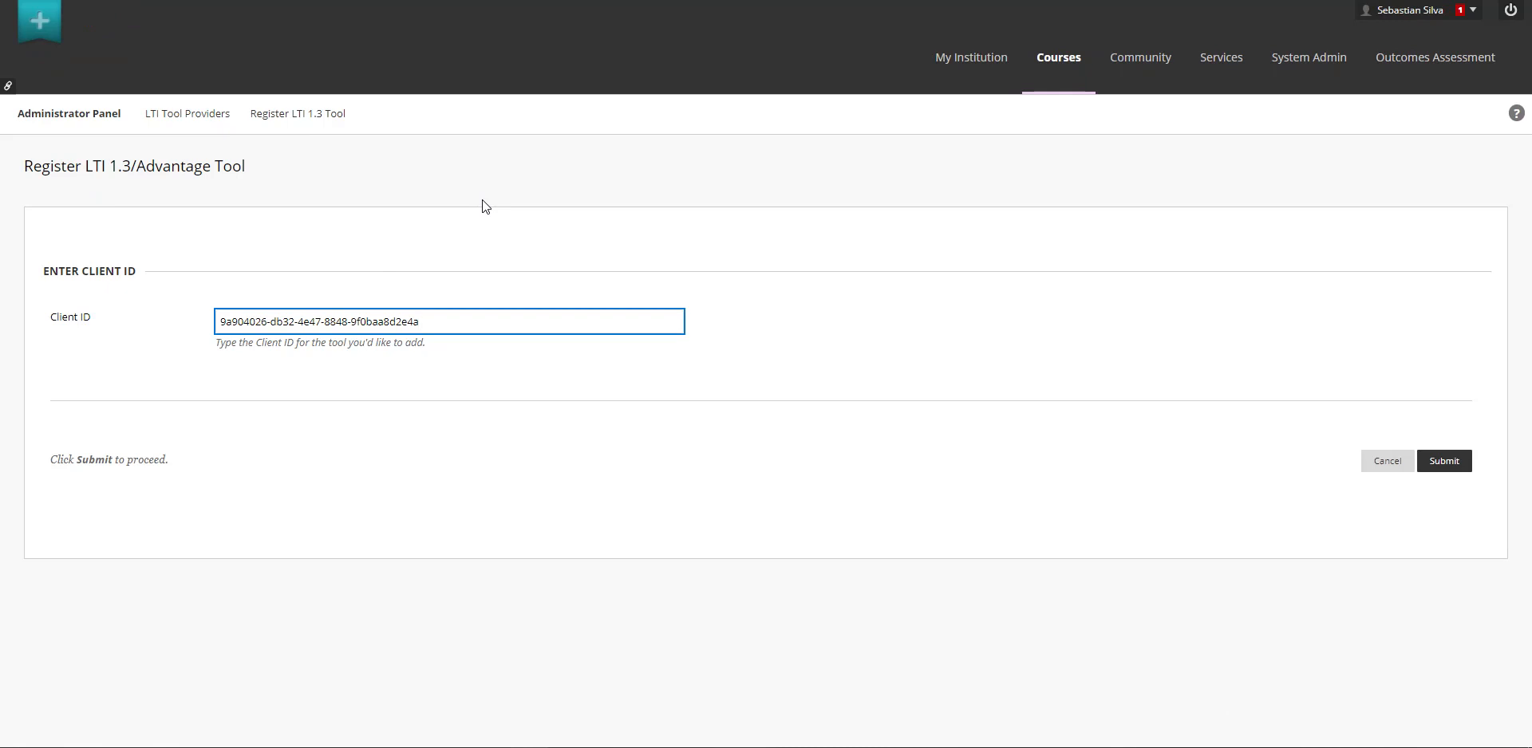
mouse_move(1264, 676)
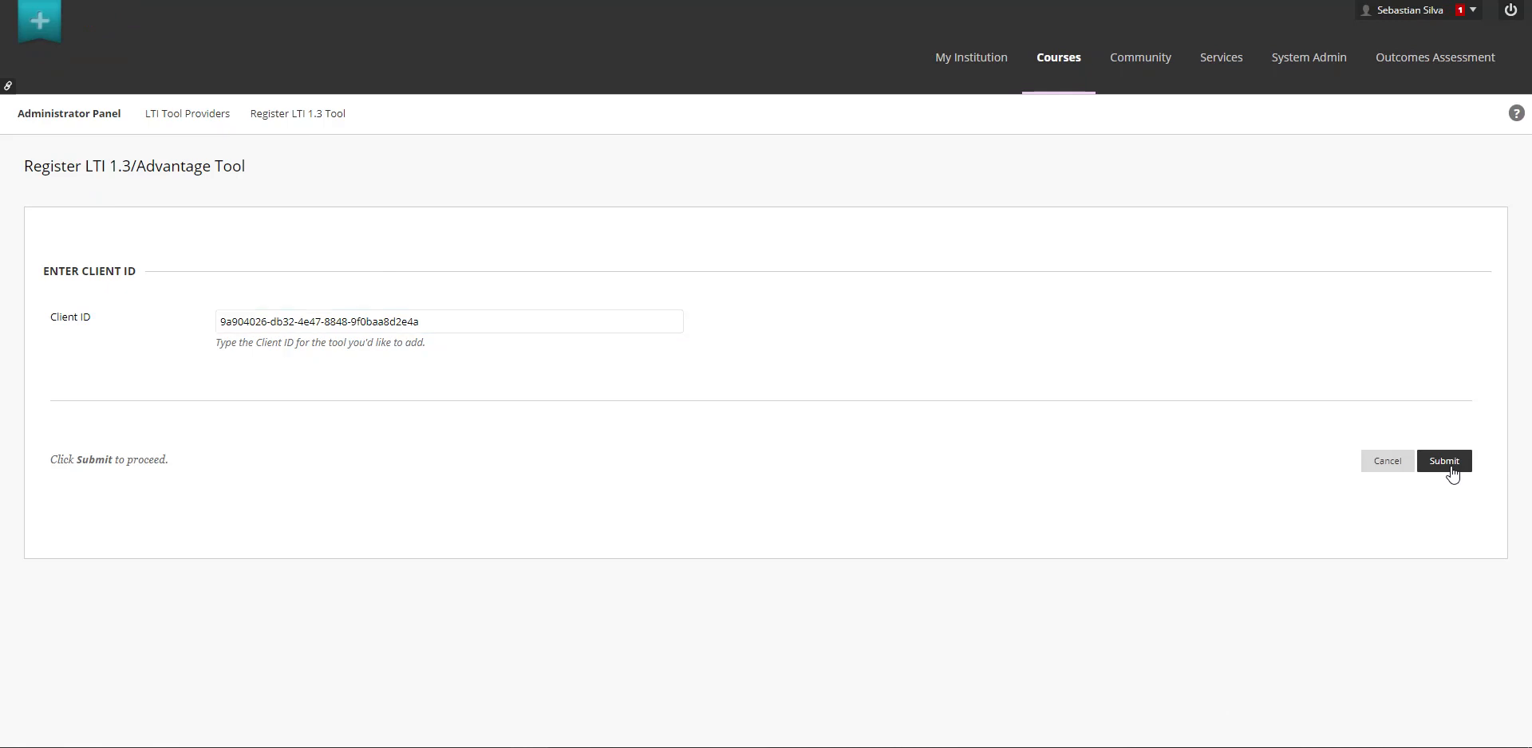
left_click(1442, 459)
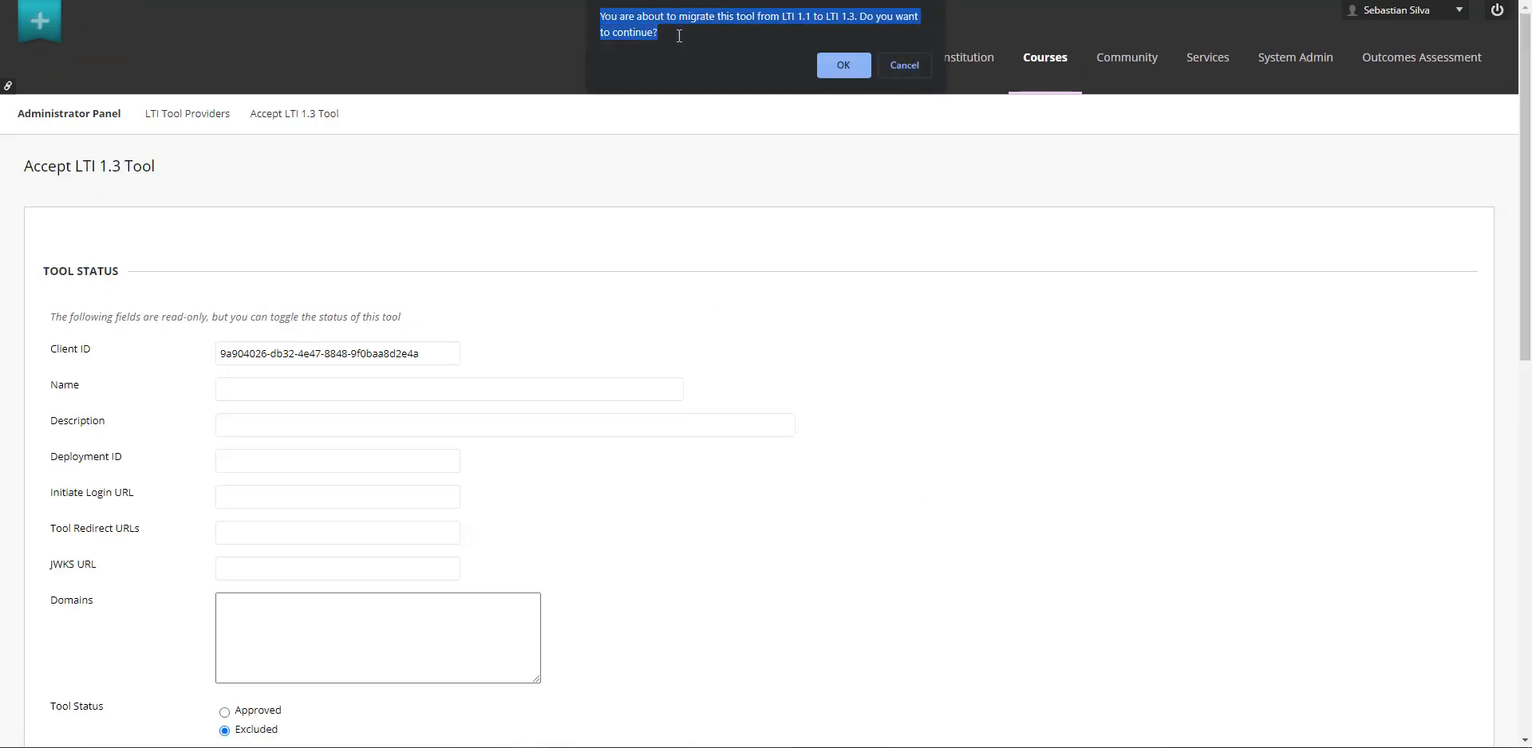
mouse_move(683, 54)
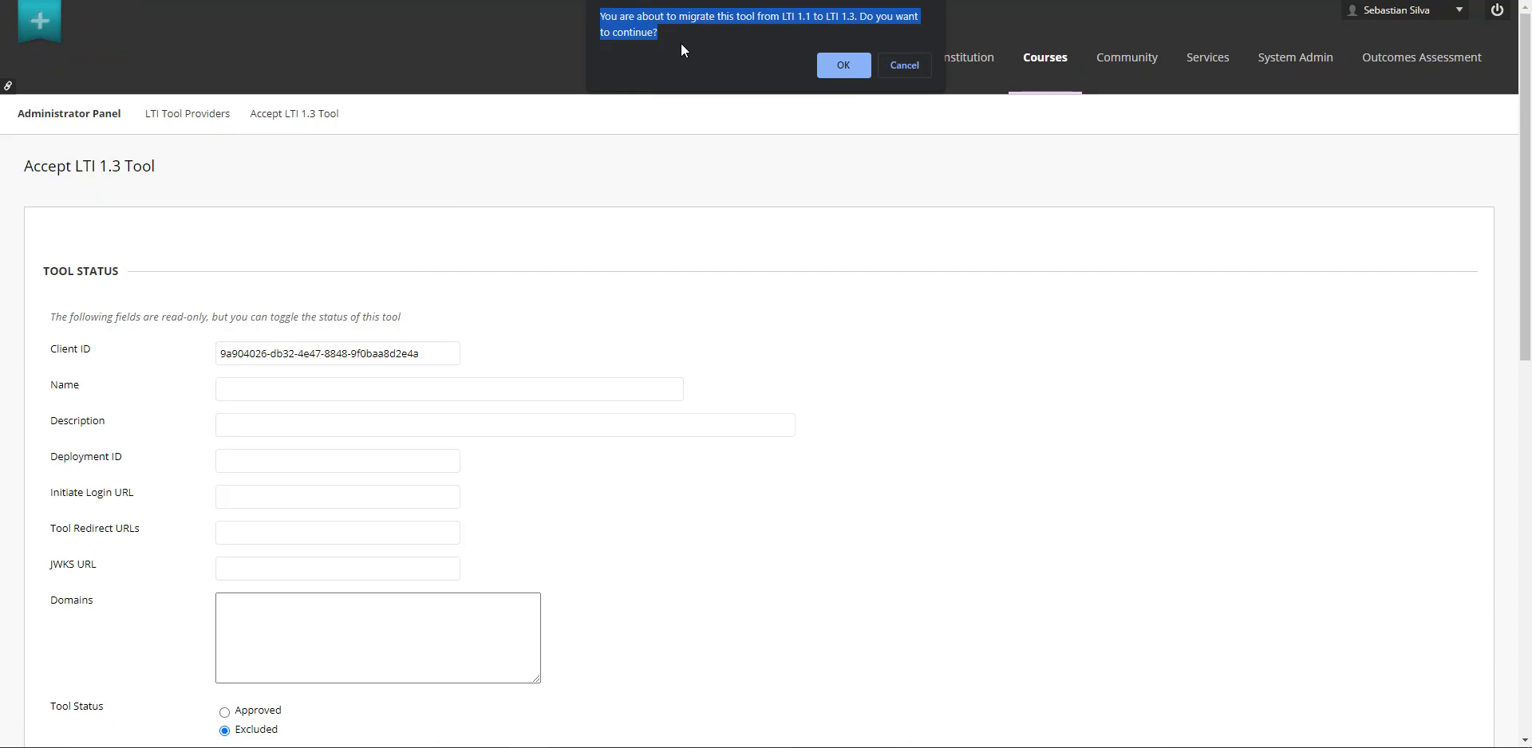
Step: Confirm the LTI 1.1 to 1.3 migration with grade service access set to Yes and save it
left_click(842, 63)
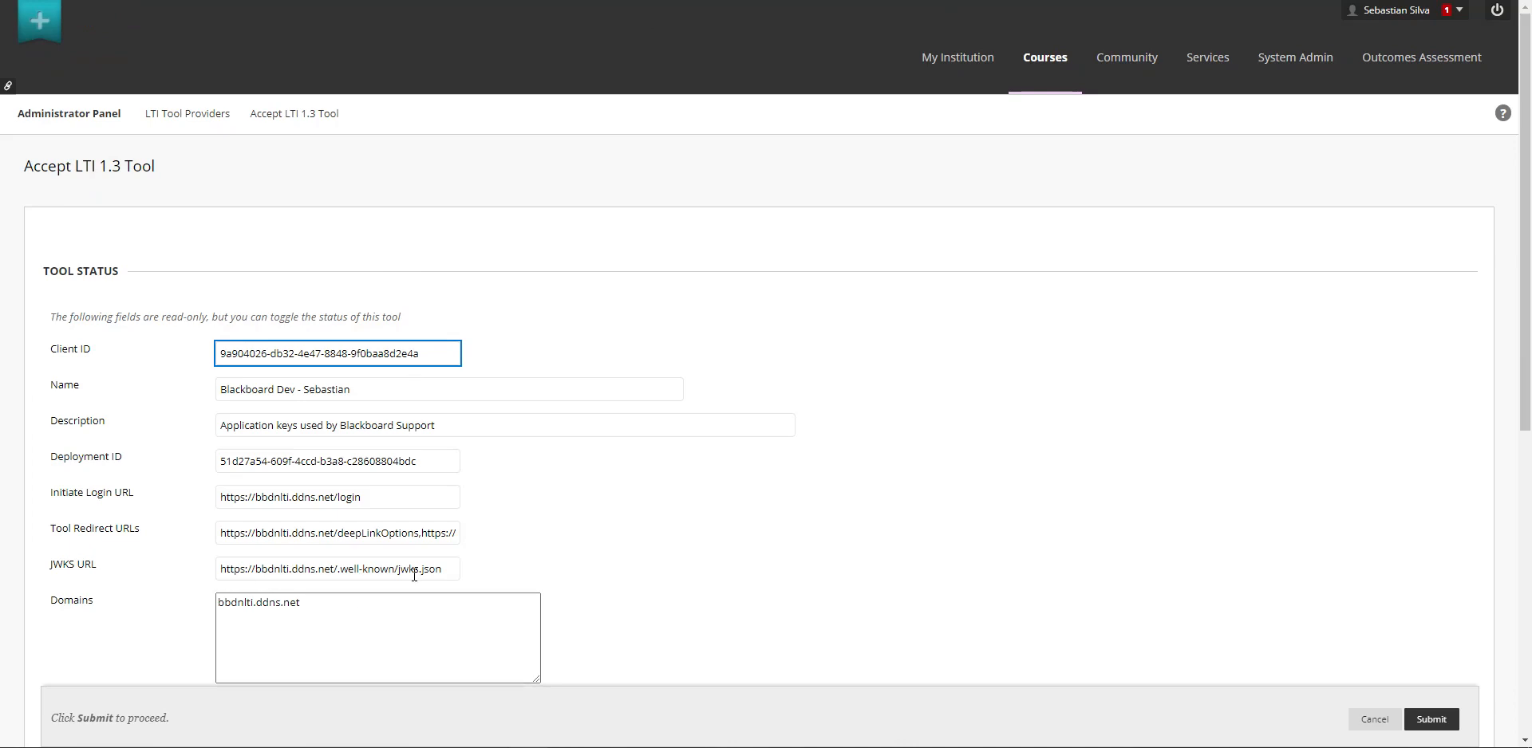
scroll("down", 3)
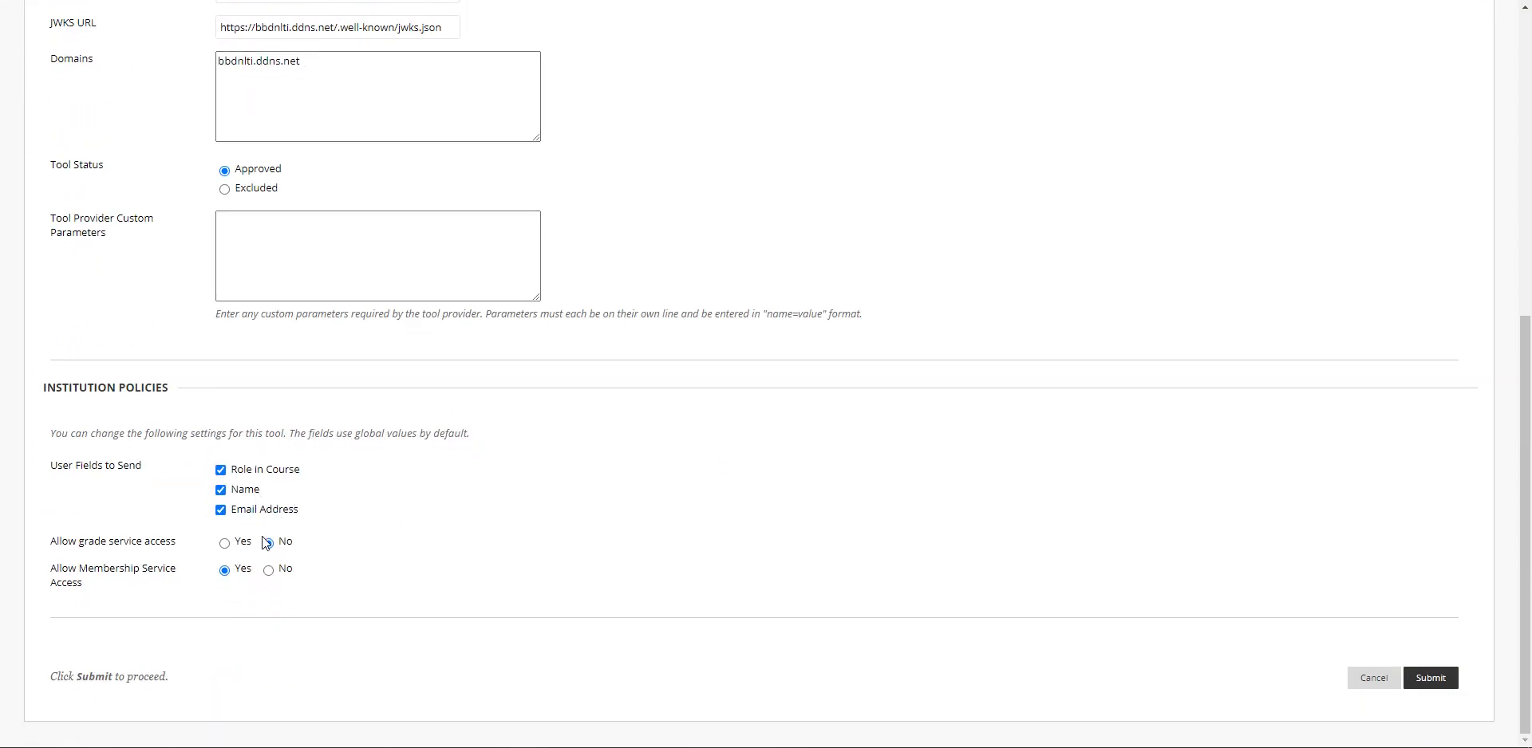
left_click(225, 542)
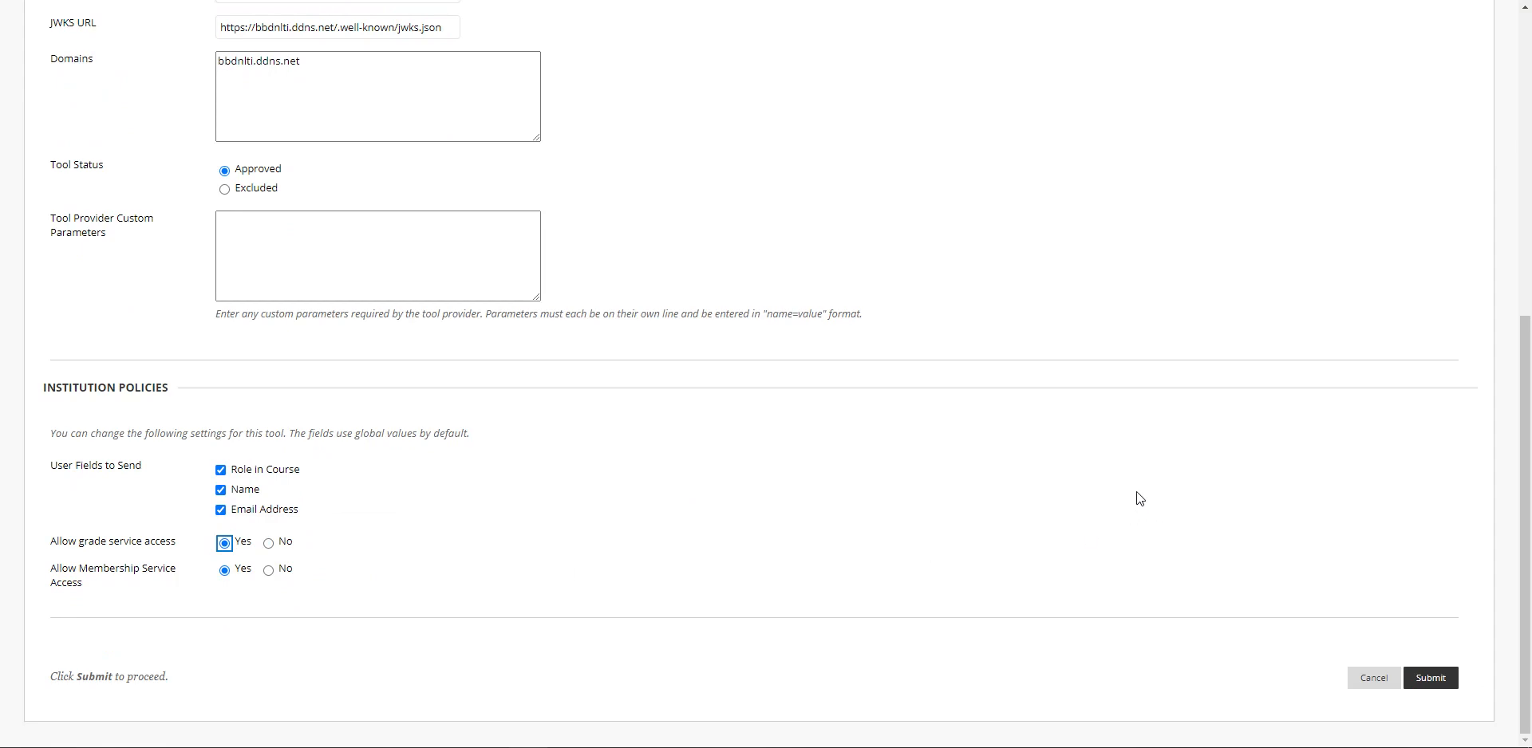
mouse_move(1355, 606)
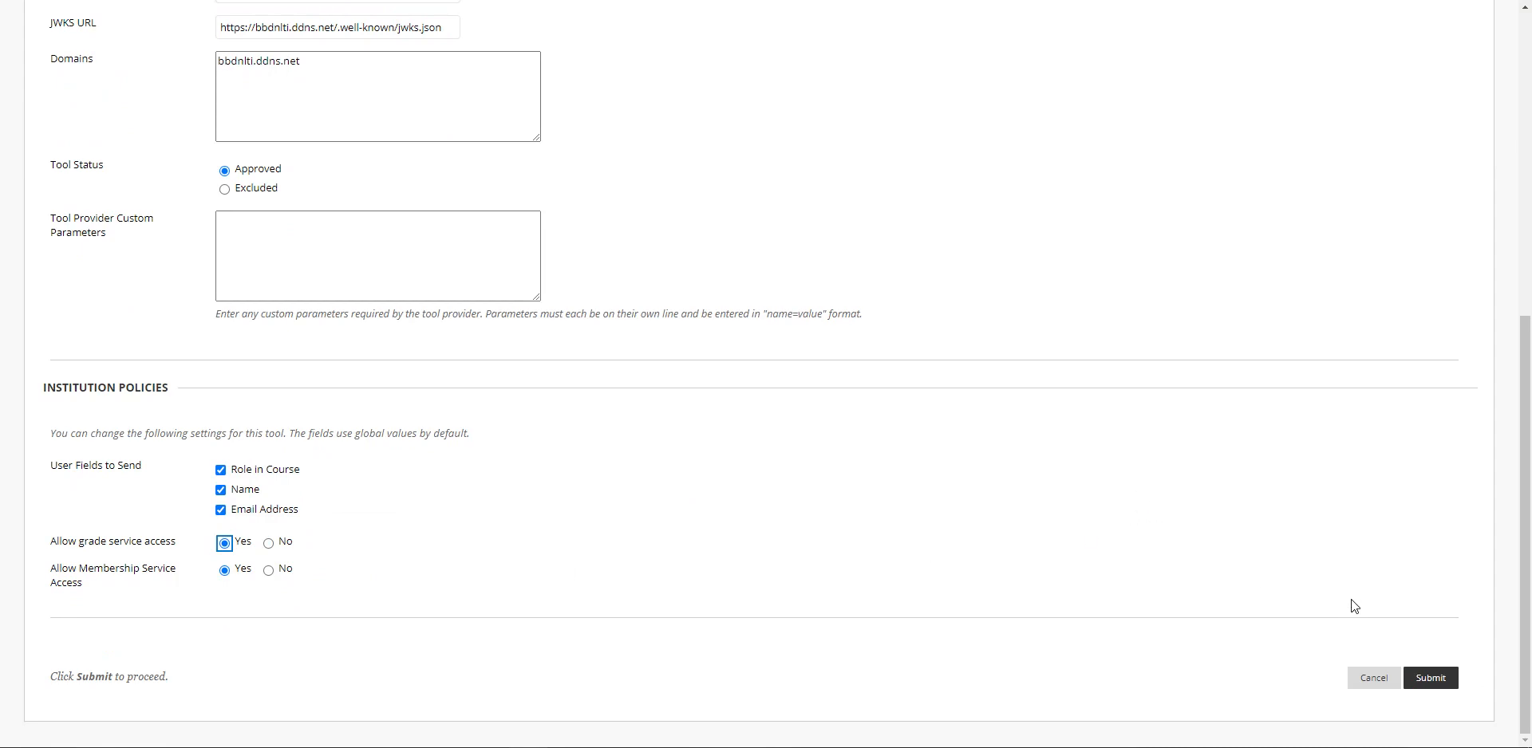
left_click(1430, 677)
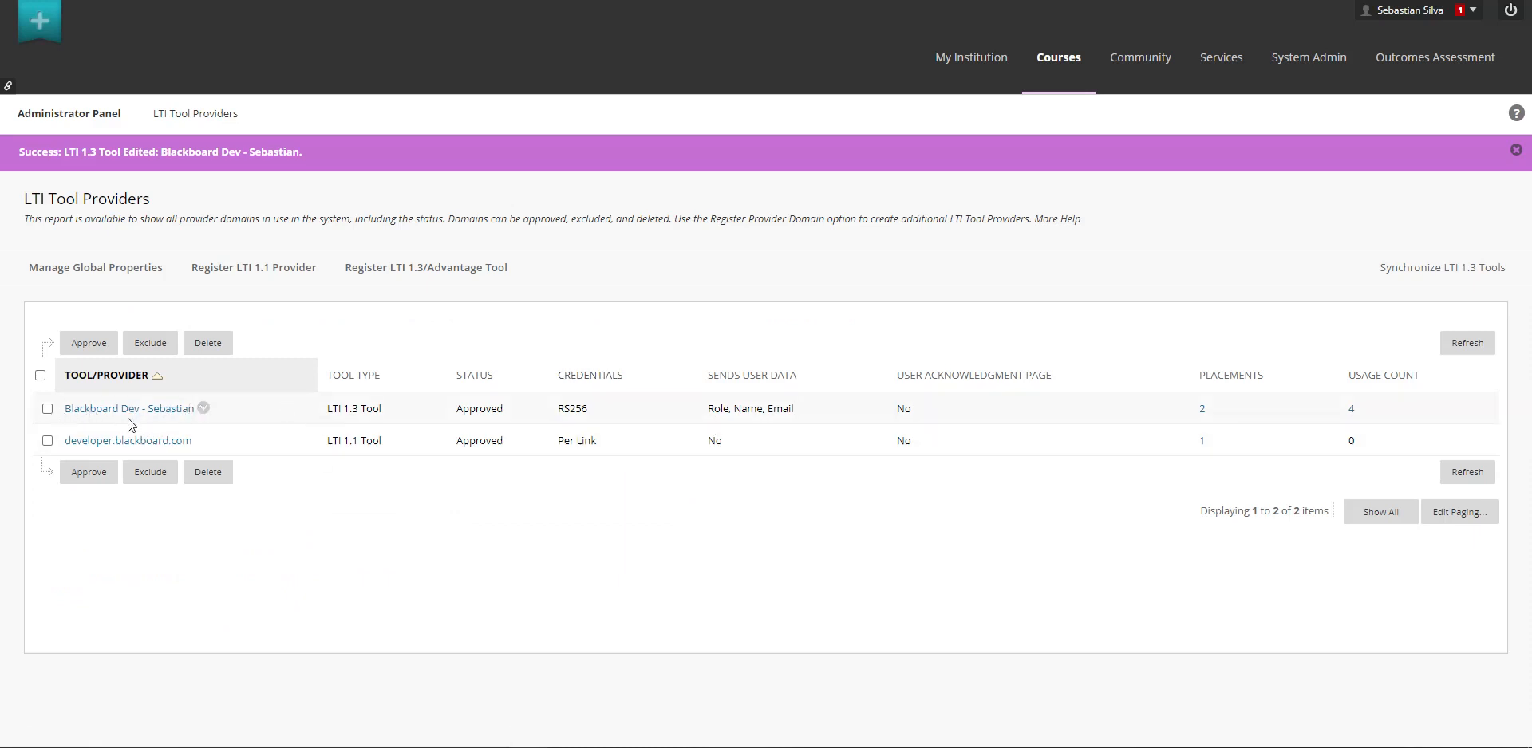
mouse_move(330, 410)
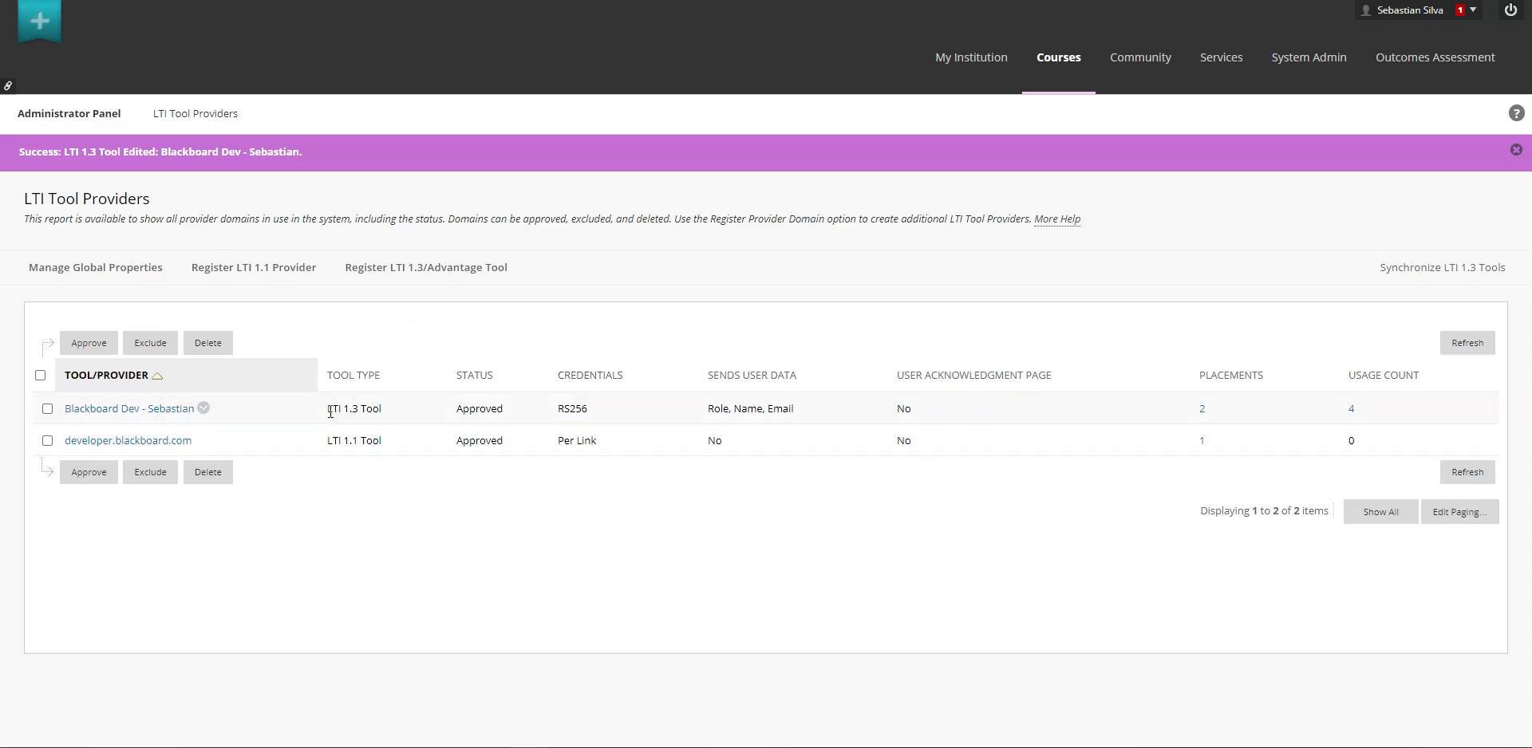
mouse_move(195, 415)
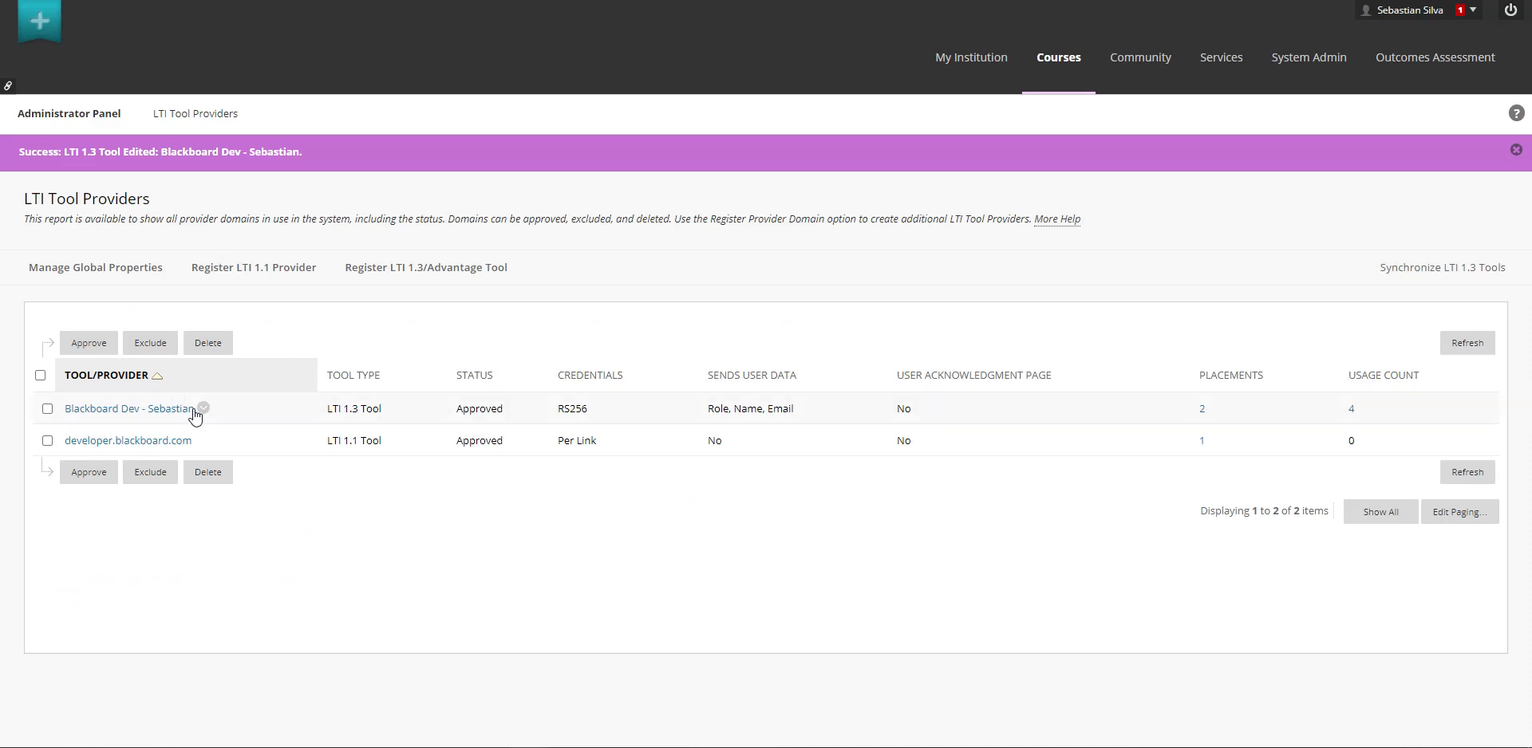
Step: Return from the LTI 1.3 tool entry to the course's Sample LTI Launch Received page
left_click(1199, 409)
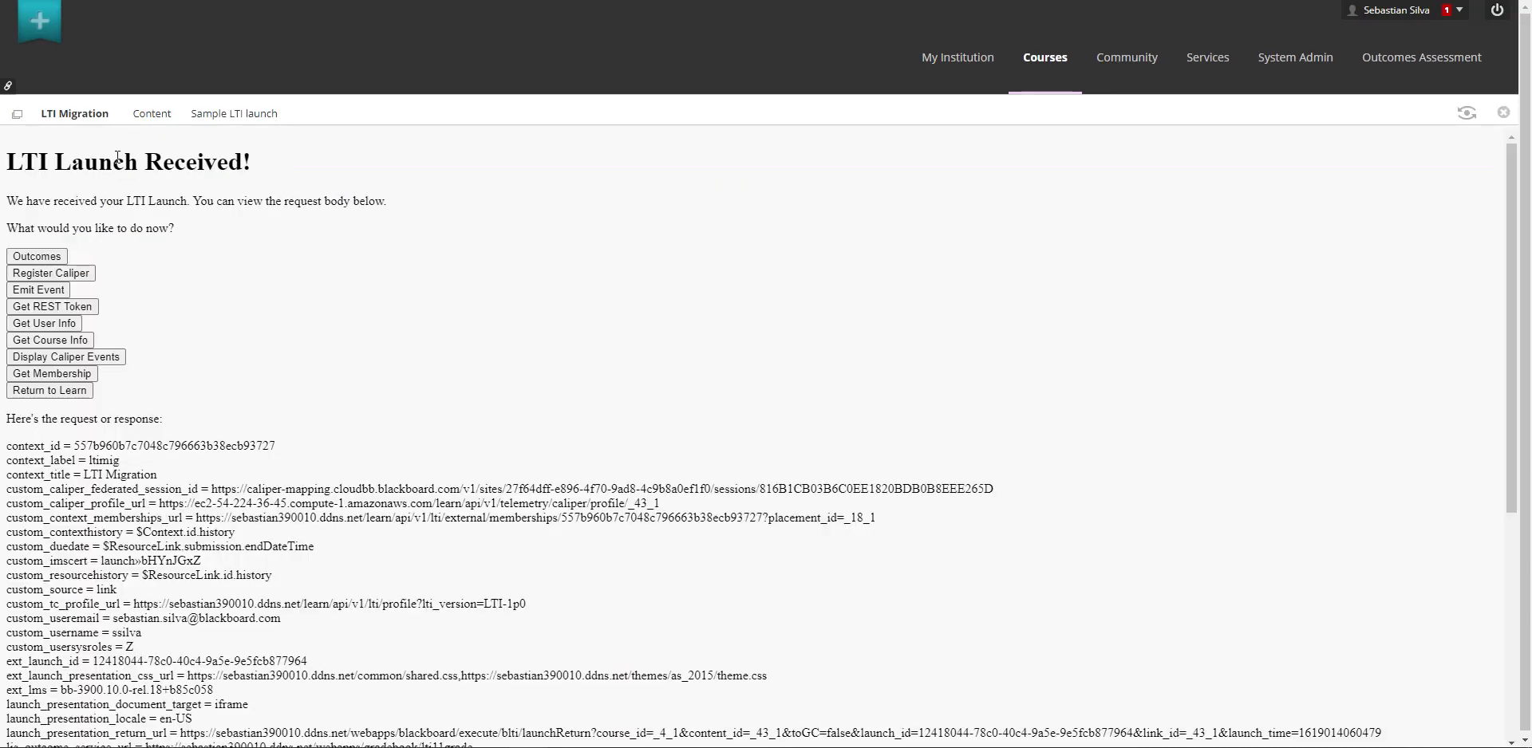
Step: Launch Content Tool Launch and confirm the JWT shows version 1.3.0 Verified
left_click(152, 111)
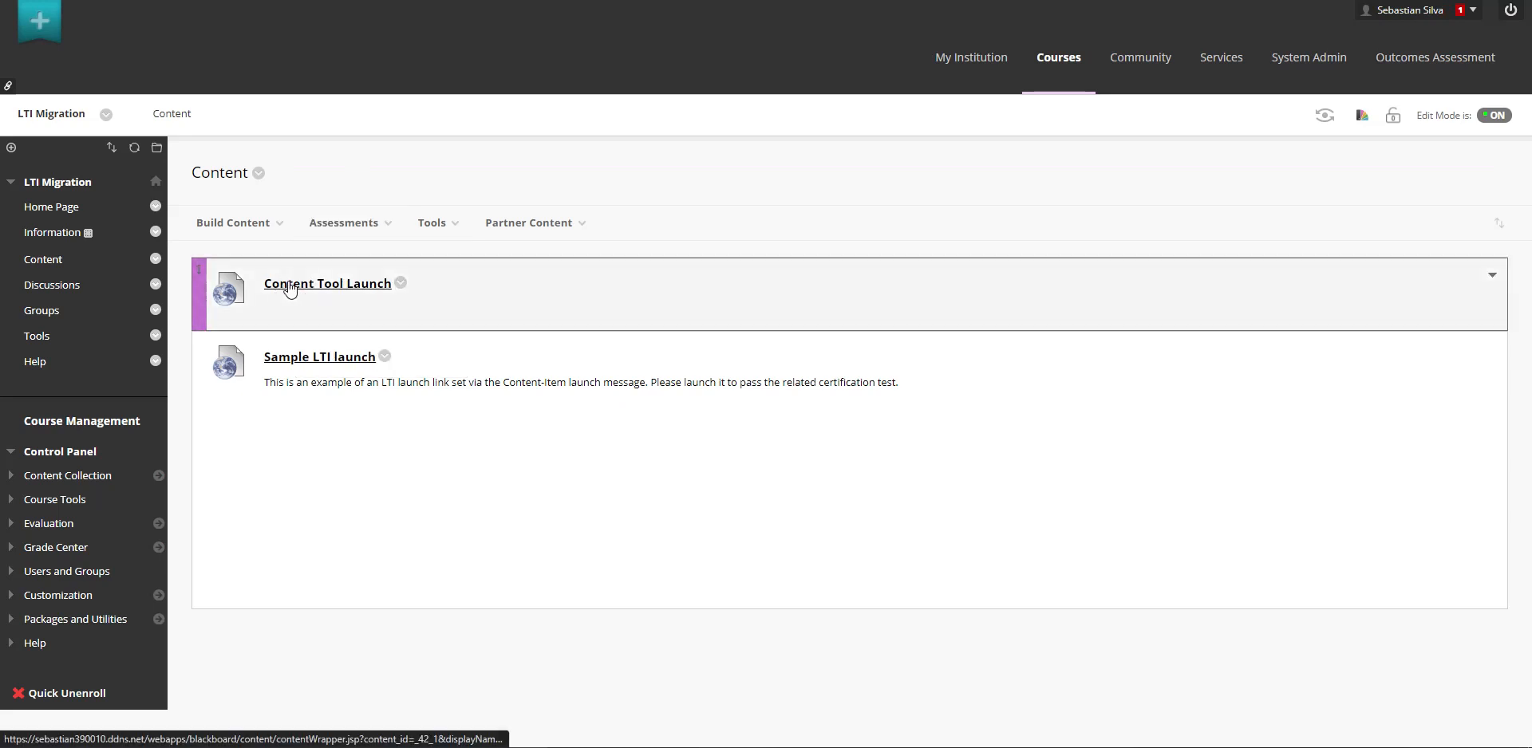
left_click(327, 284)
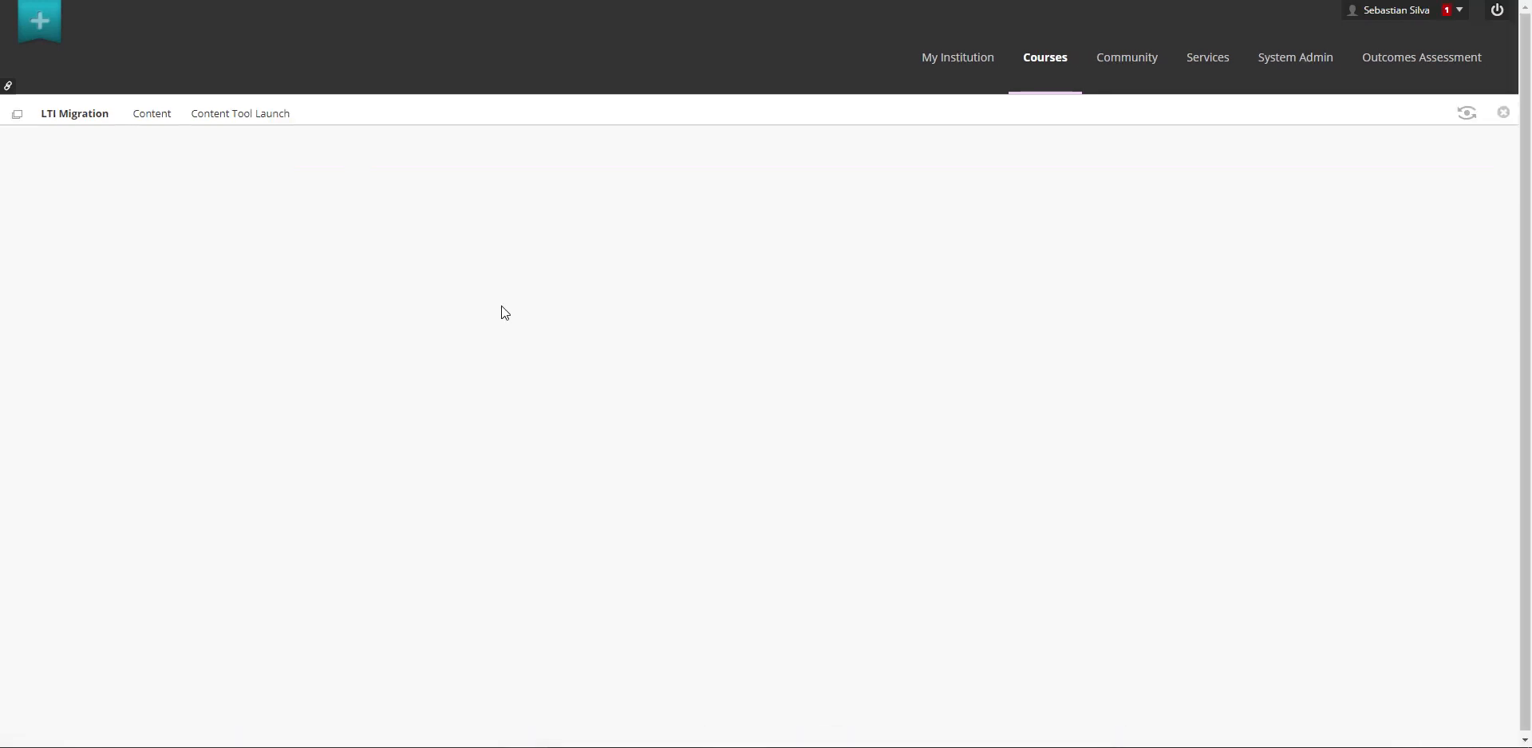
left_click(241, 114)
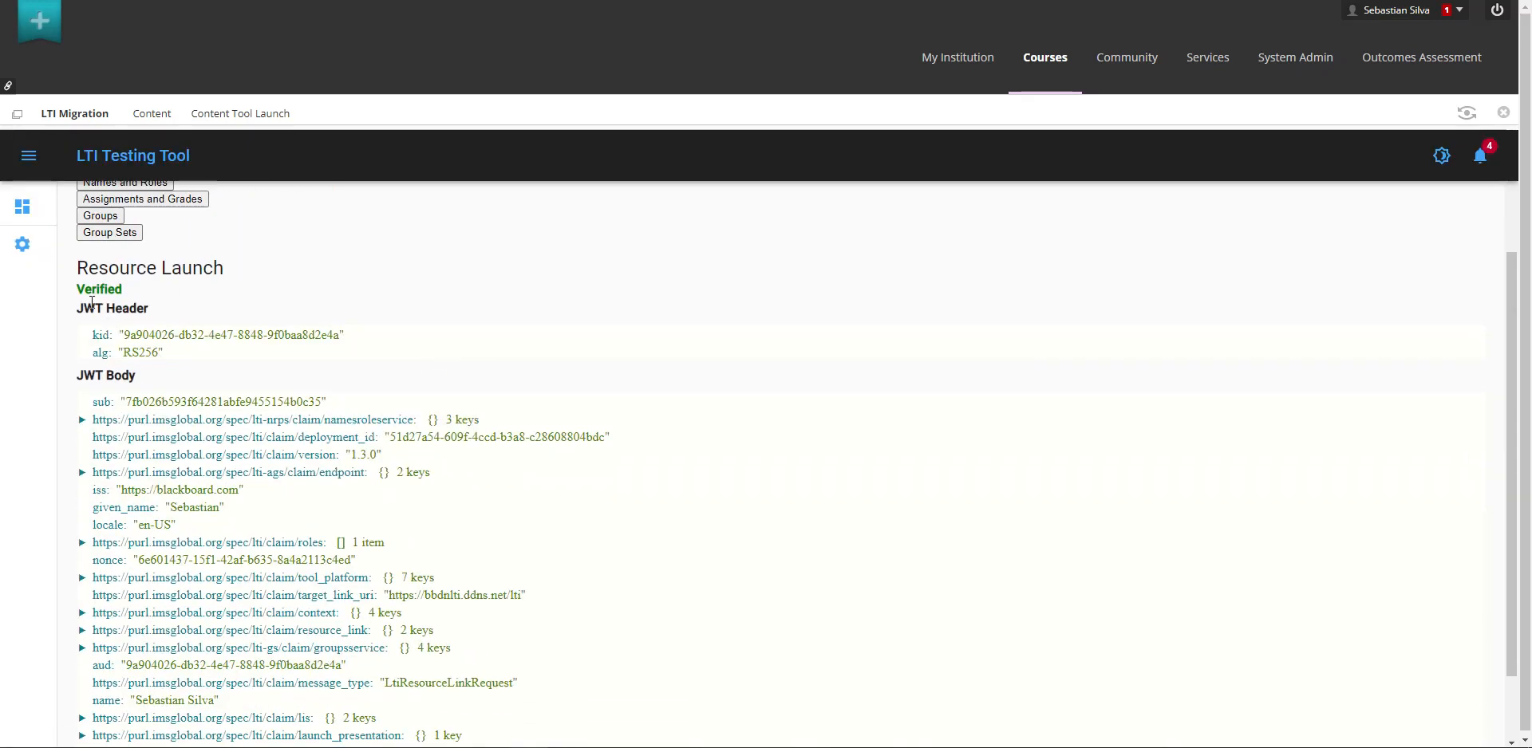
left_click_drag(94, 308, 312, 552)
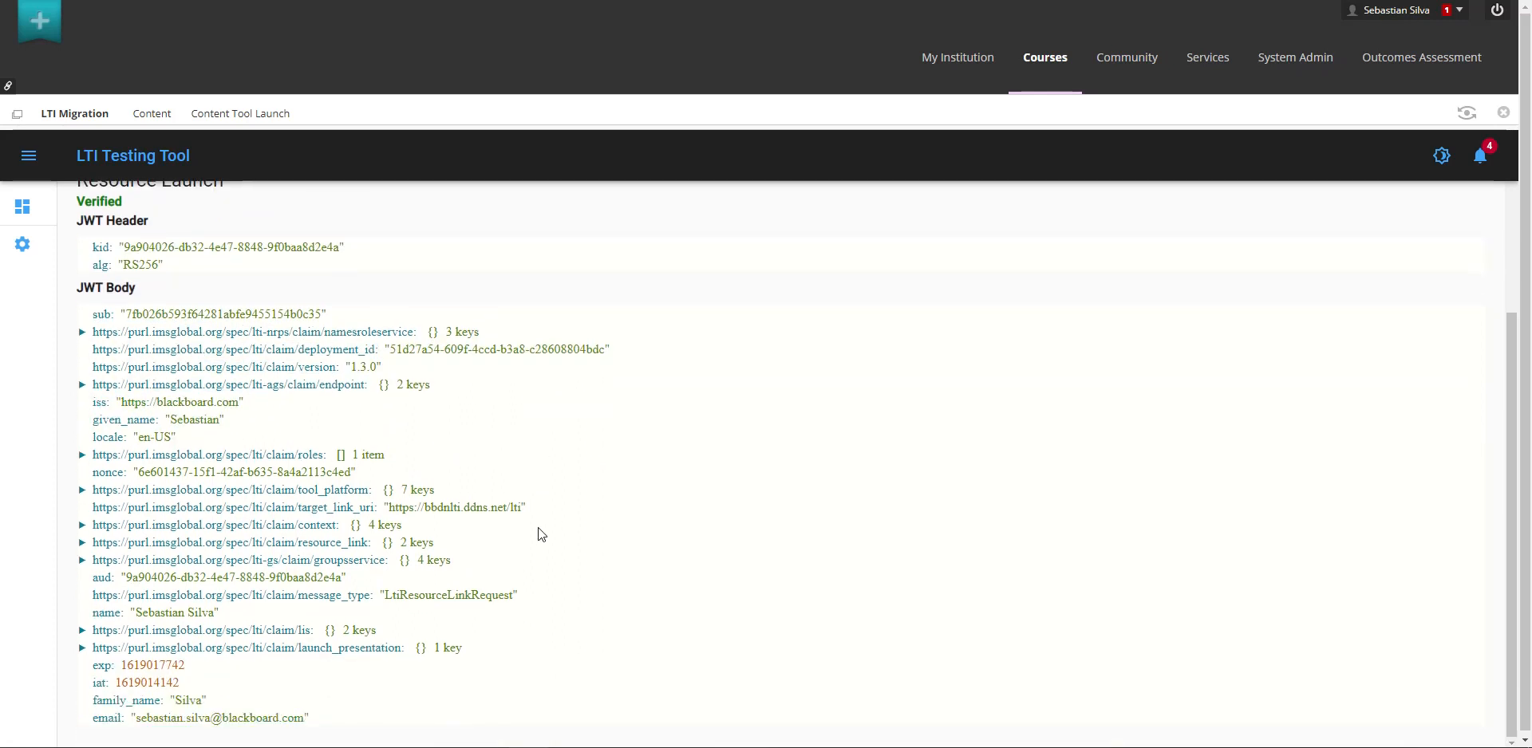
mouse_move(525, 530)
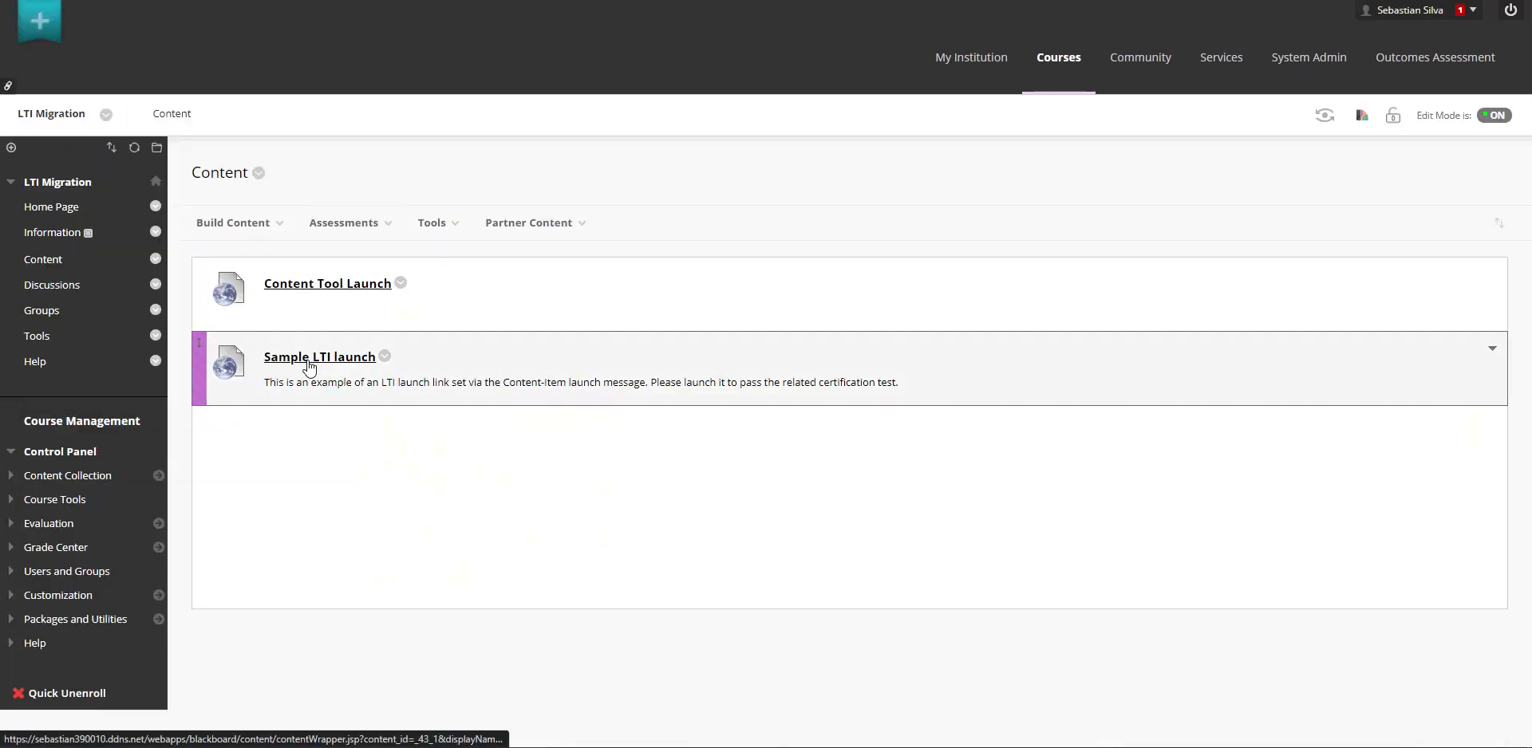
Step: Launch Sample LTI launch and confirm it is also a verified LTI 1.3.0 resource launch
left_click(319, 356)
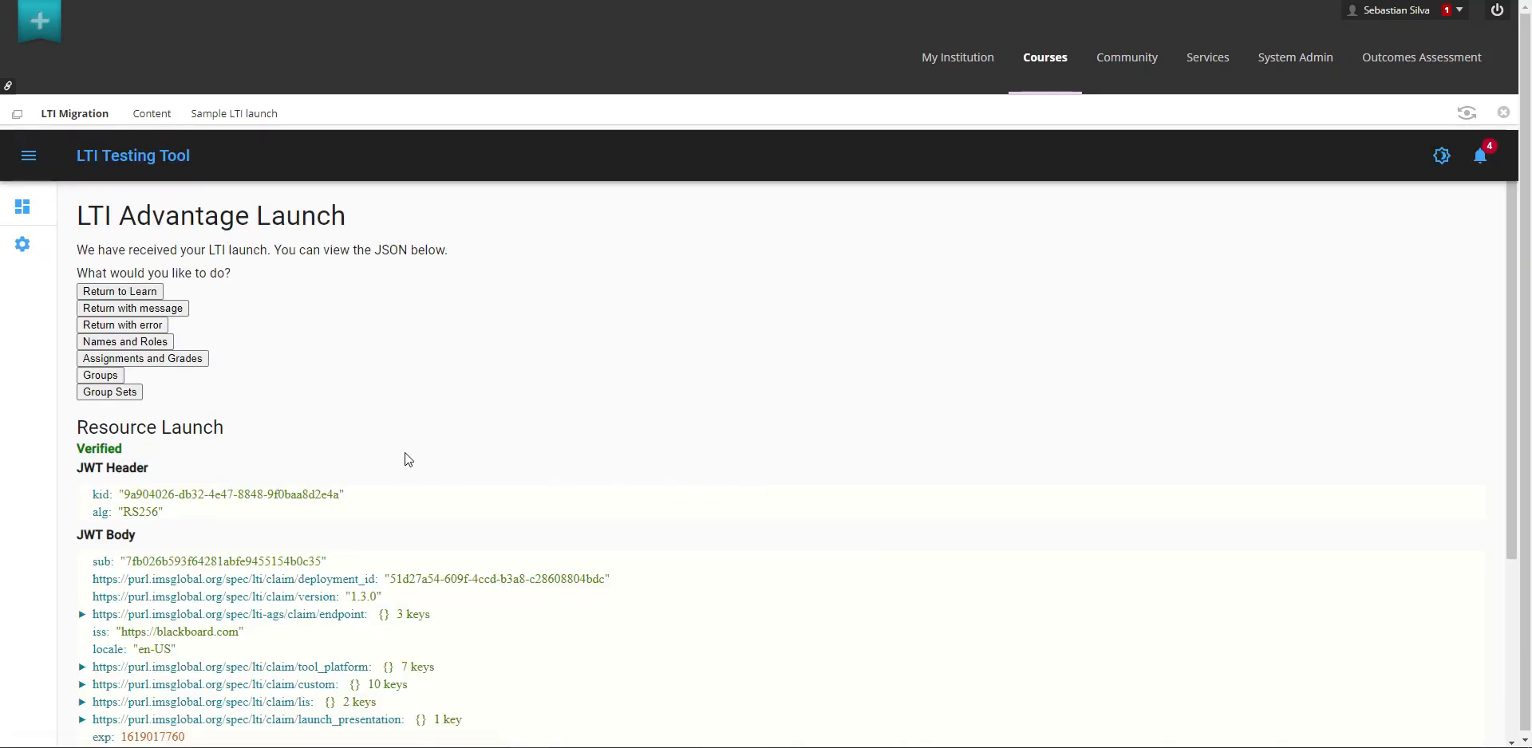
scroll("down", 3)
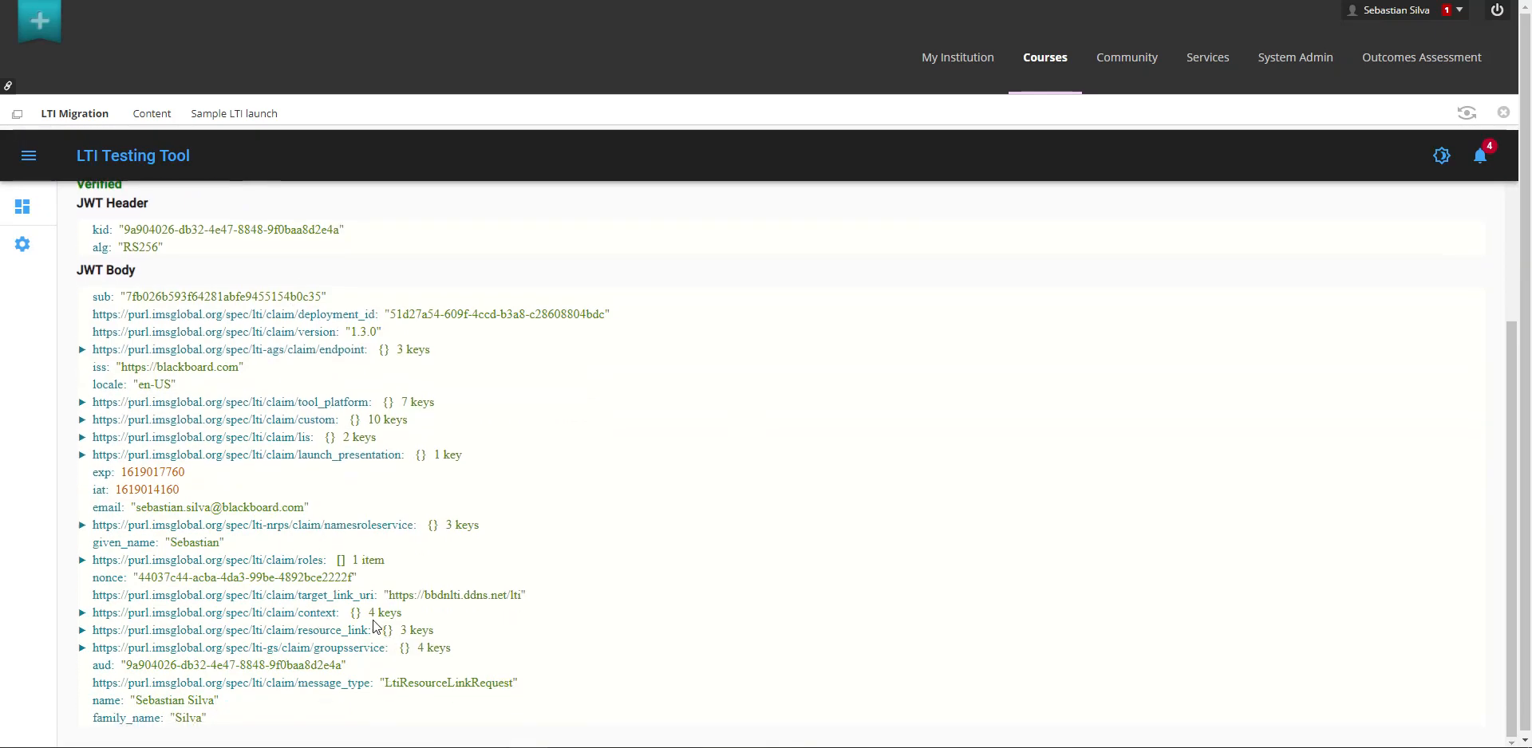
mouse_move(488, 464)
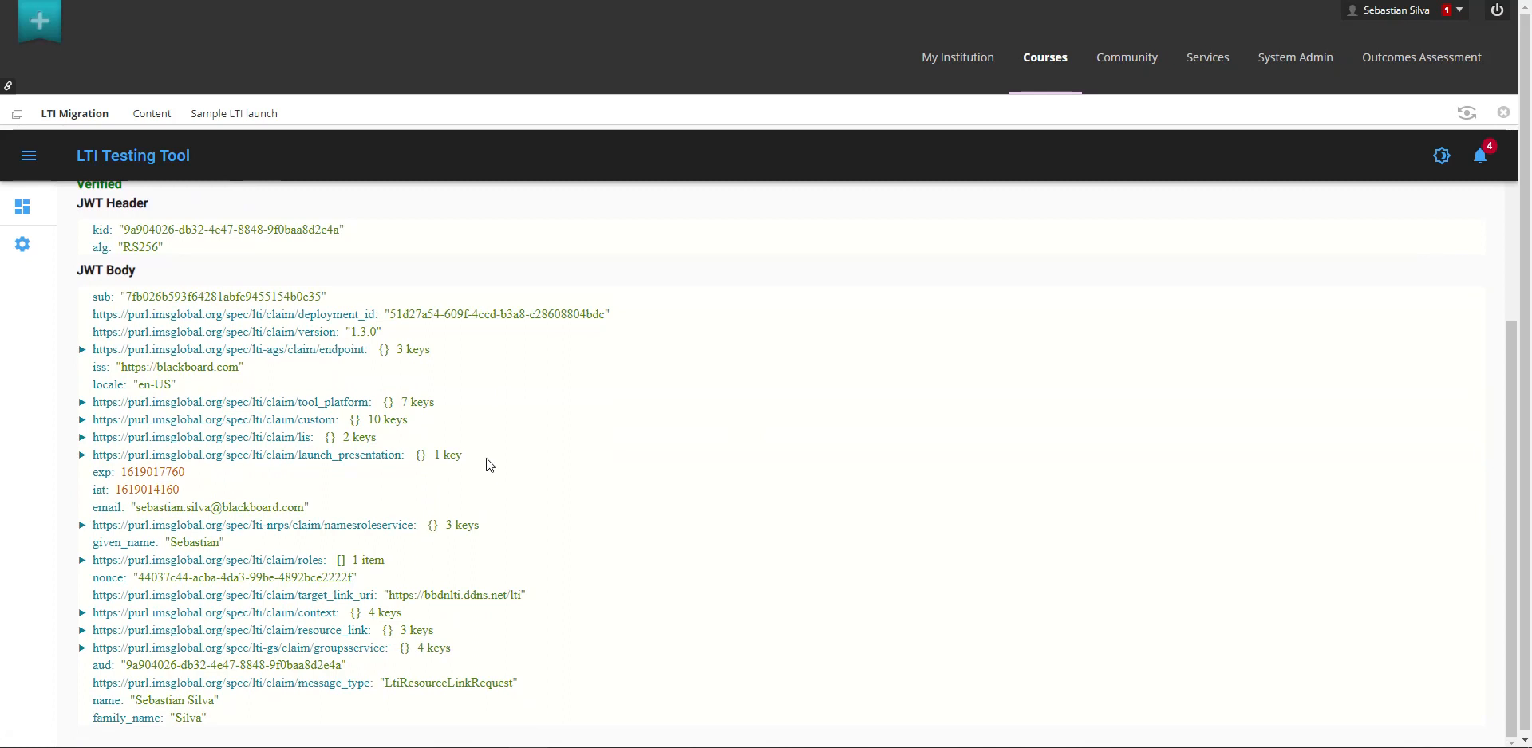
mouse_move(479, 487)
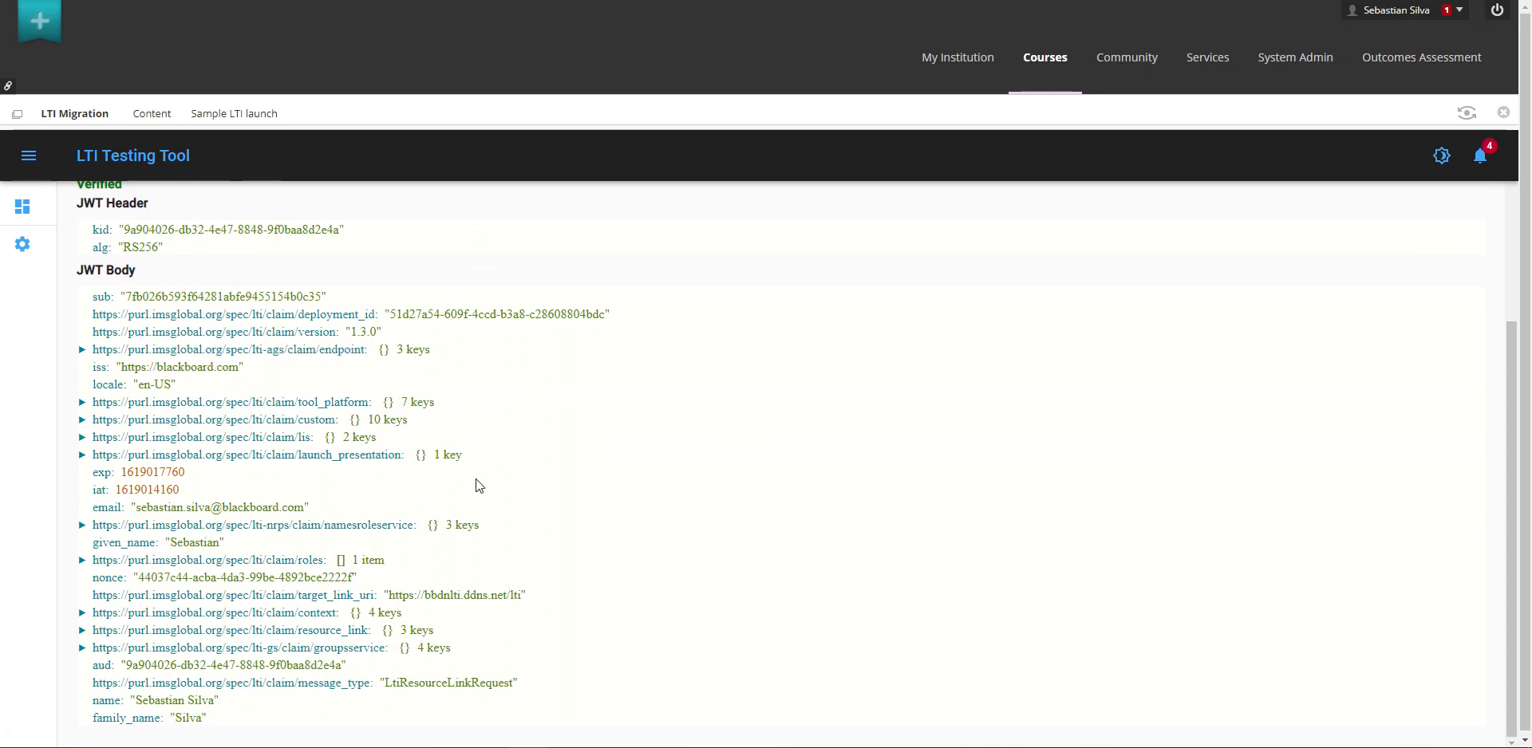
mouse_move(544, 552)
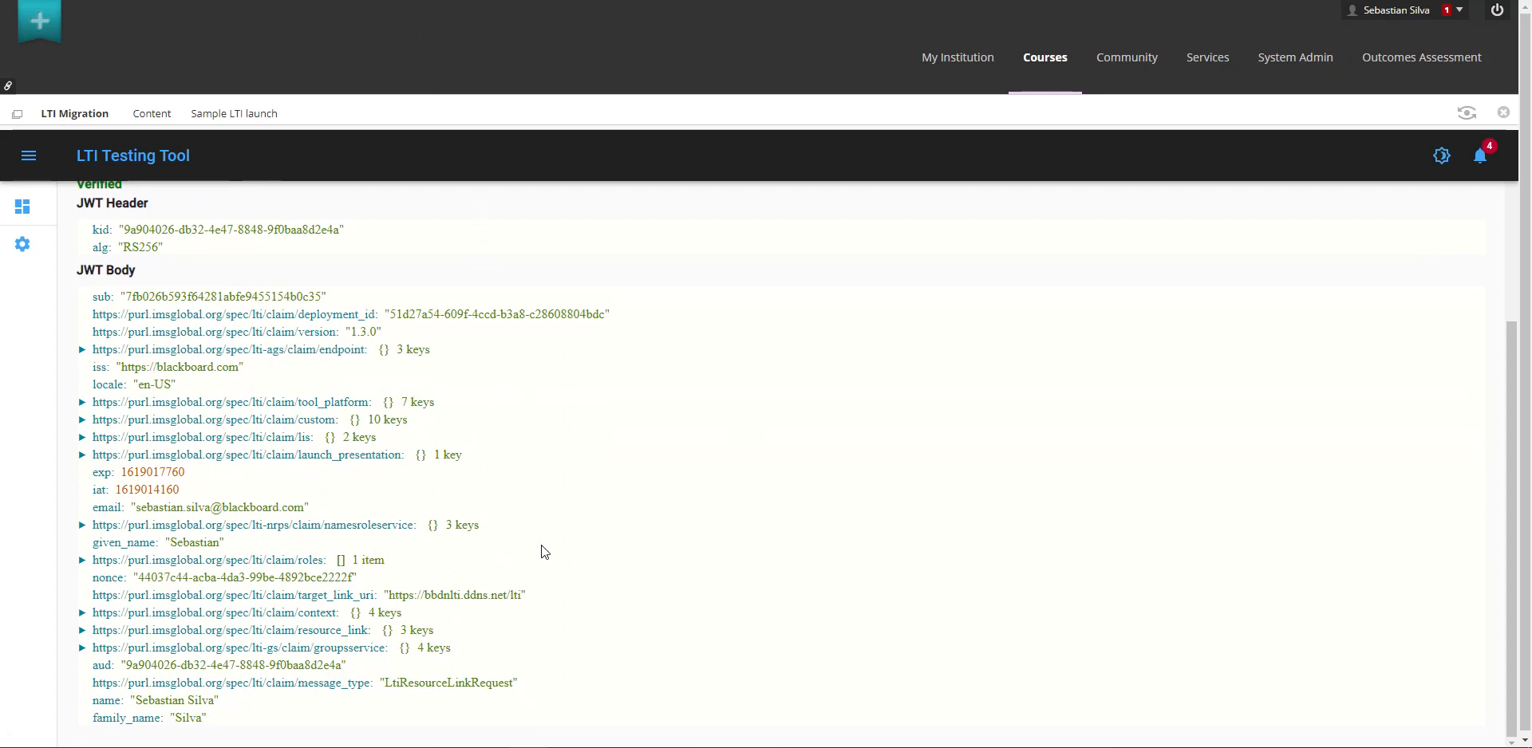
mouse_move(589, 428)
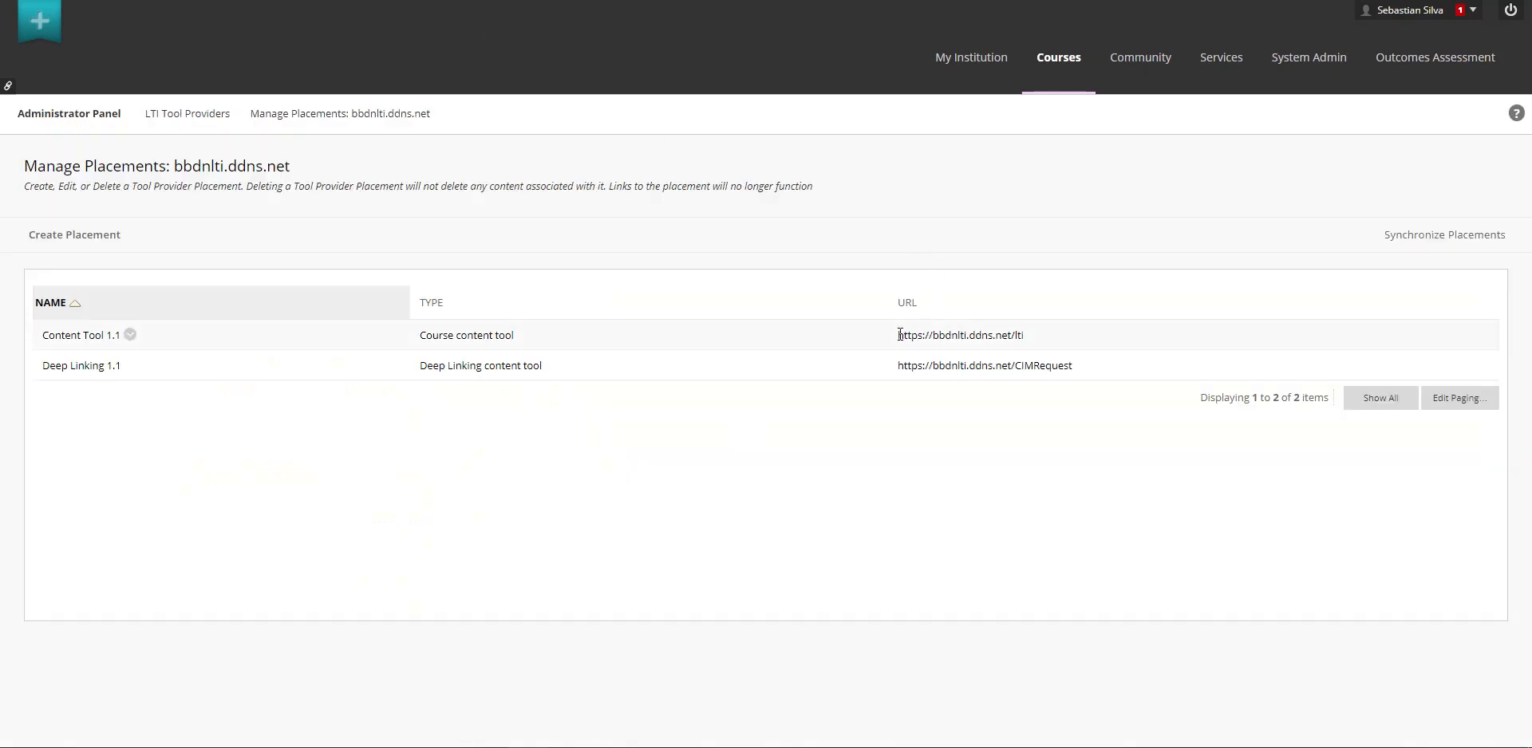
Step: Inspect the Content Tool 1.1 and Deep Linking 1.1 launch URLs in Manage Placements for bbdnlti.ddns.net
double_click(959, 335)
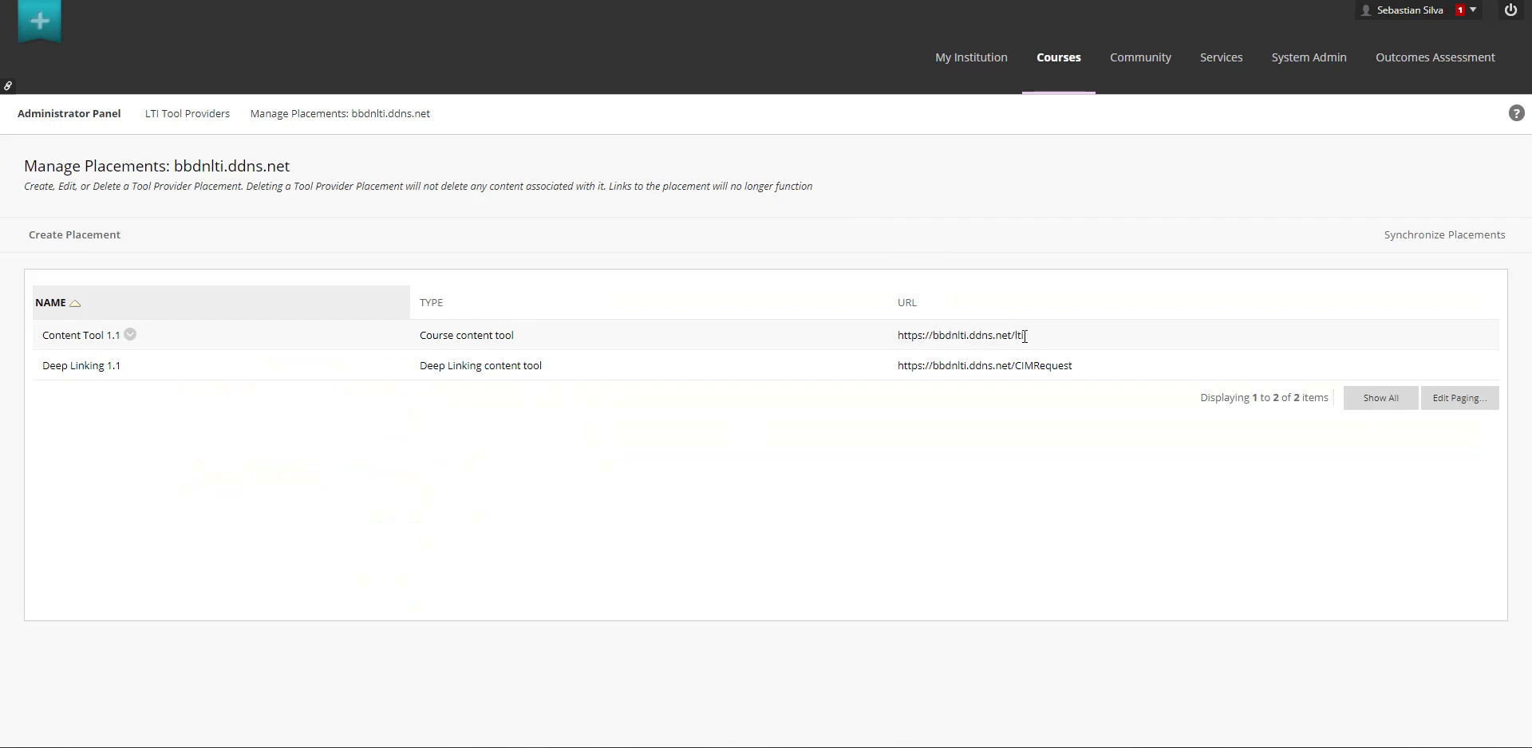
mouse_move(1064, 351)
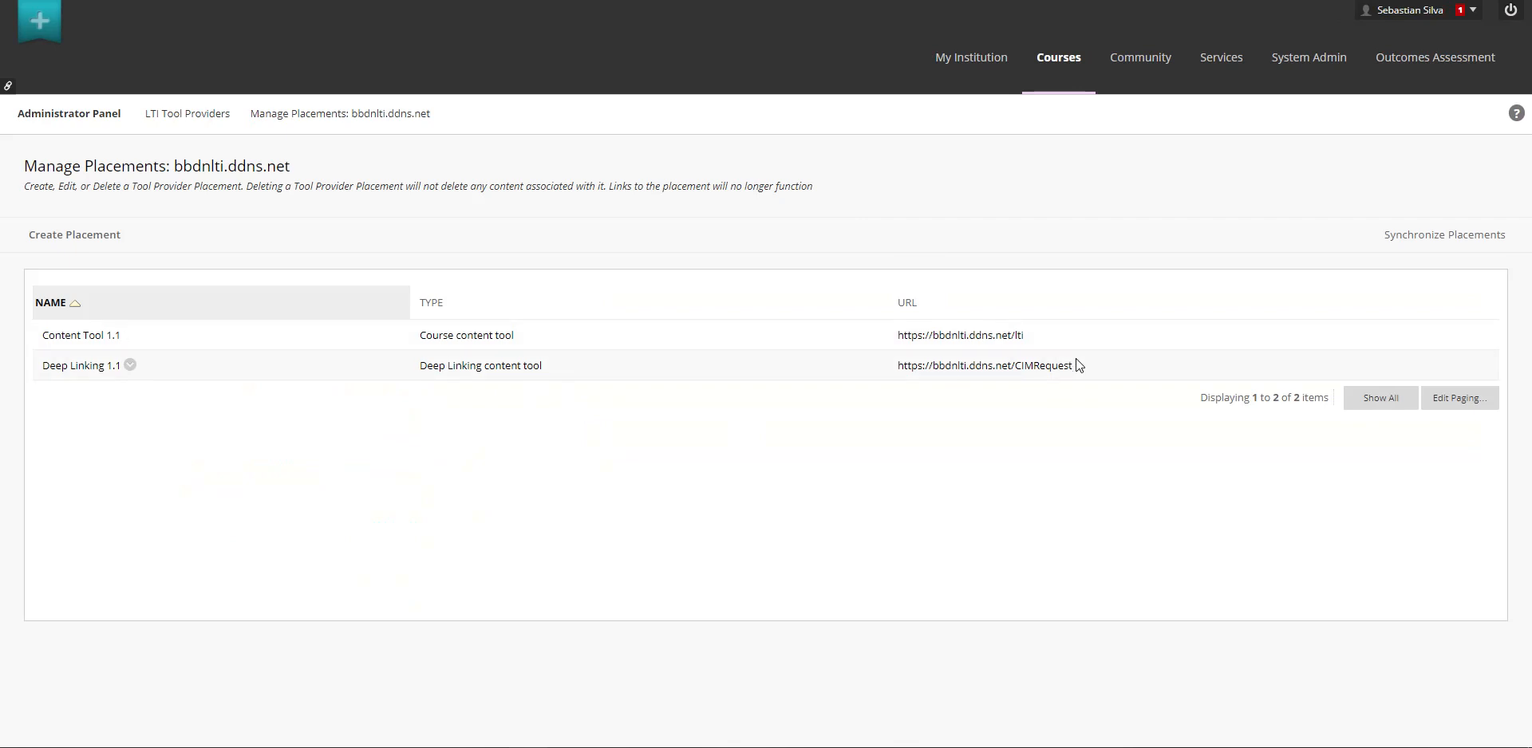
mouse_move(1084, 368)
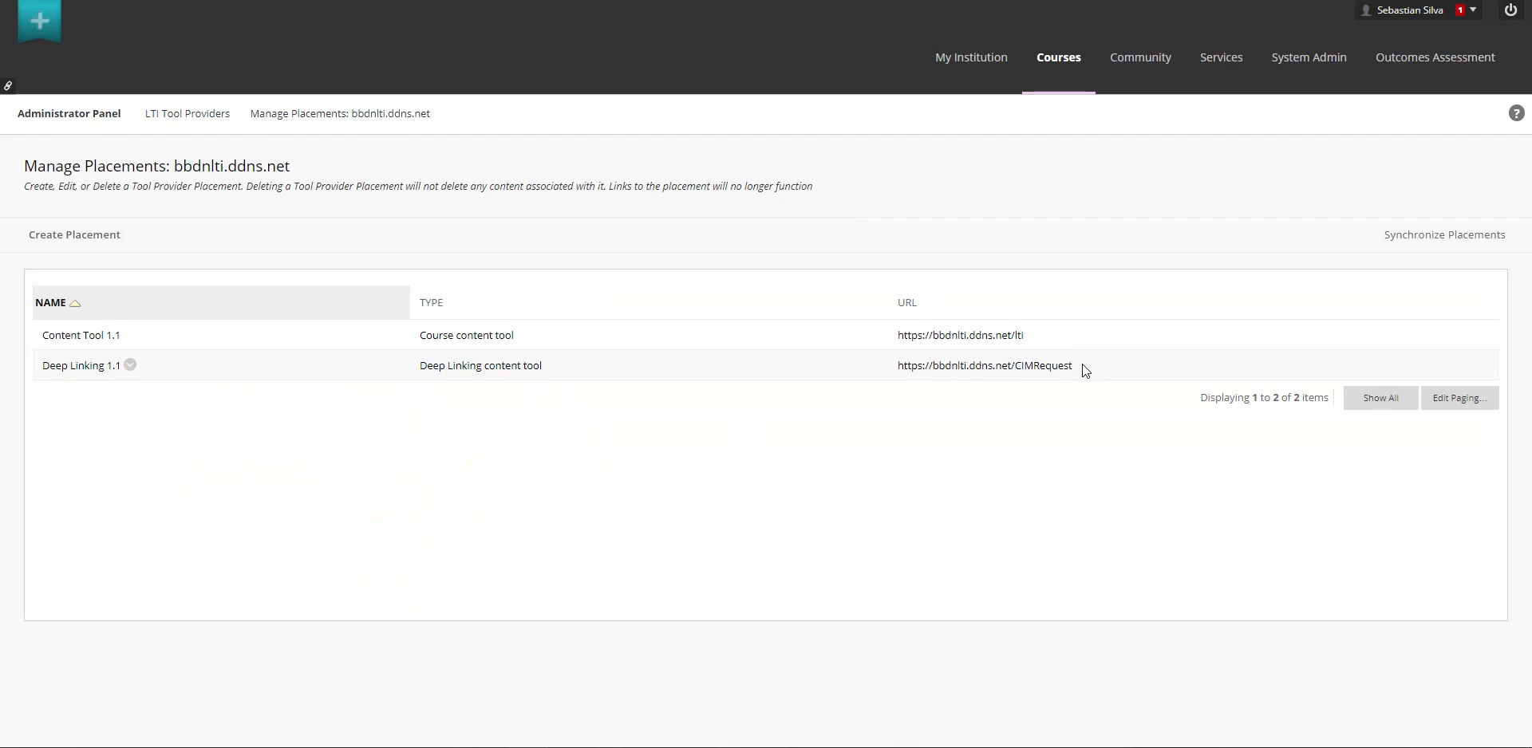
double_click(985, 365)
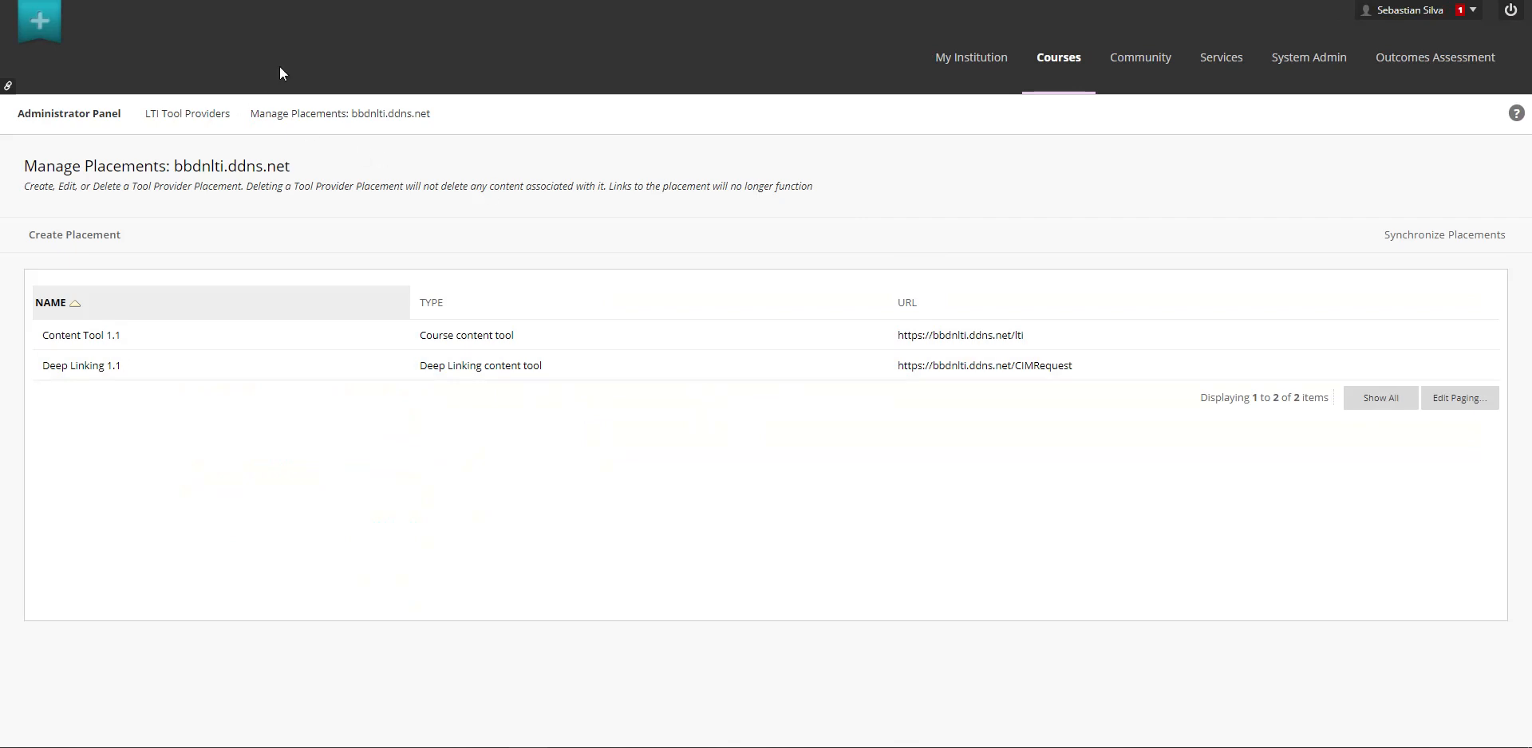
mouse_move(1025, 335)
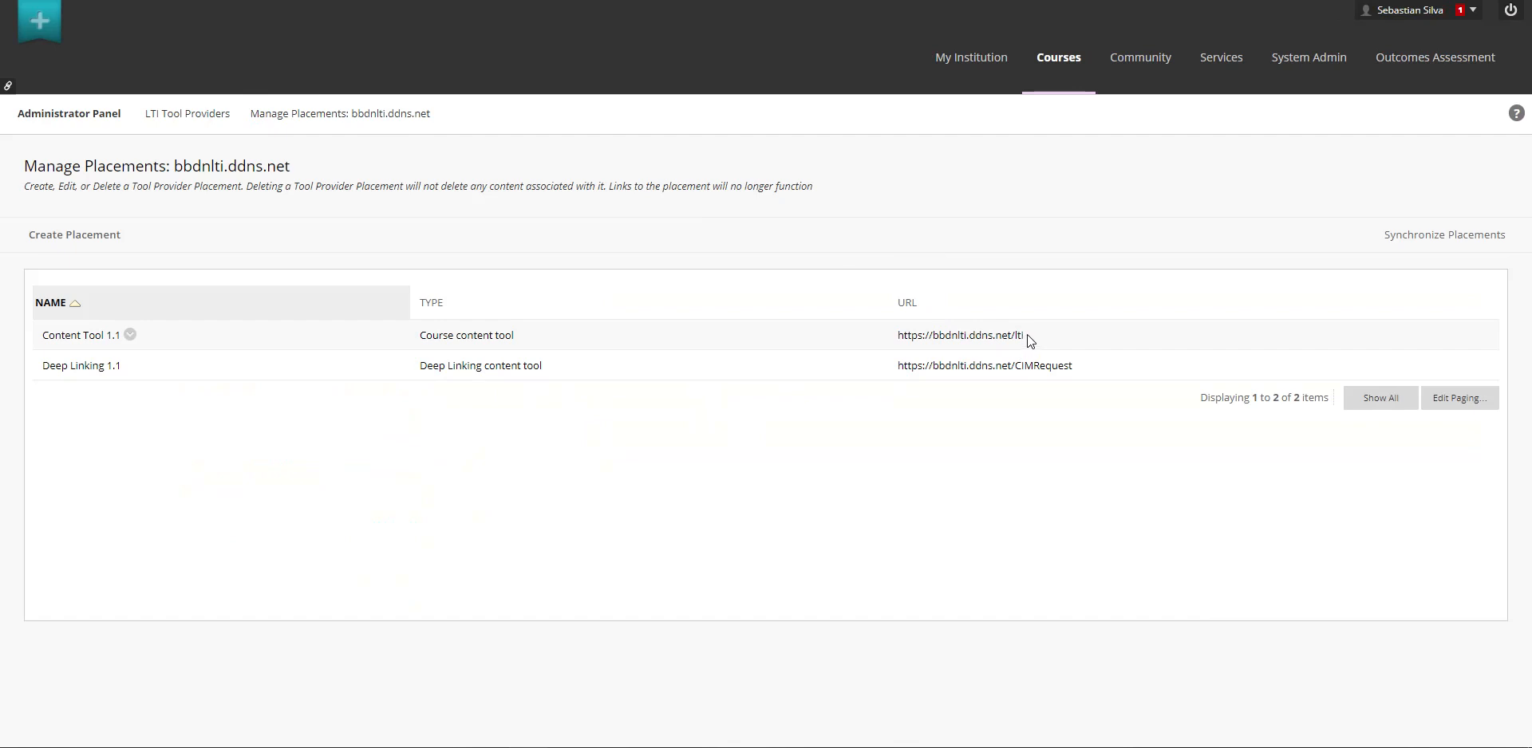
double_click(976, 335)
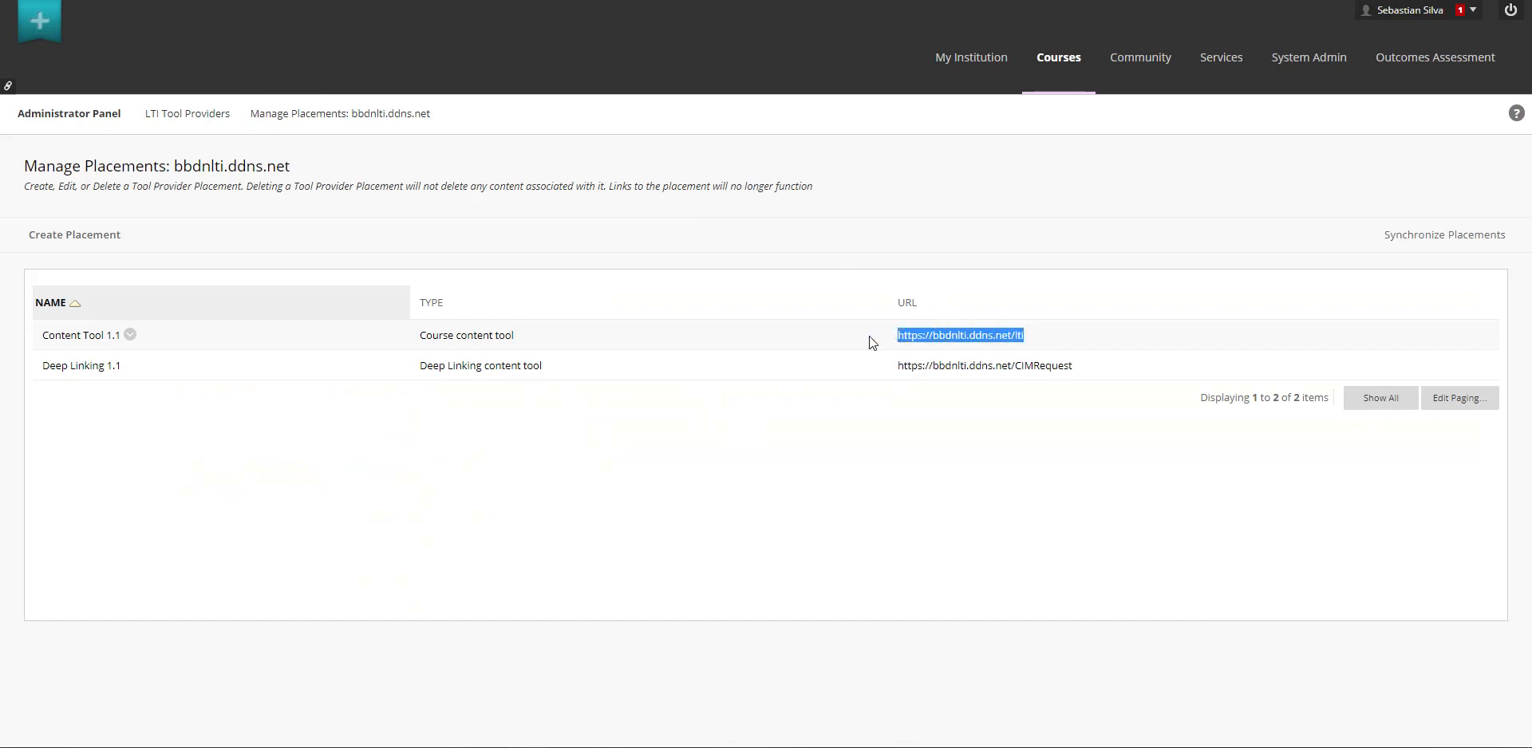
mouse_move(957, 366)
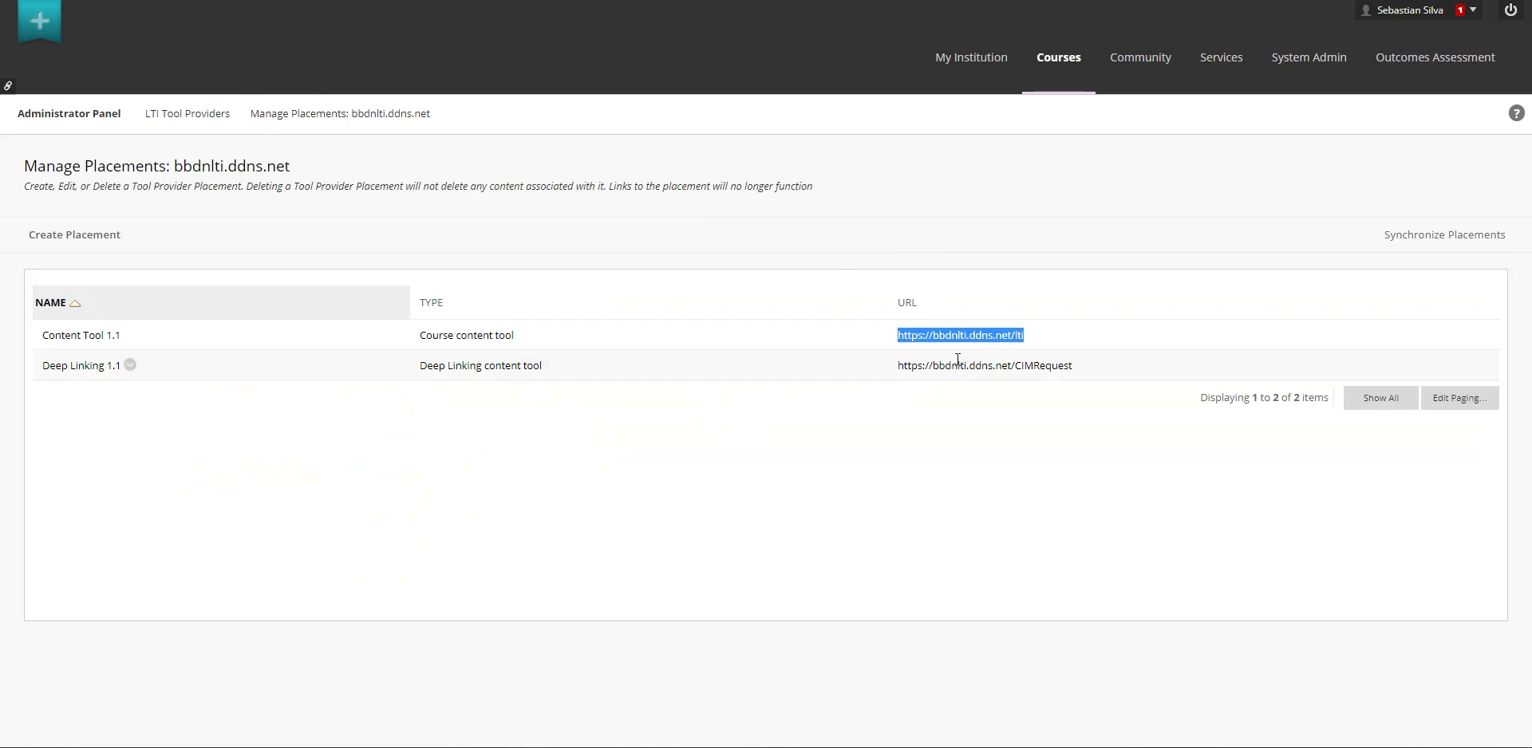
mouse_move(946, 390)
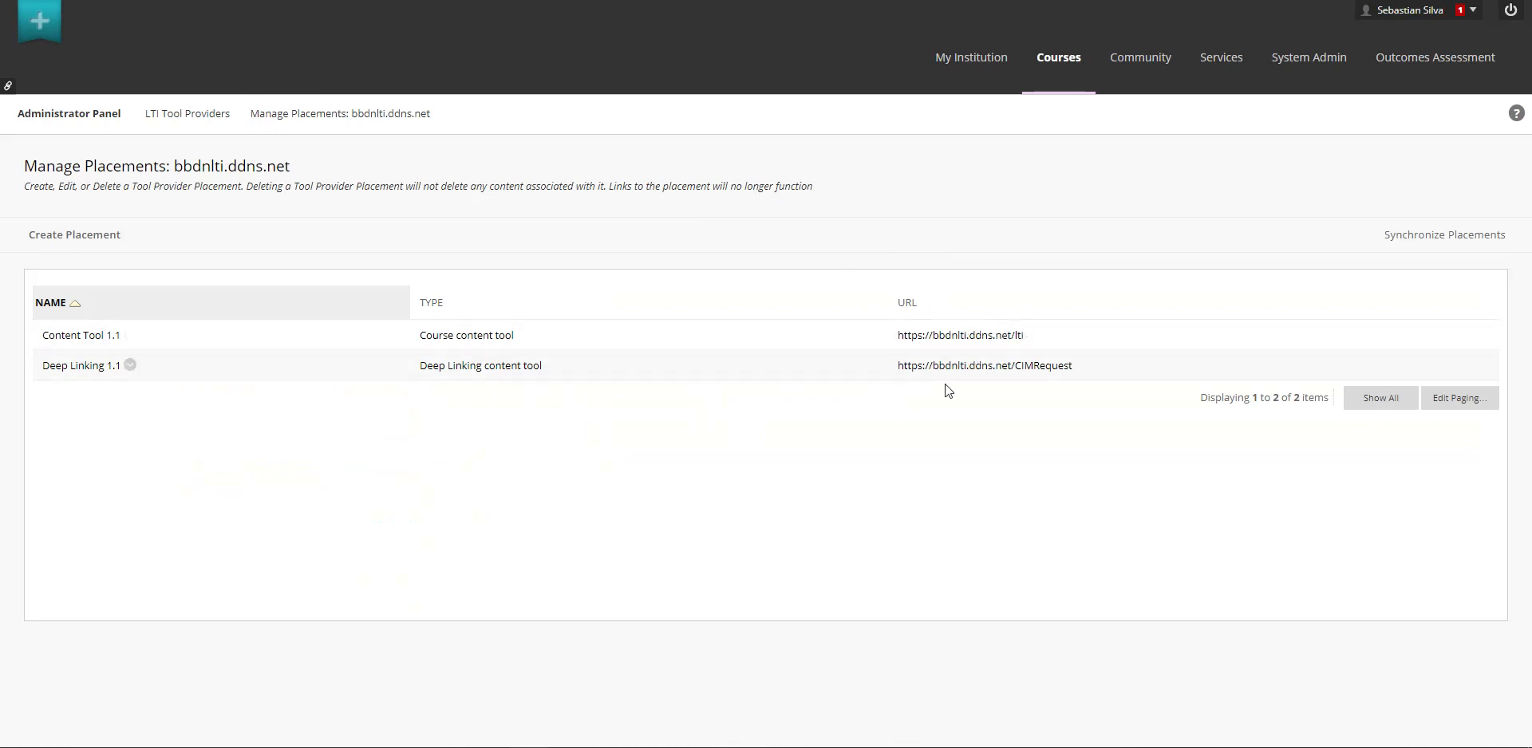
mouse_move(167, 391)
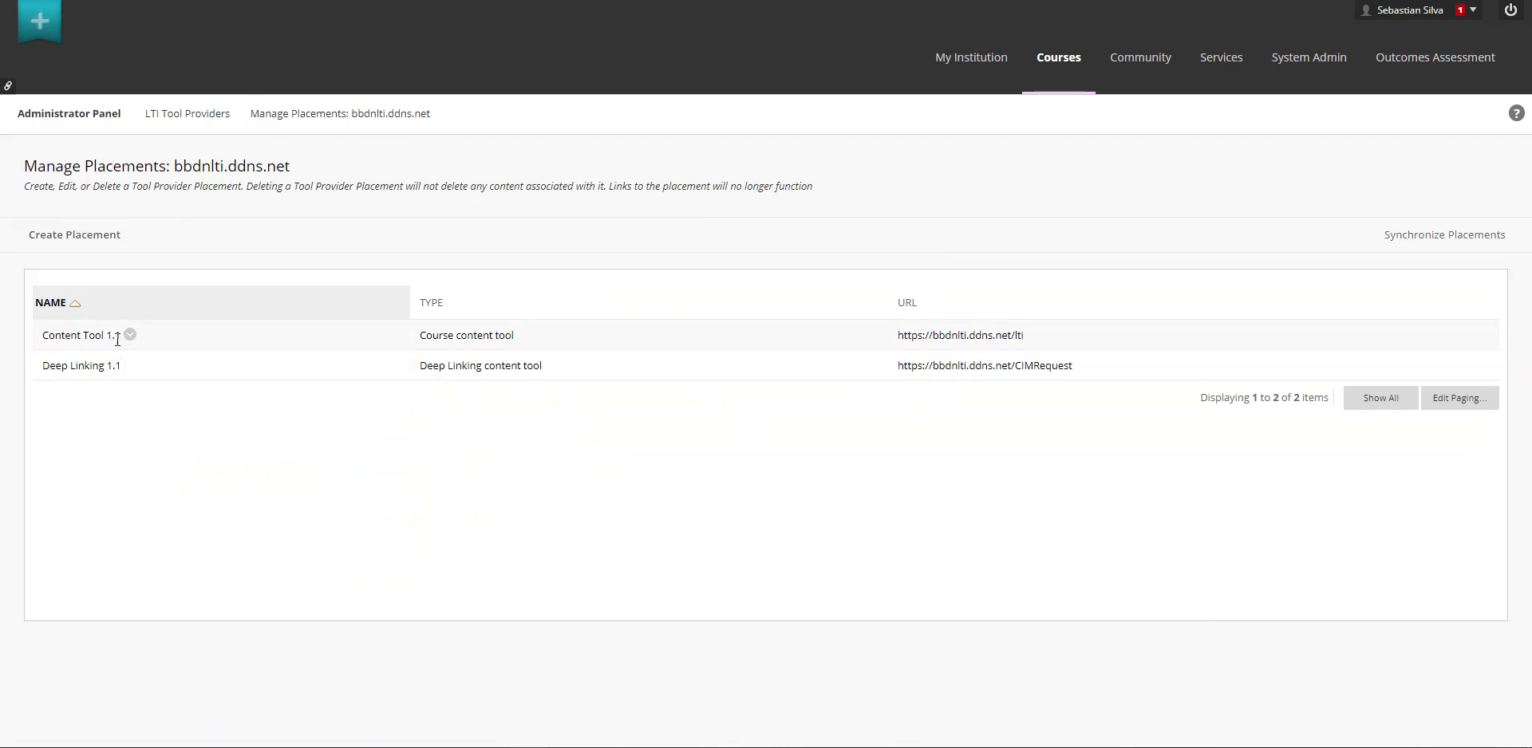
left_click(129, 335)
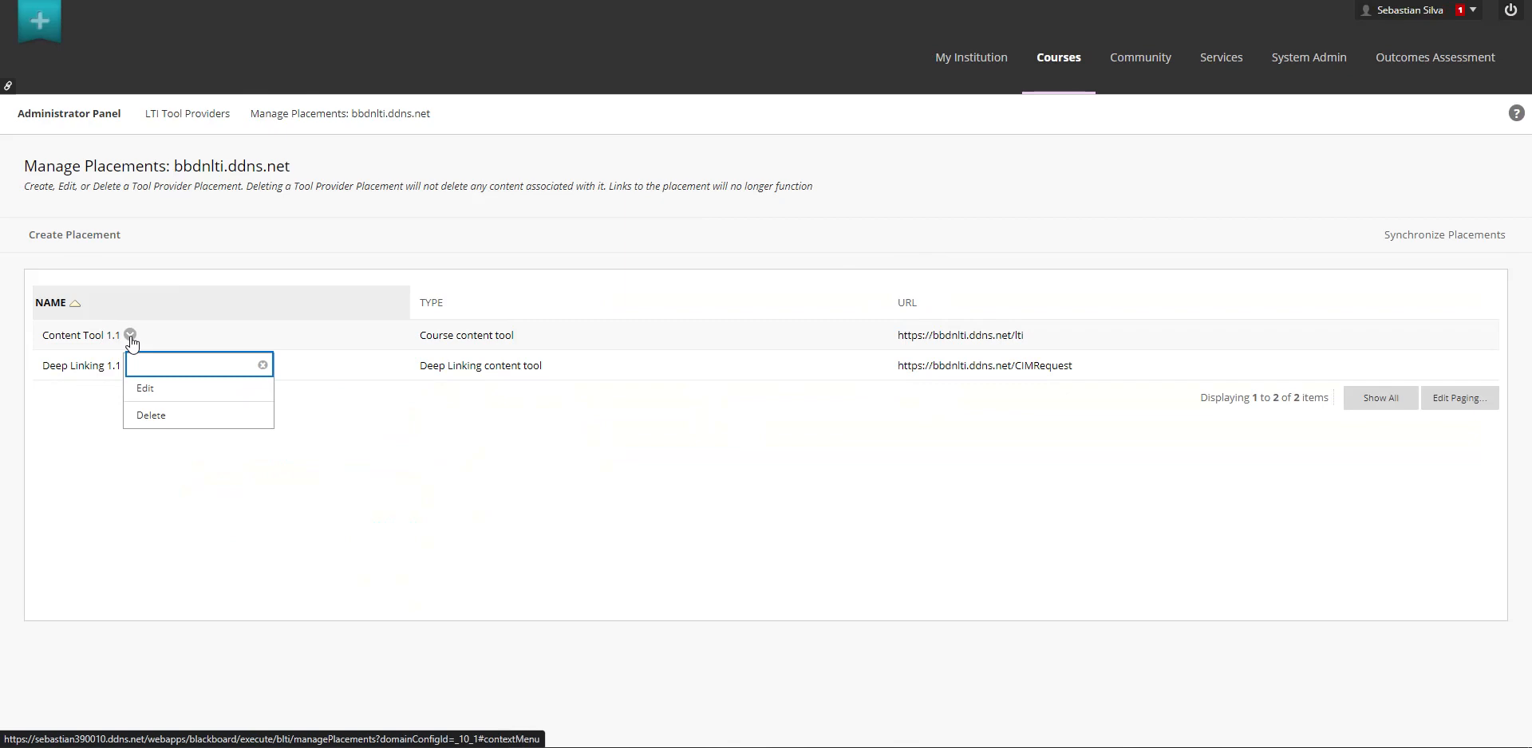
left_click(602, 449)
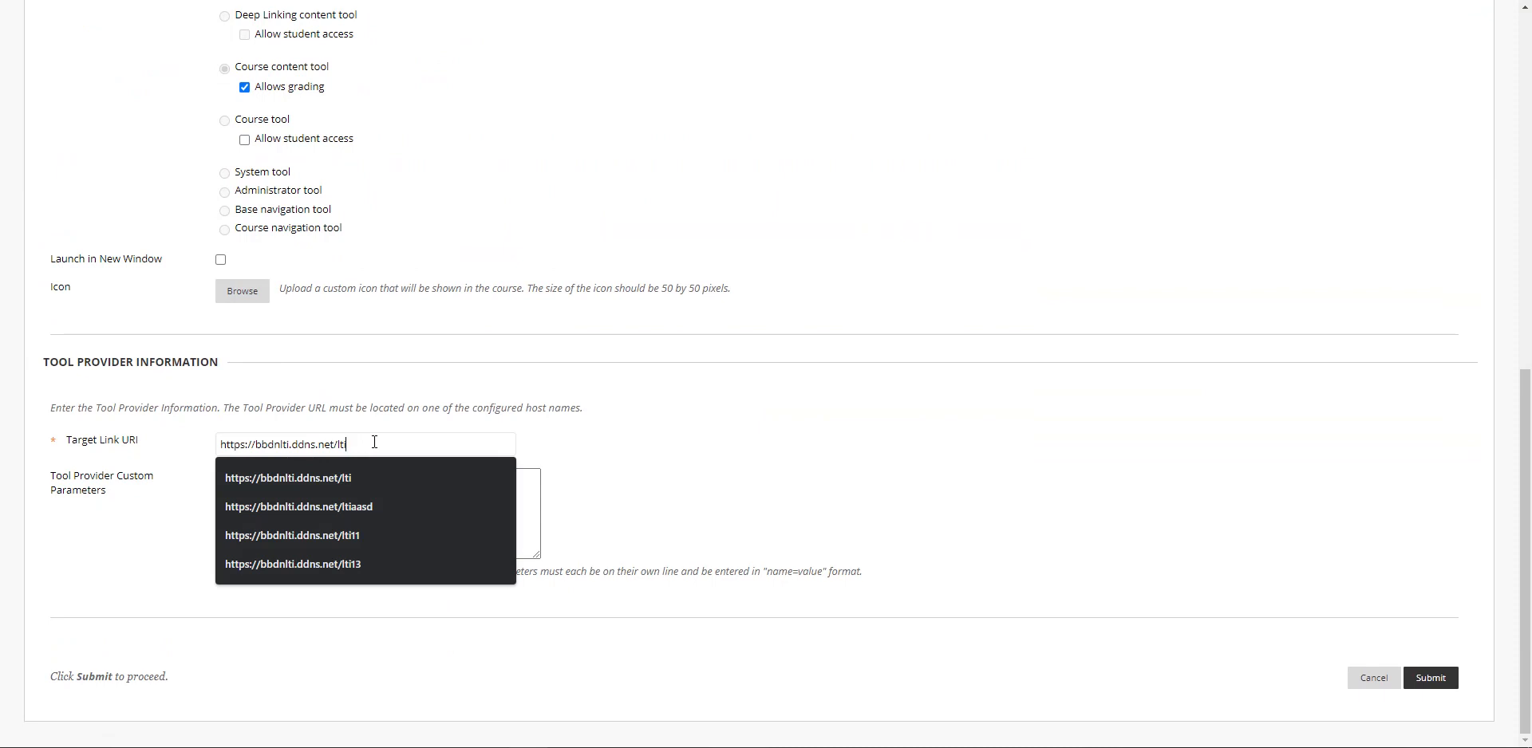
left_click(290, 565)
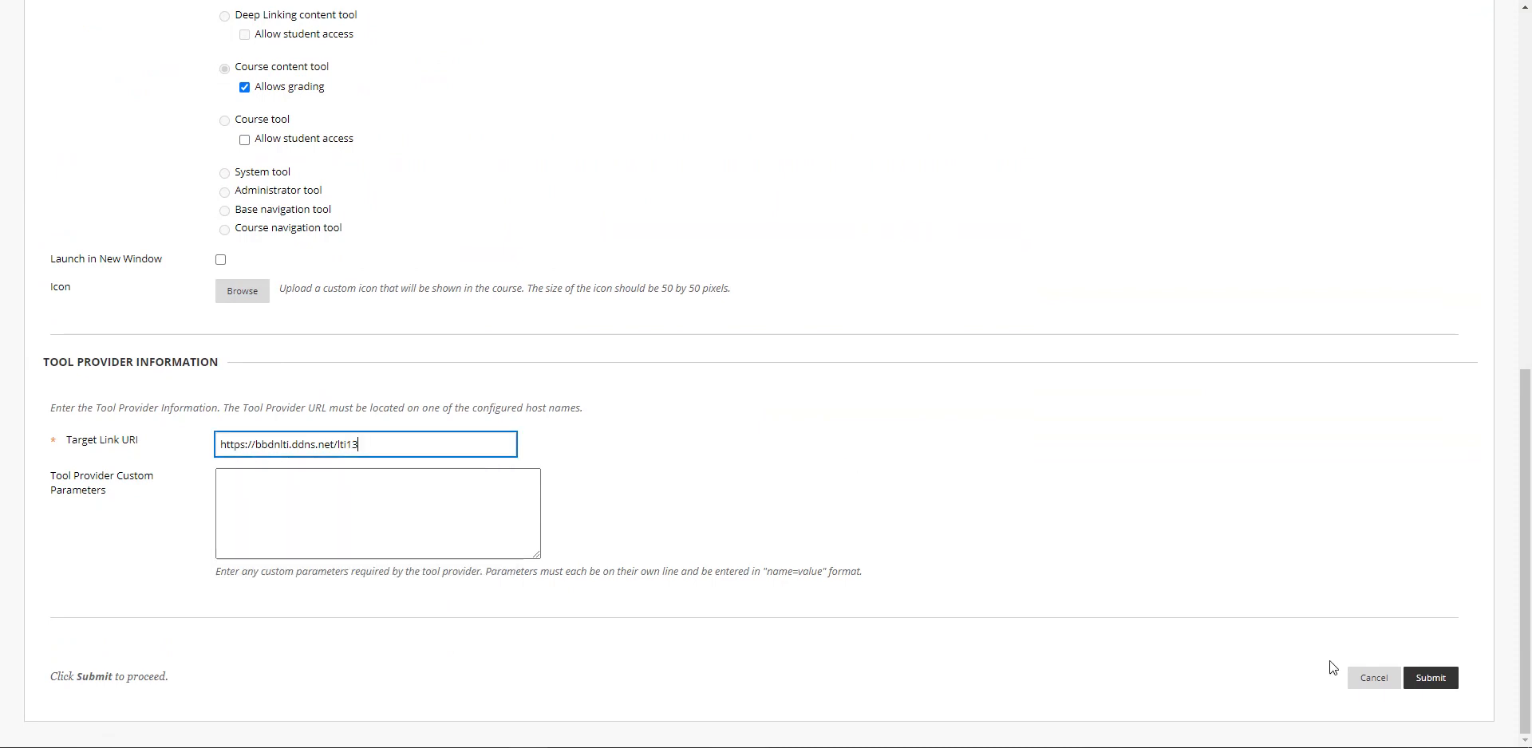
left_click(1429, 678)
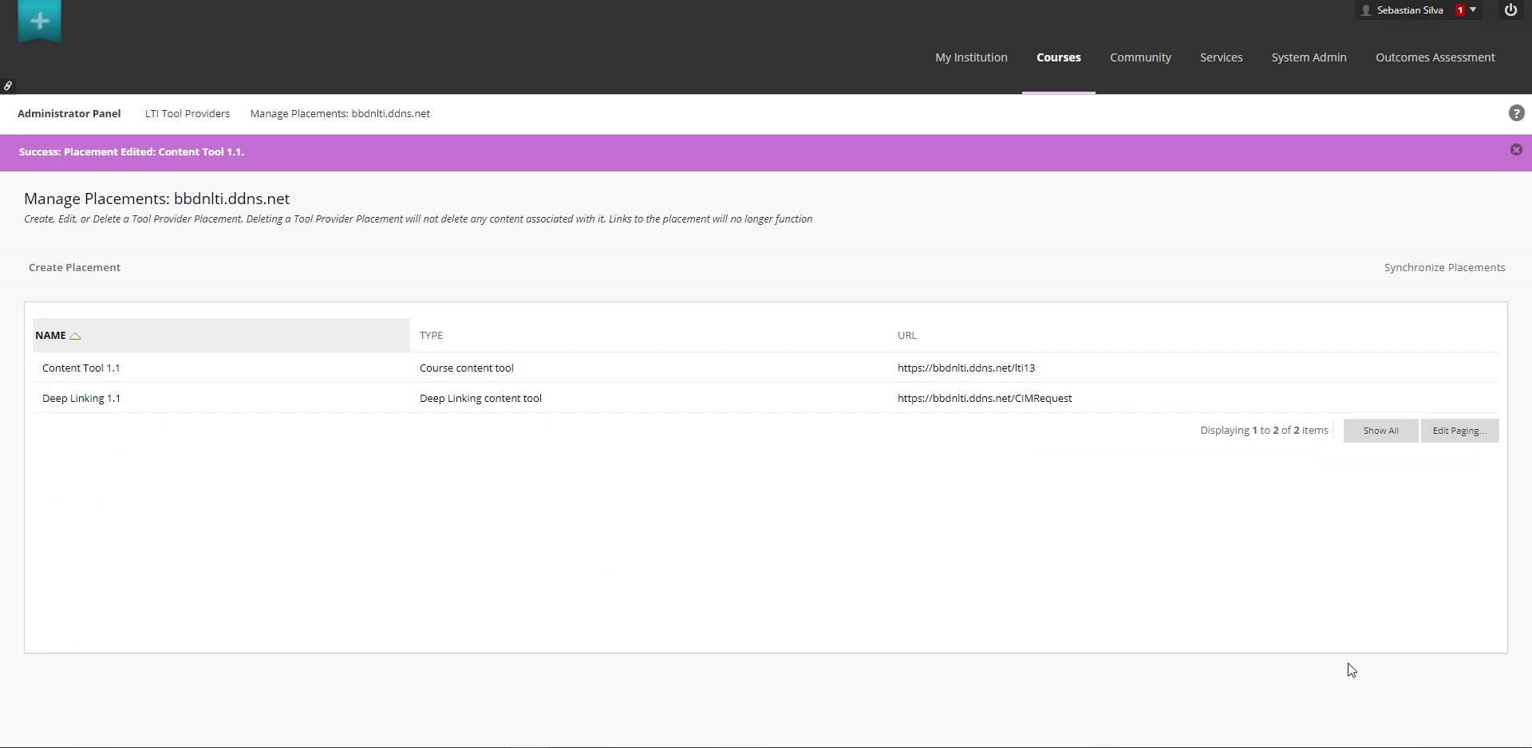
mouse_move(285, 81)
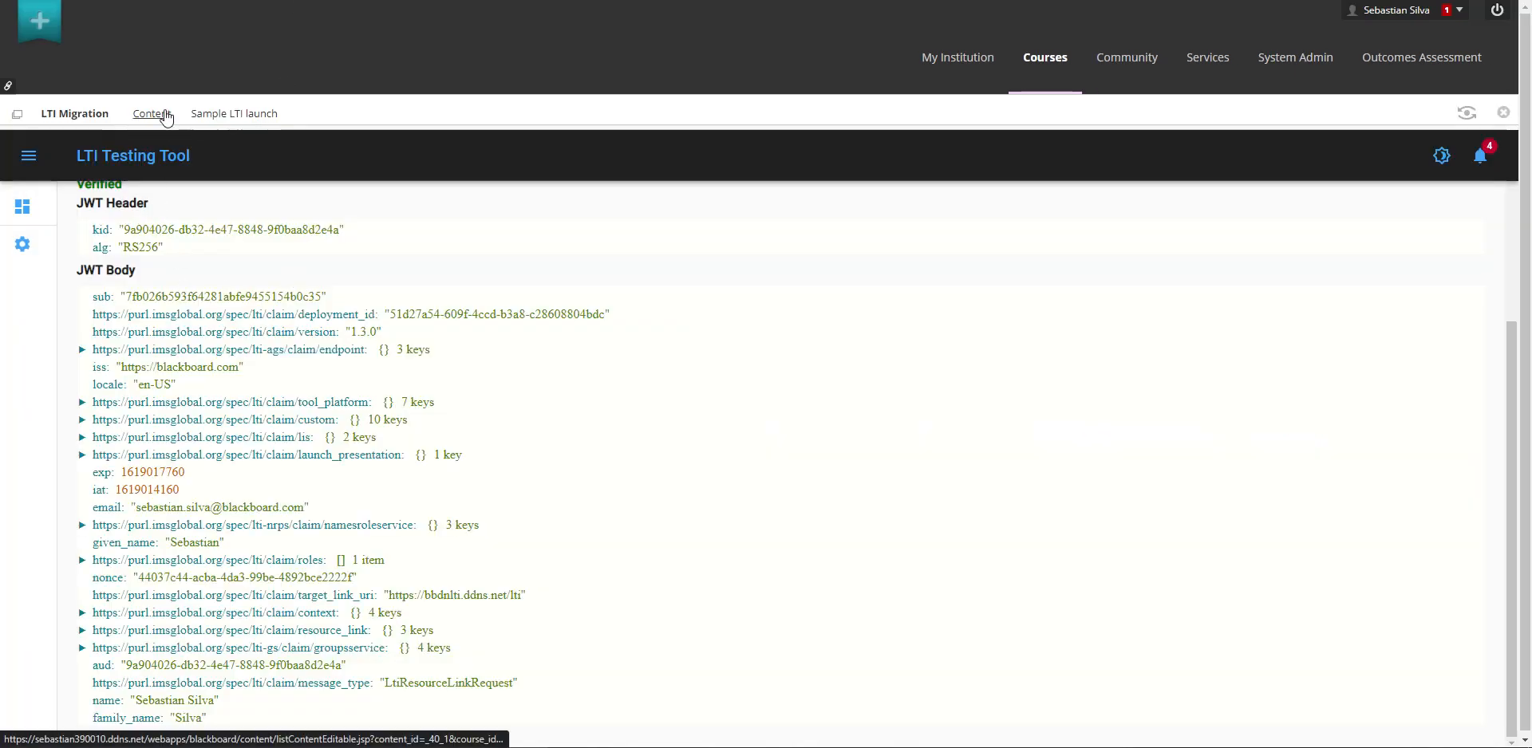
Step: Return to the course content list, review it, and switch back to the placements admin page
left_click(151, 114)
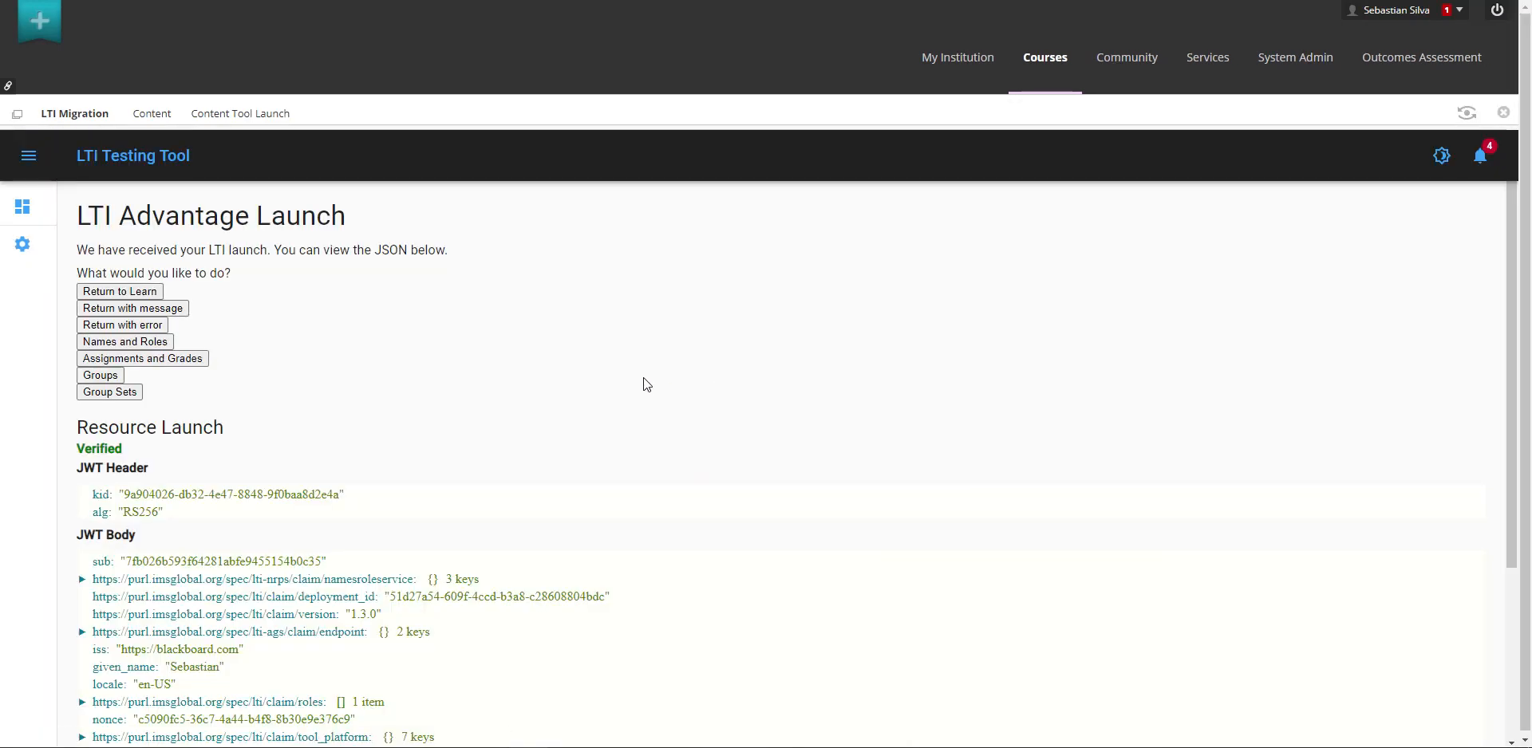
scroll("down", 3)
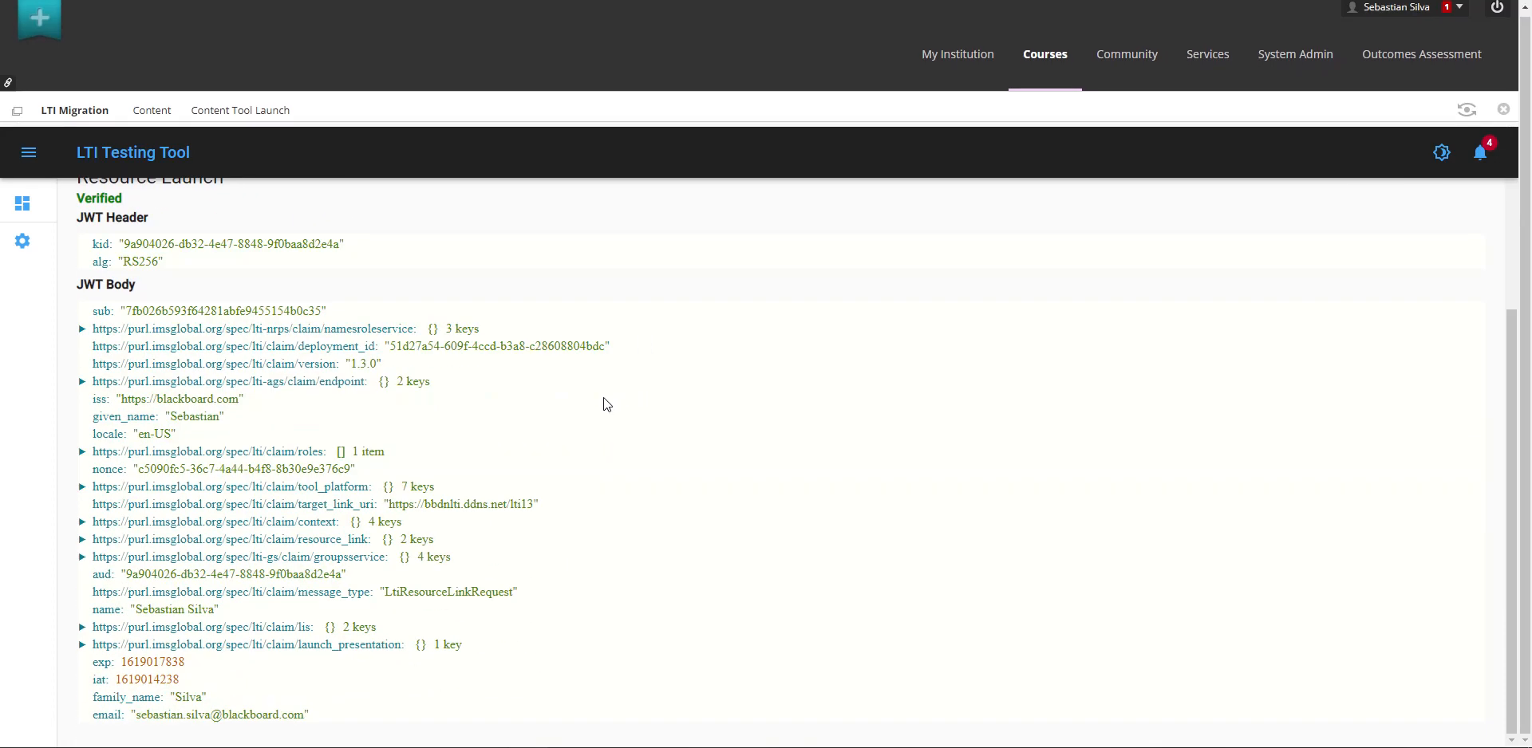
scroll("up", 3)
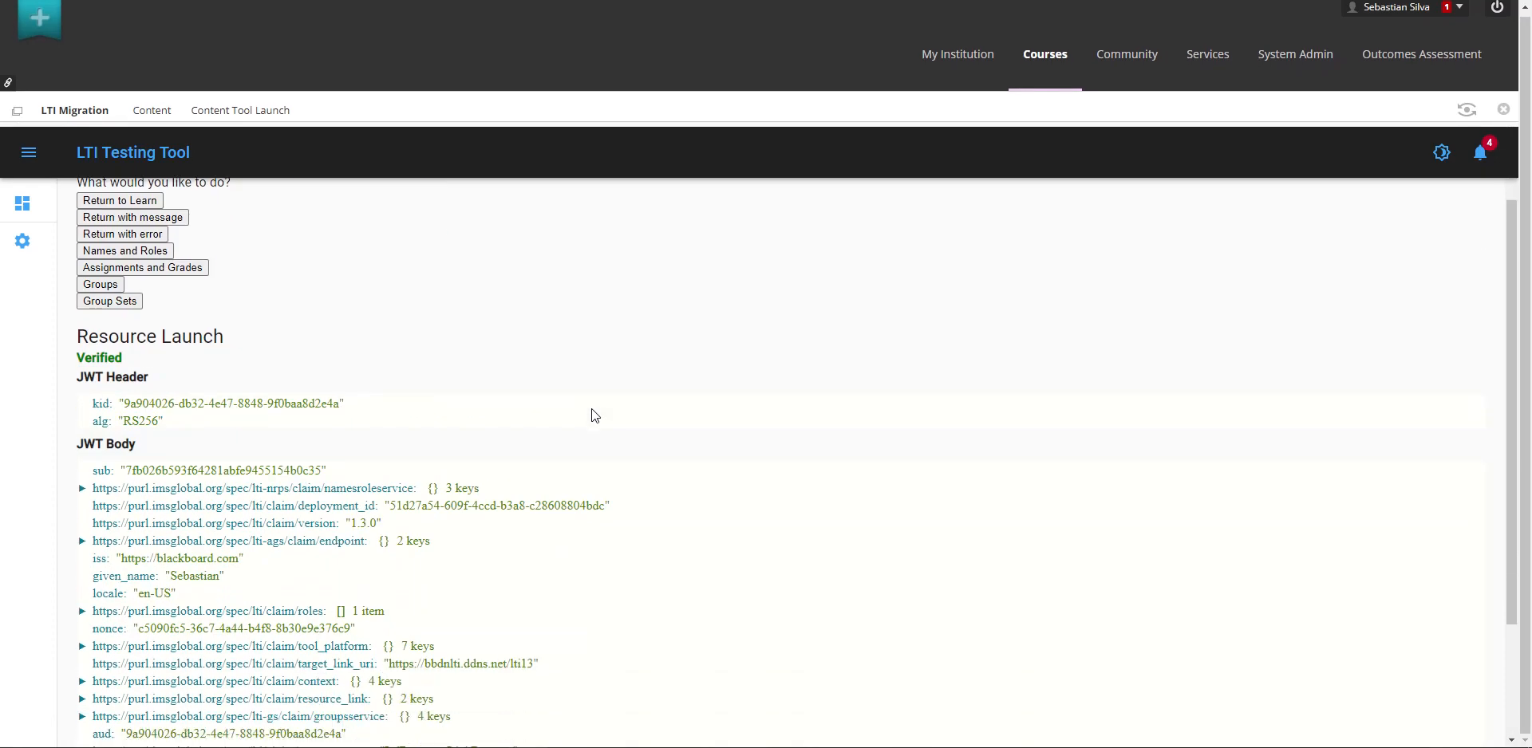
scroll("up", 3)
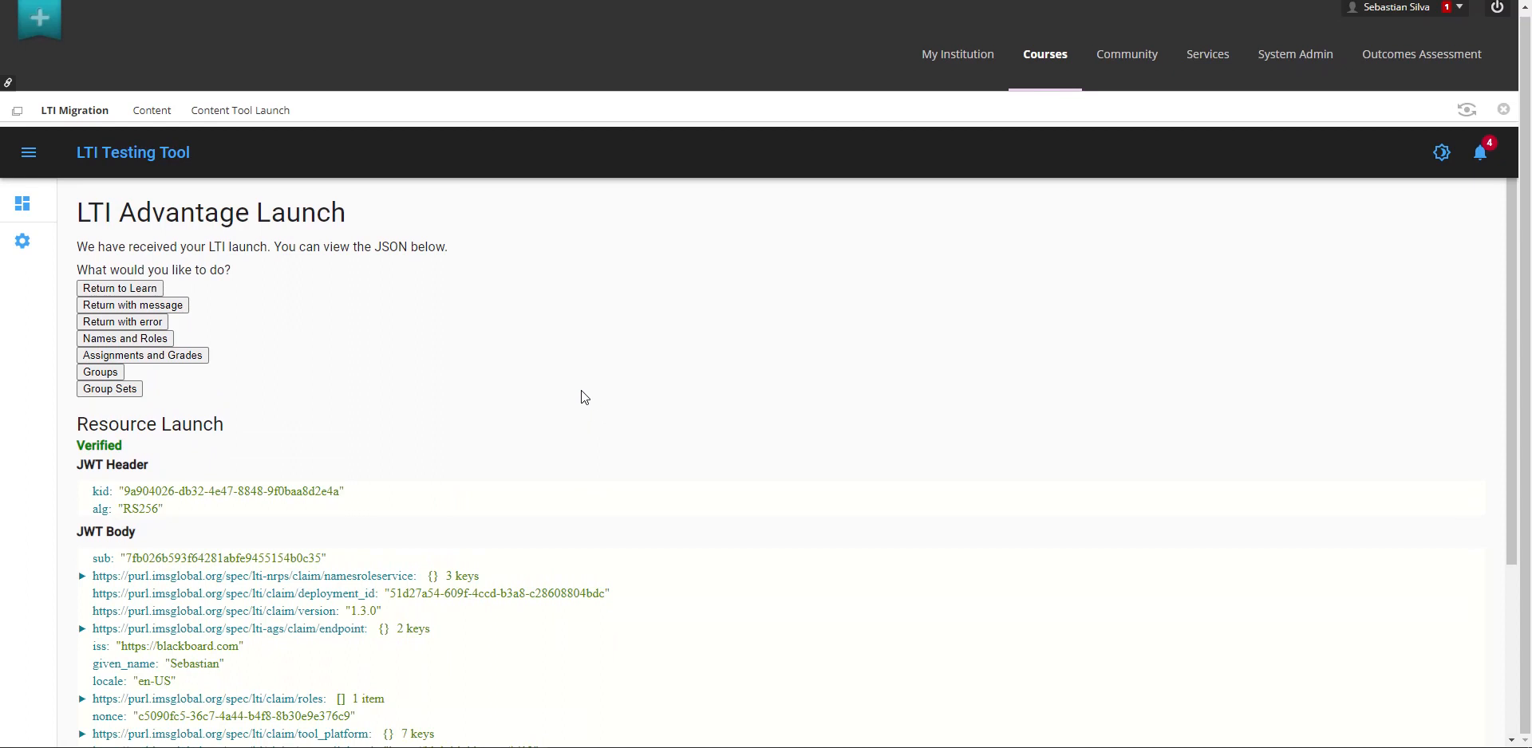
left_click(118, 289)
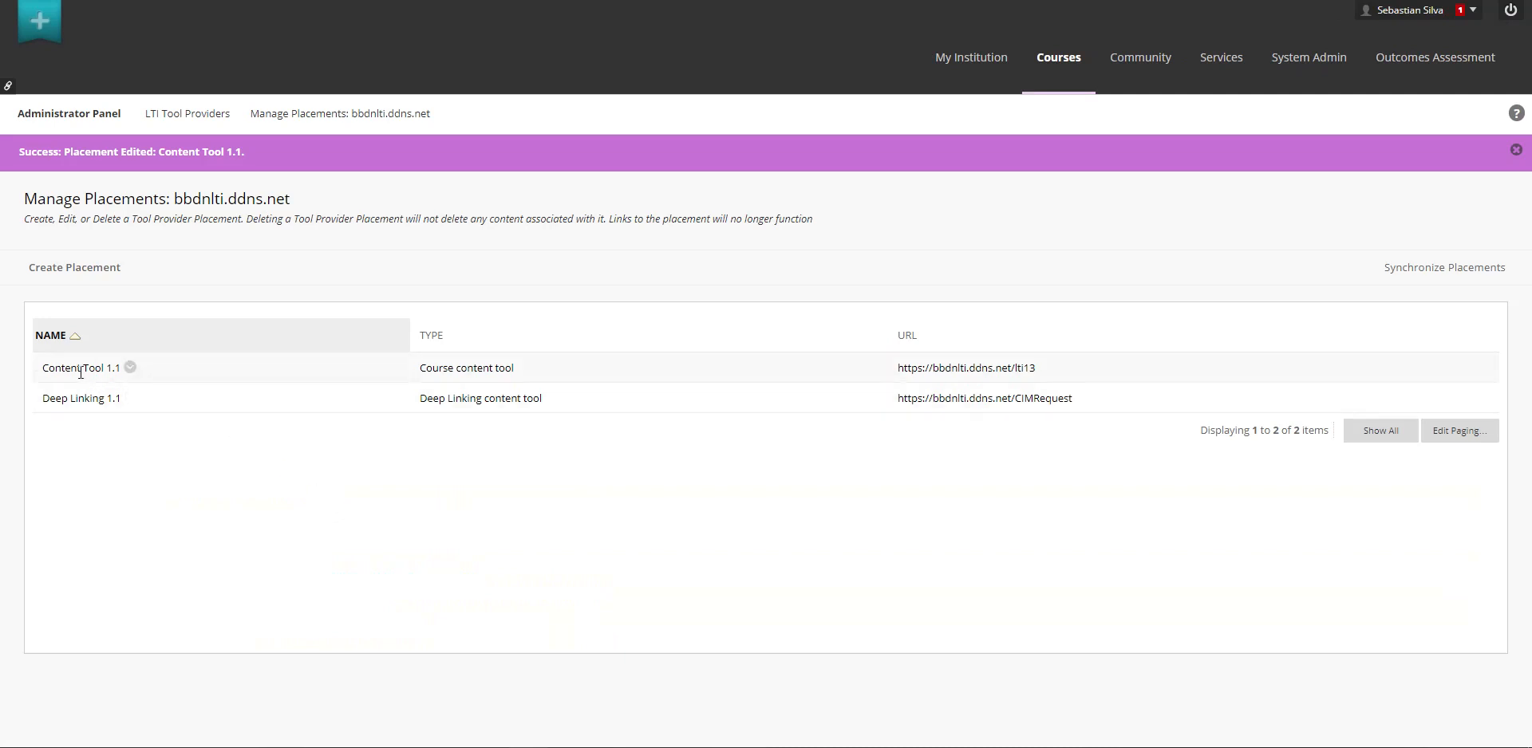
Step: Reopen the Content Tool 1.1 placement and review its Type section description and options
double_click(80, 369)
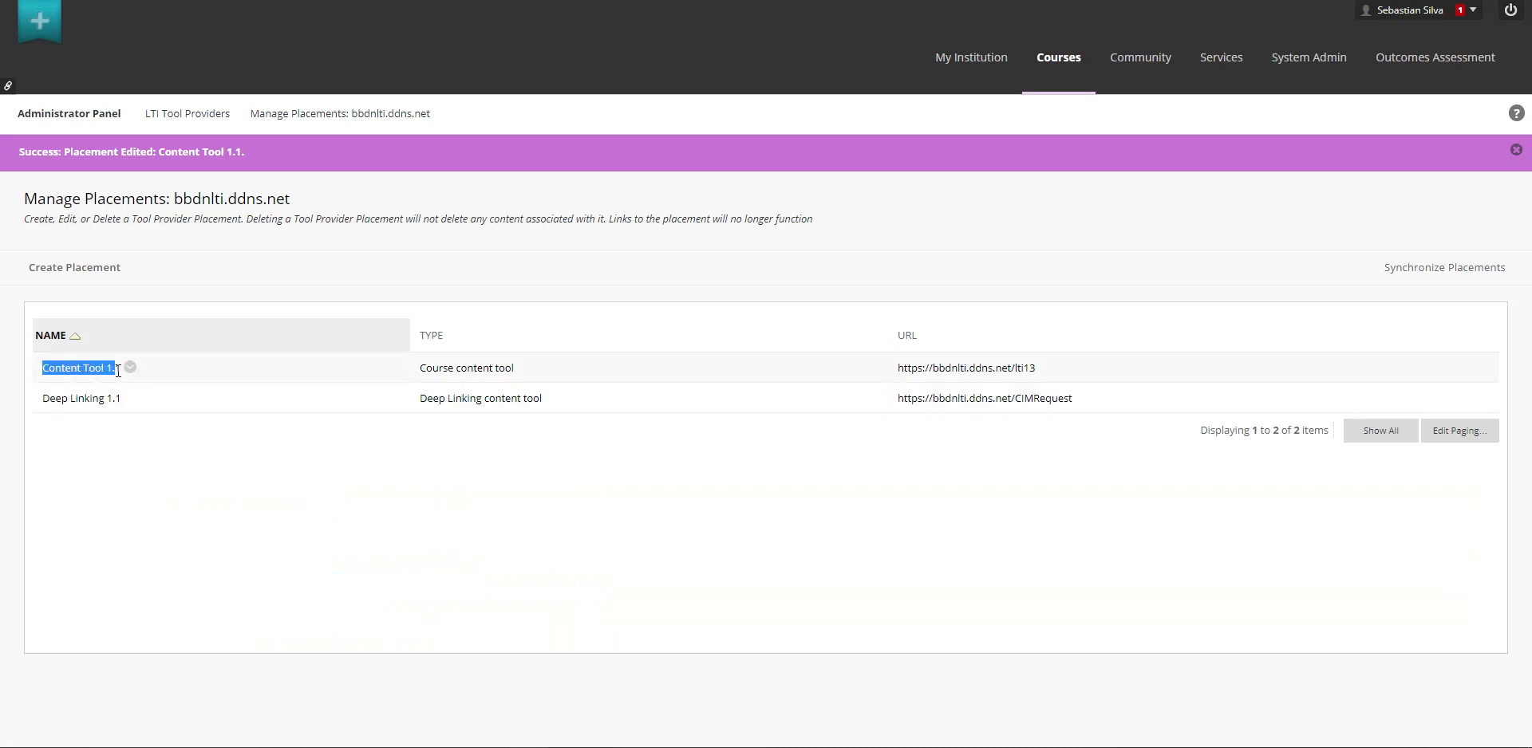
left_click(76, 369)
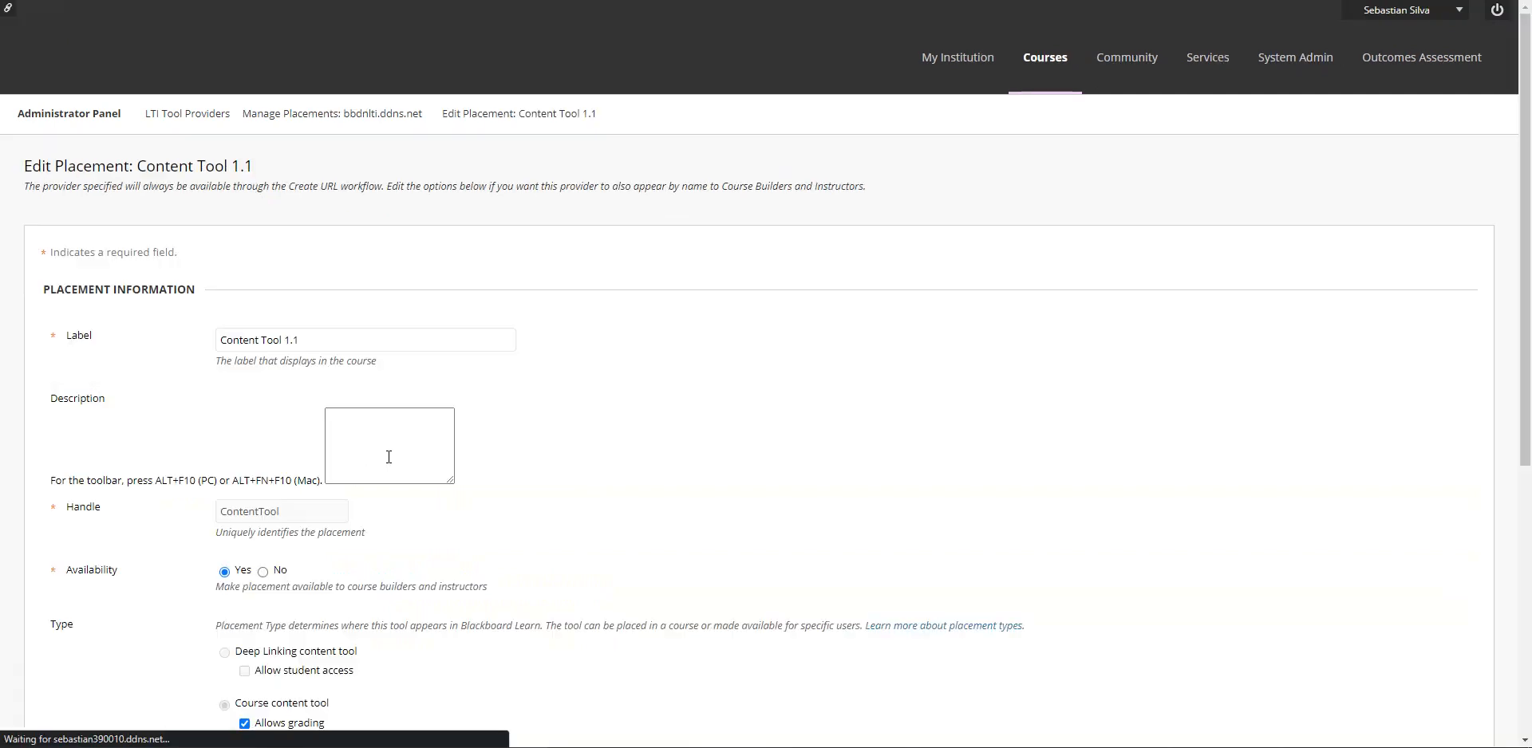
scroll("down", 3)
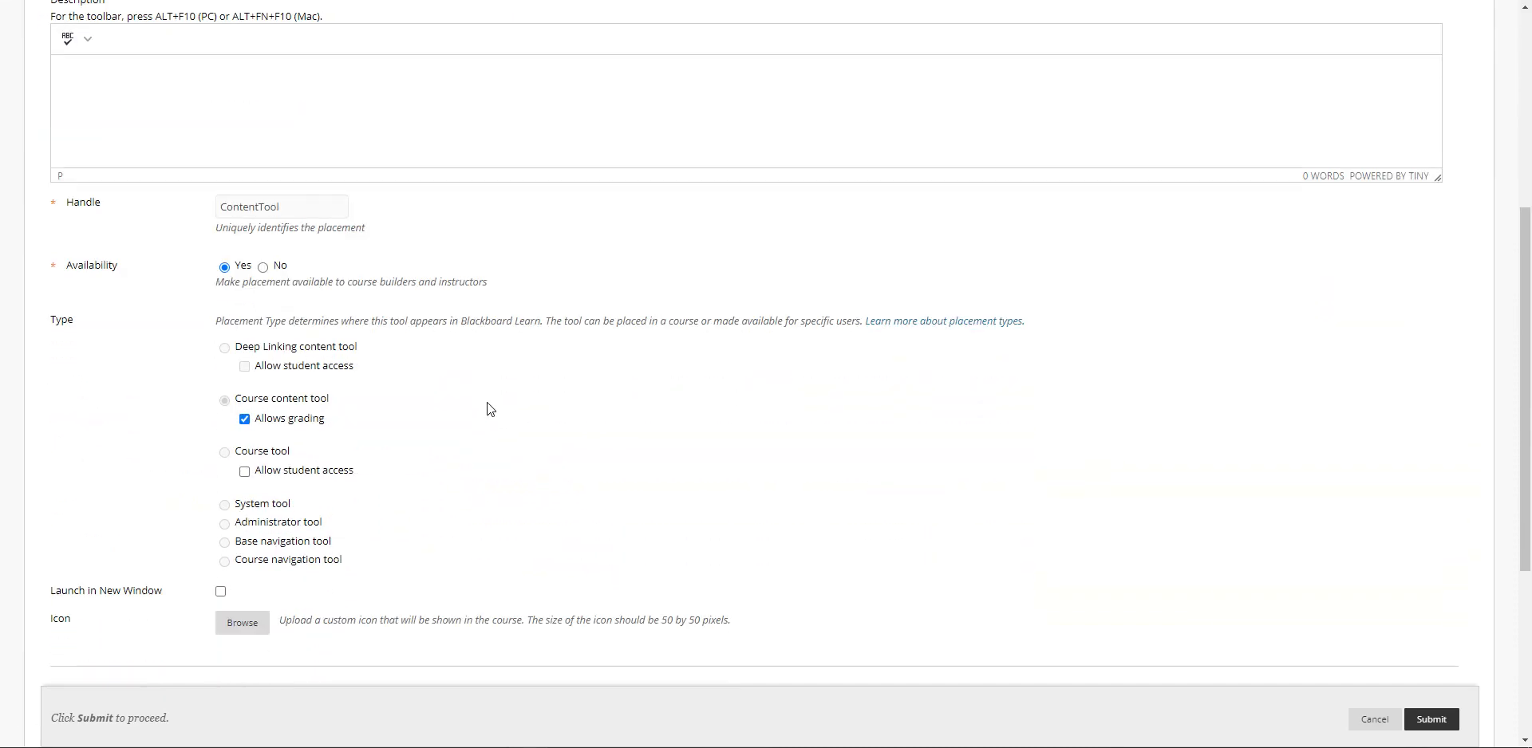
mouse_move(341, 568)
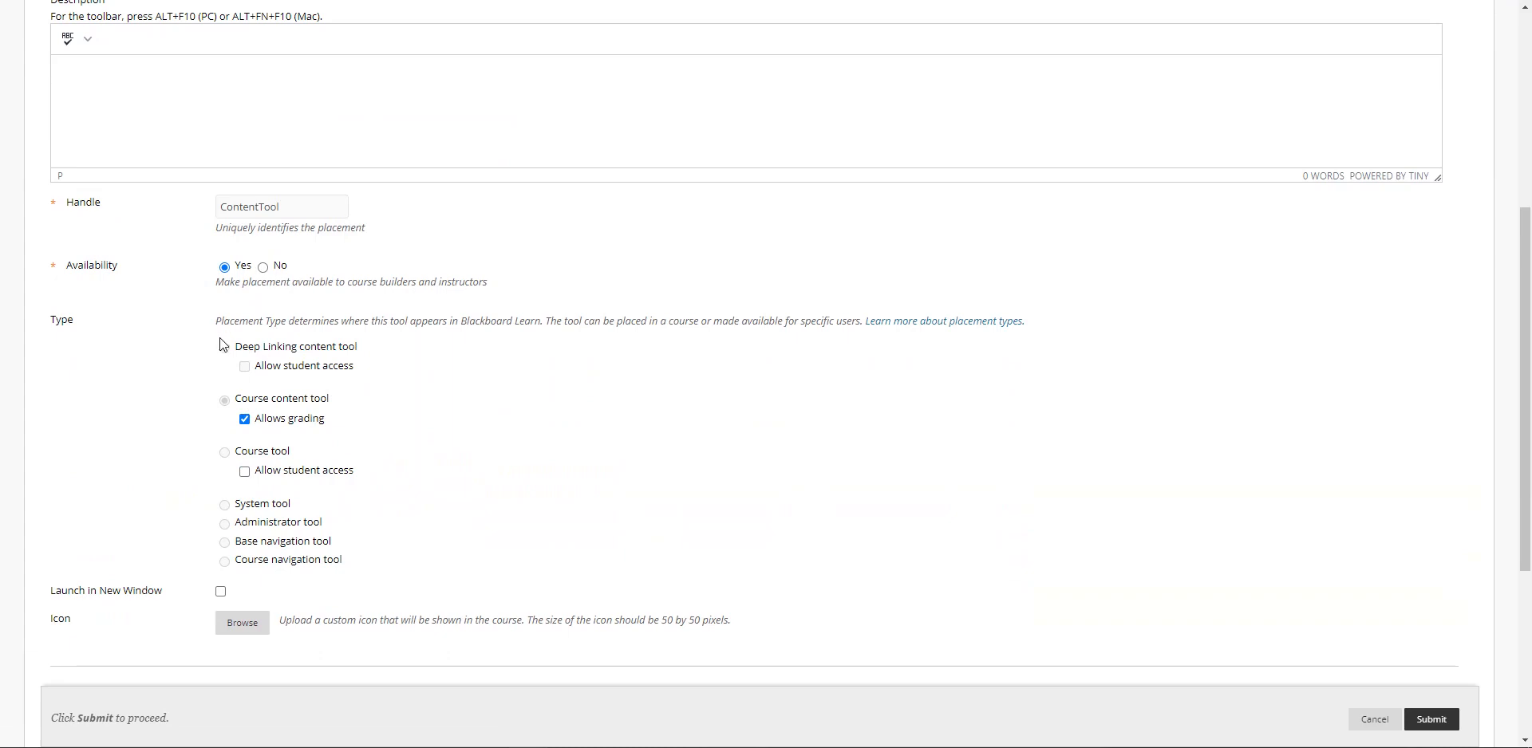
left_click_drag(216, 321, 342, 559)
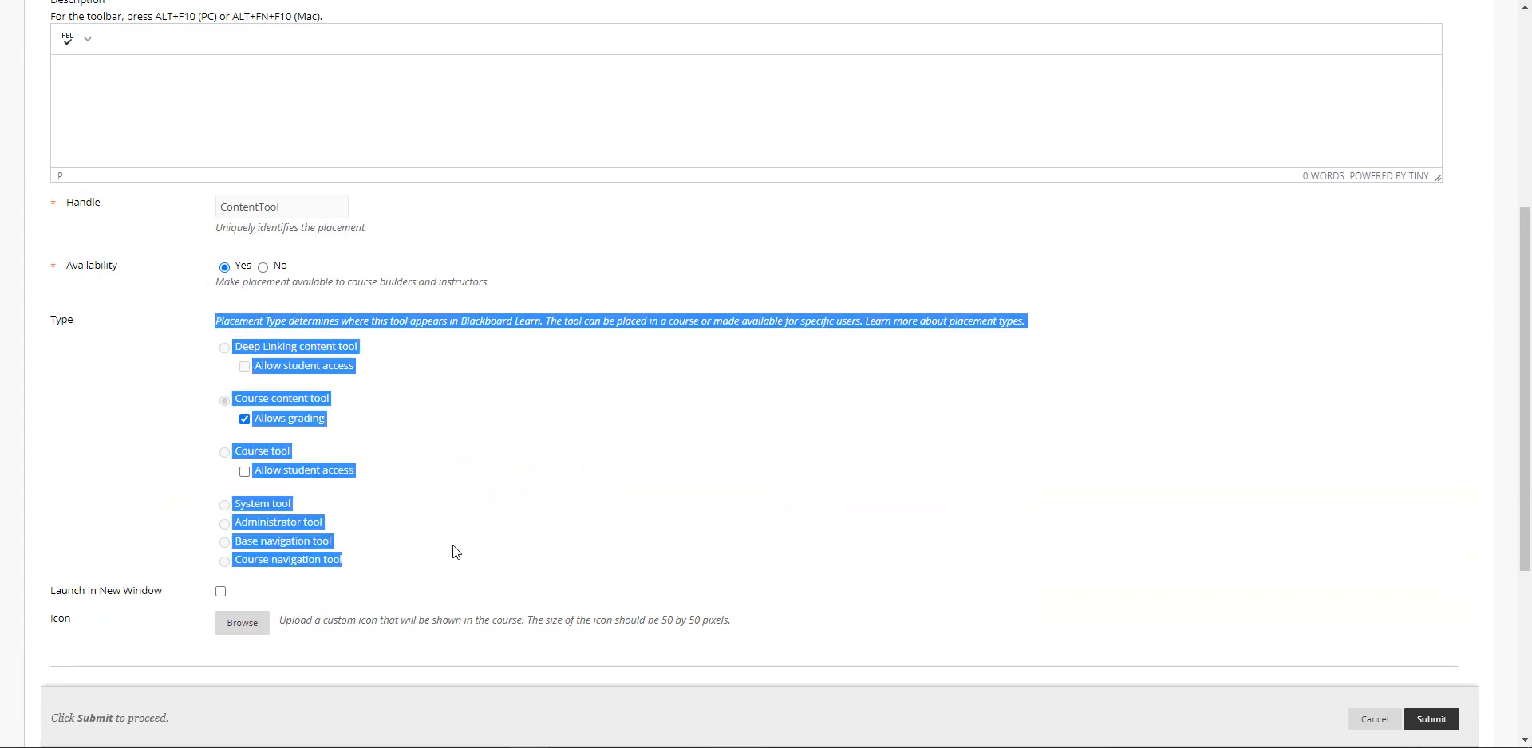
left_click(451, 552)
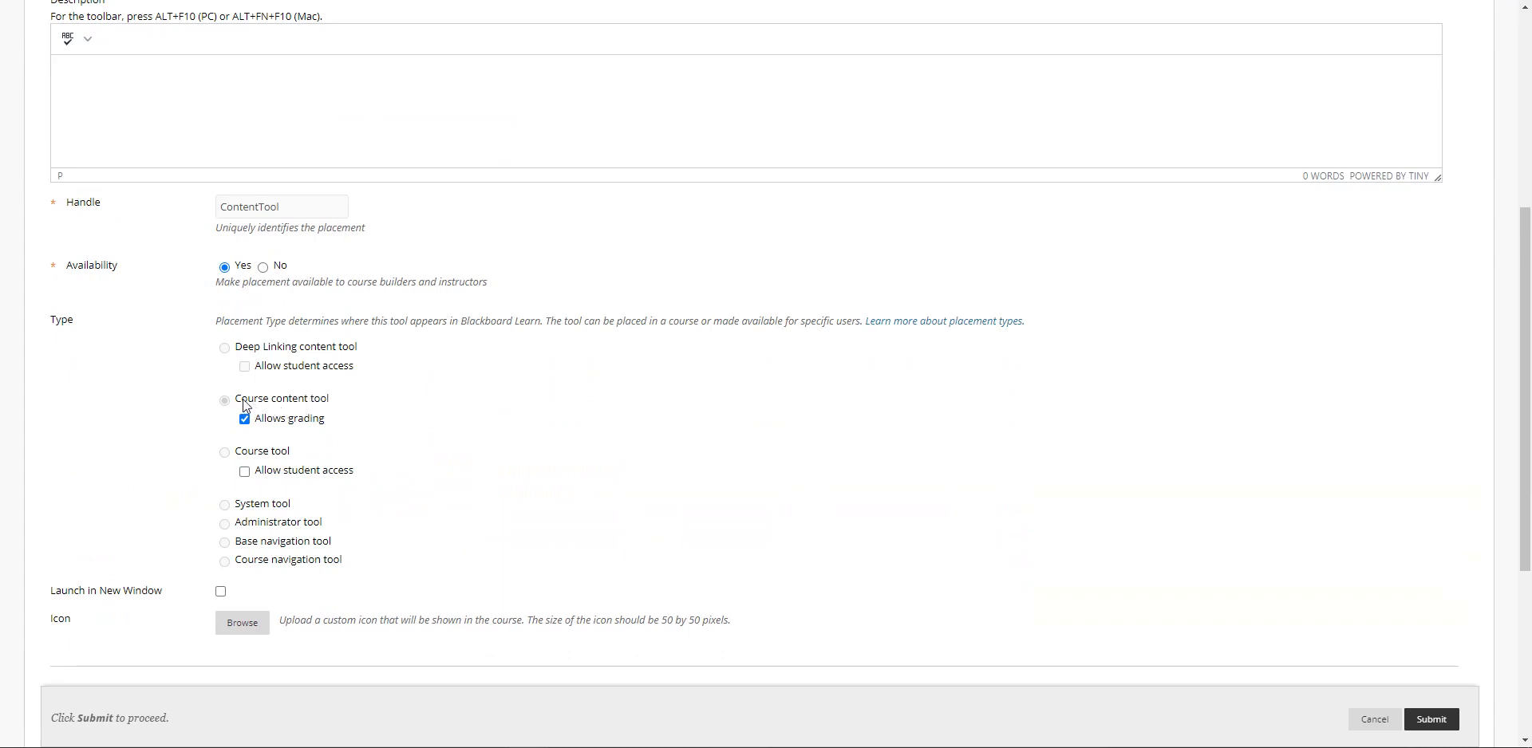
mouse_move(311, 481)
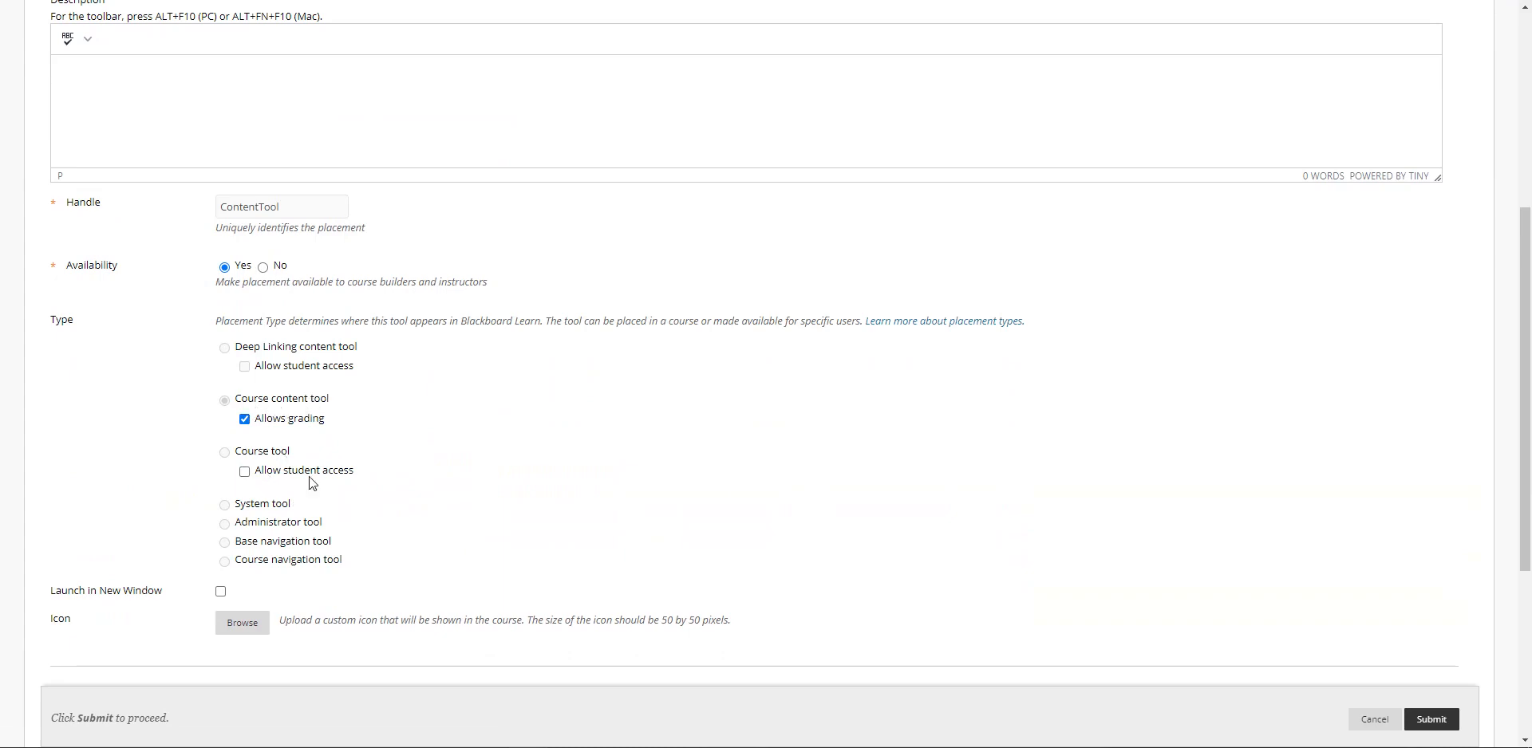
mouse_move(292, 362)
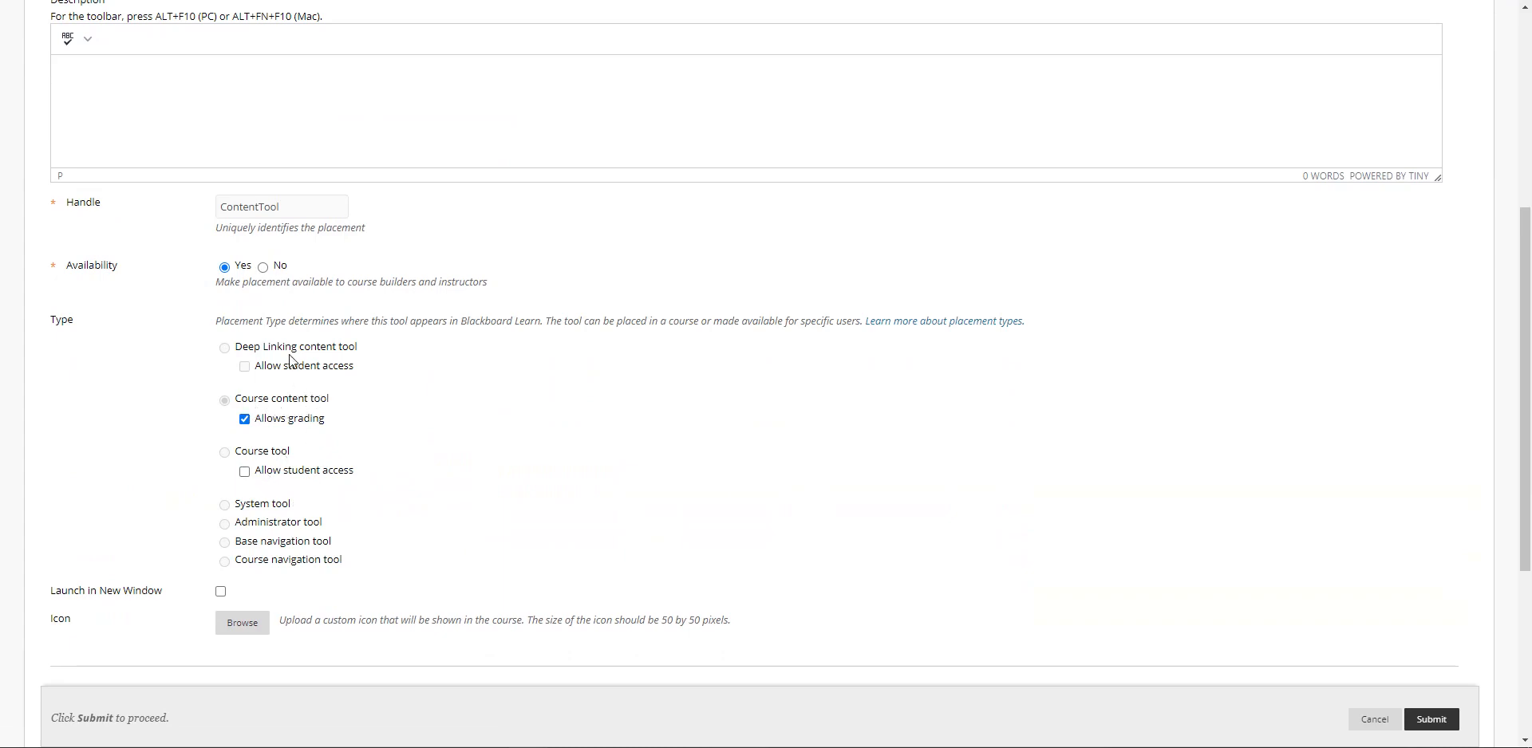
mouse_move(249, 515)
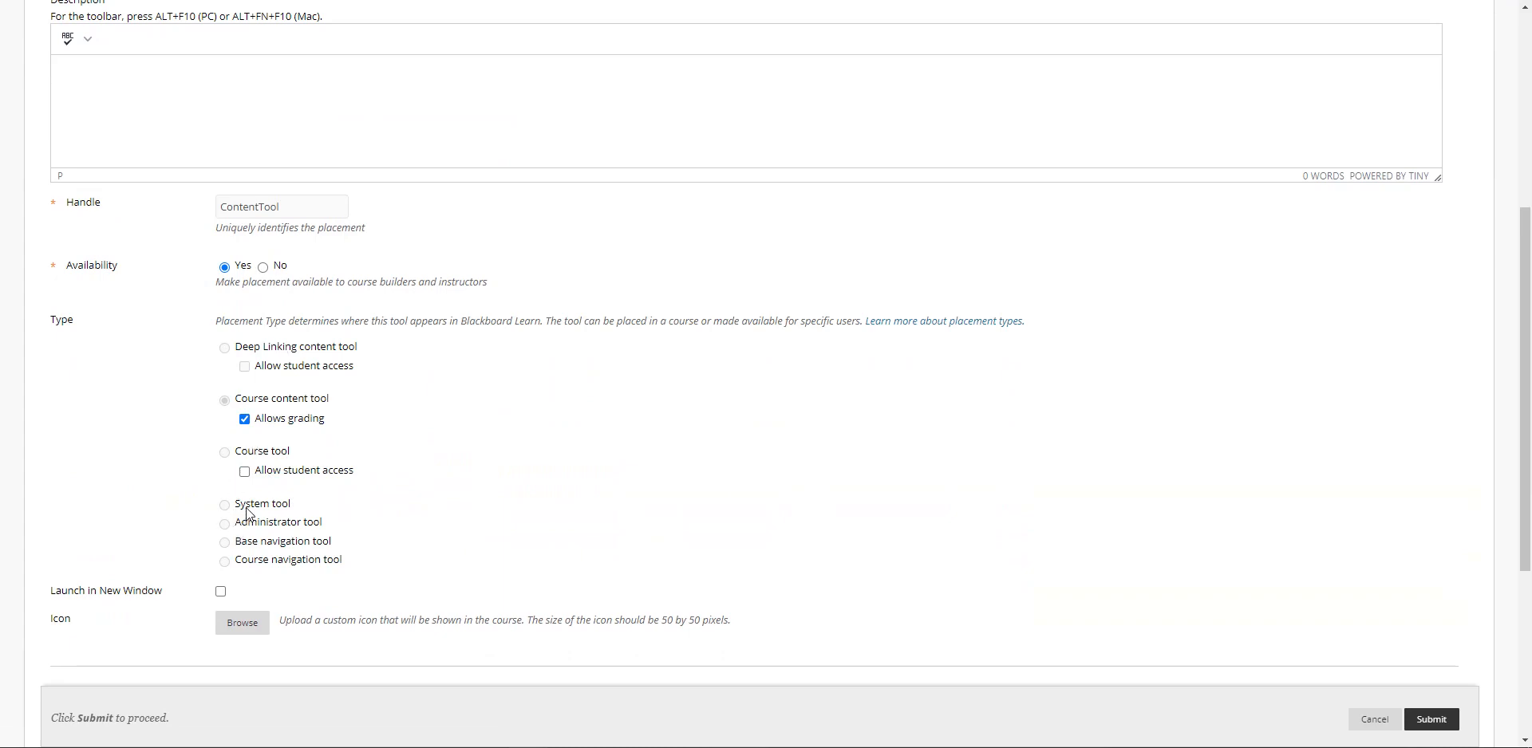
mouse_move(288, 534)
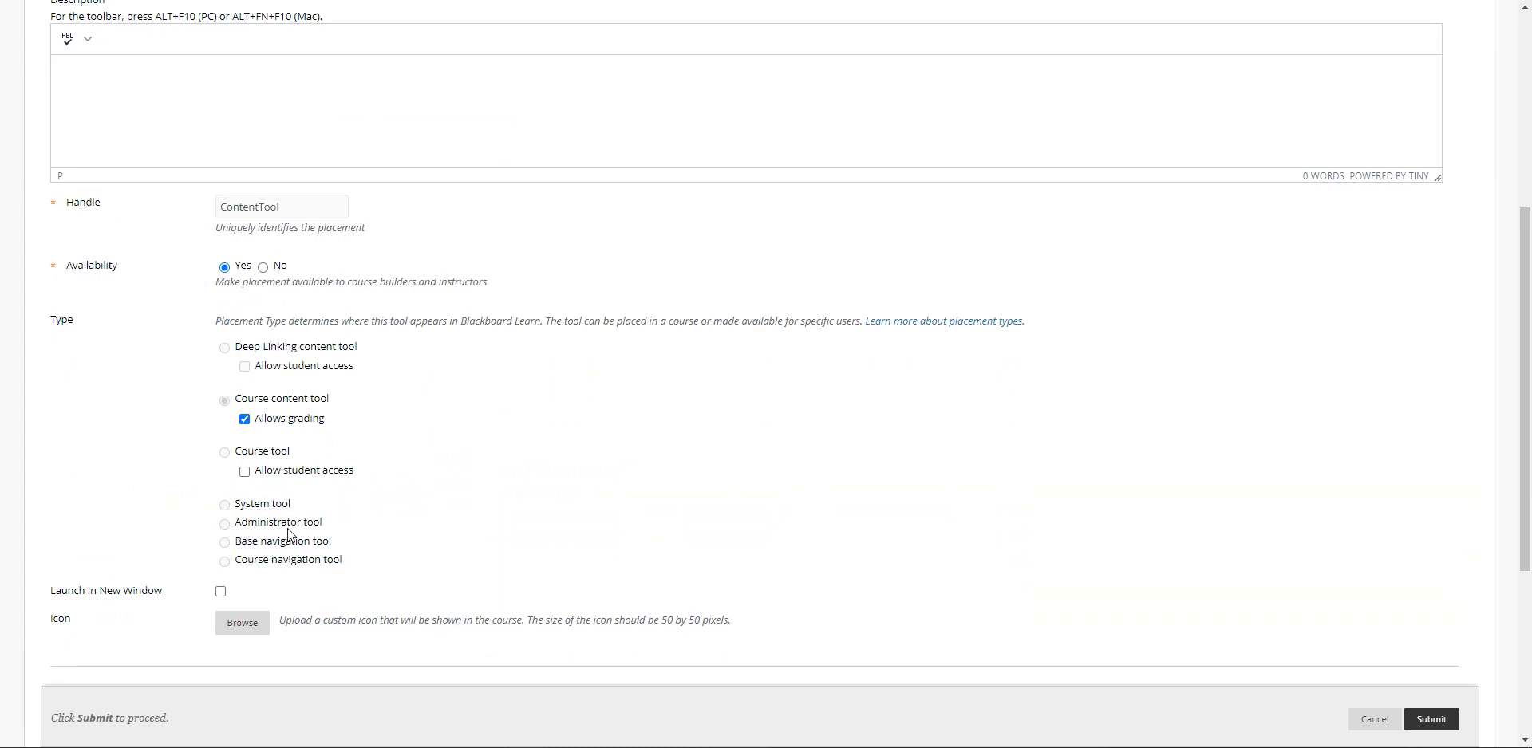
mouse_move(572, 468)
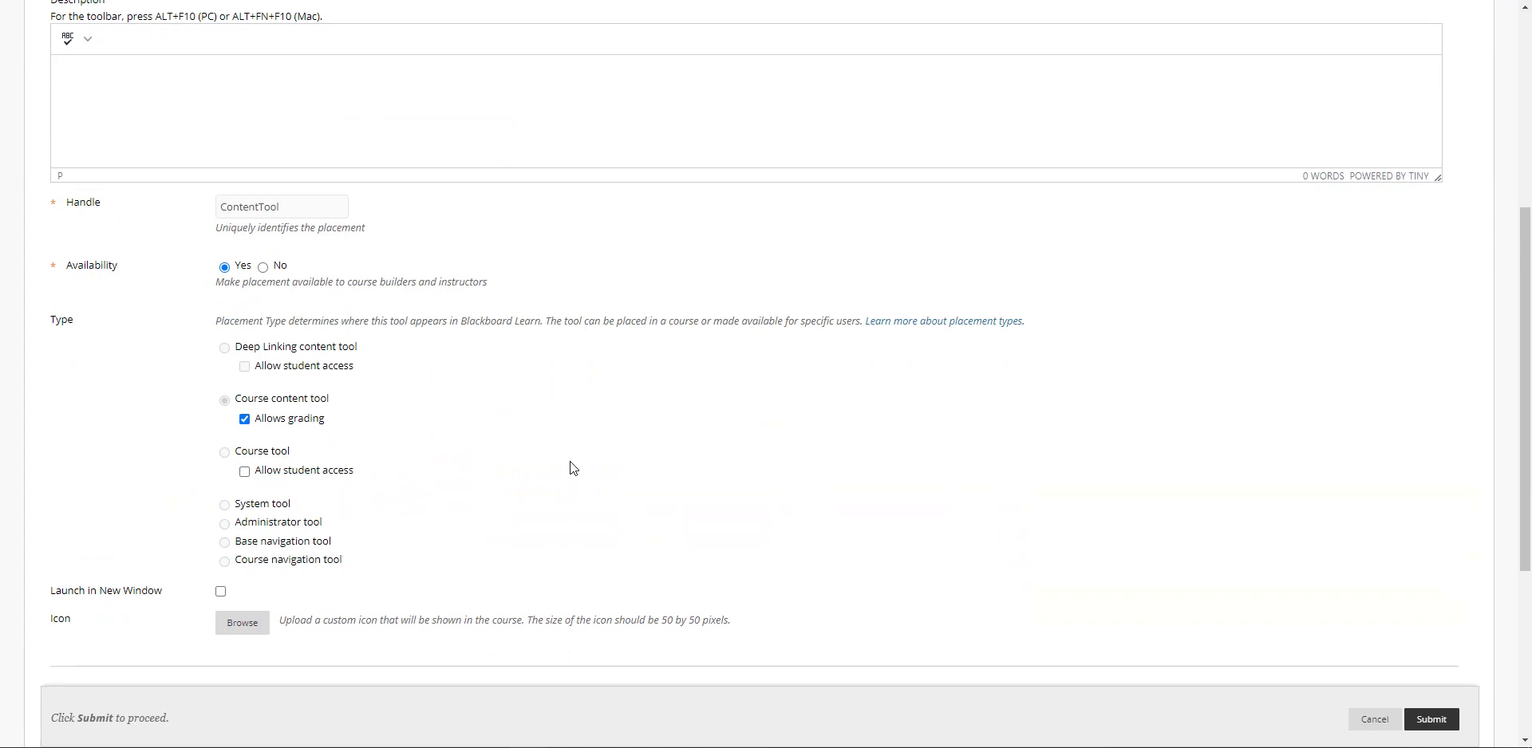
mouse_move(637, 438)
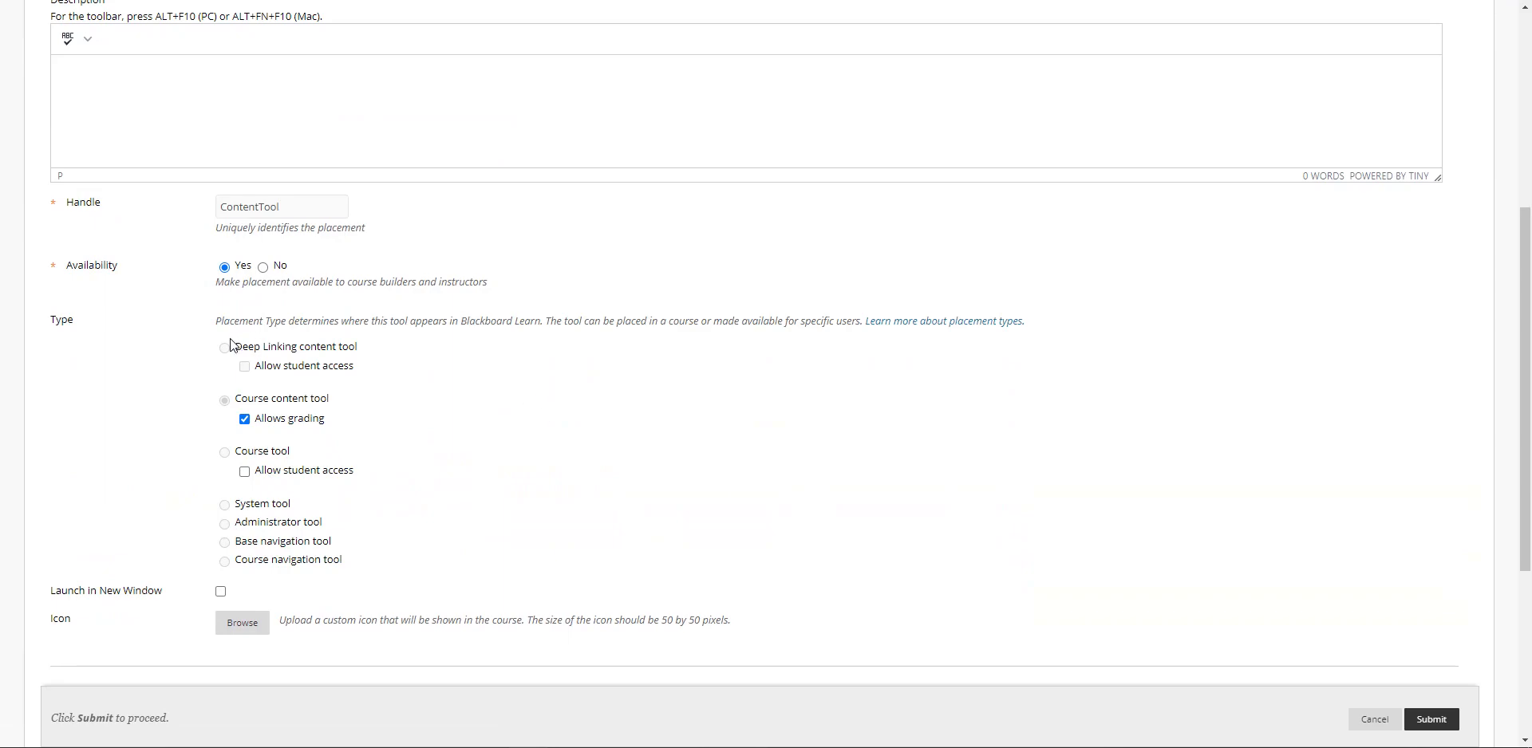
mouse_move(424, 545)
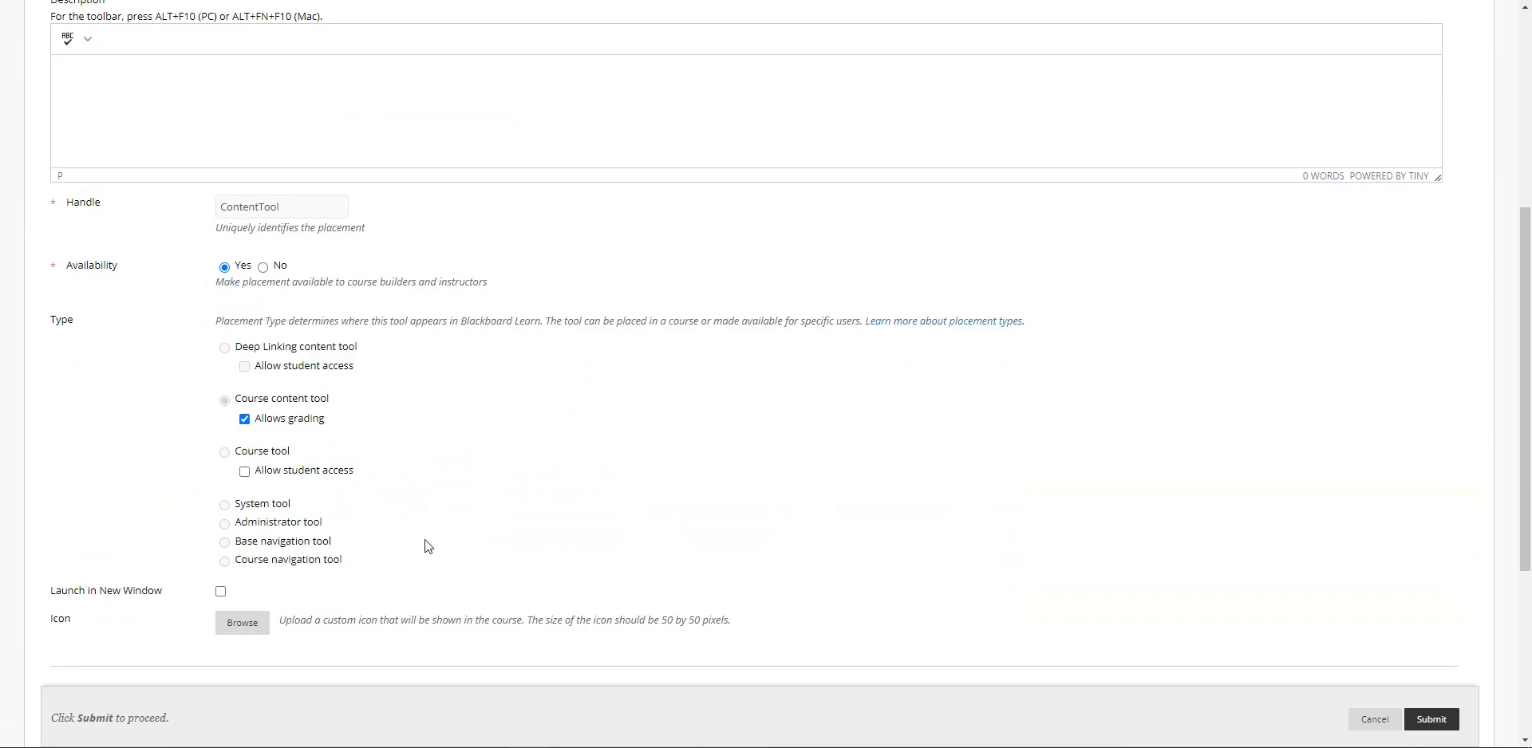
scroll("up", 3)
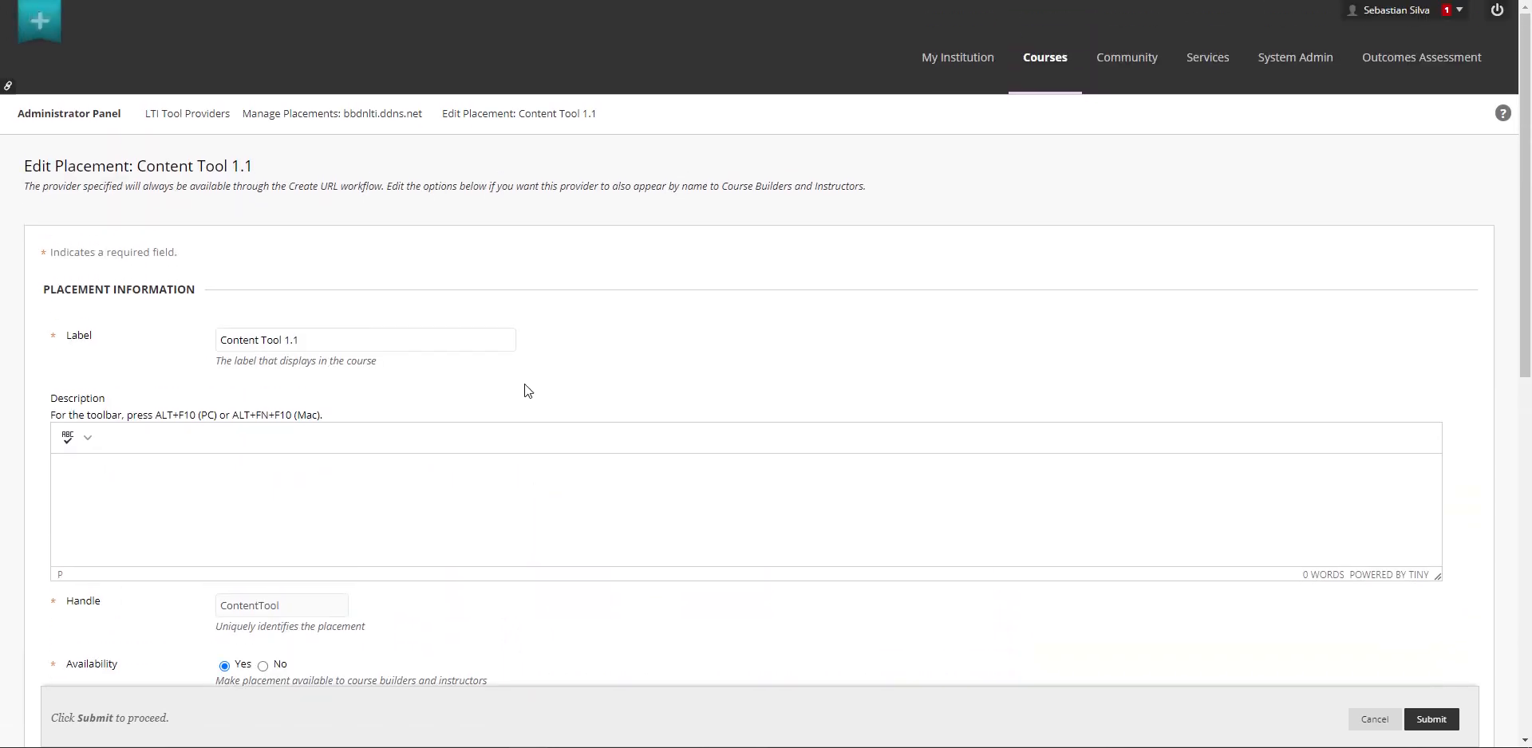
mouse_move(562, 288)
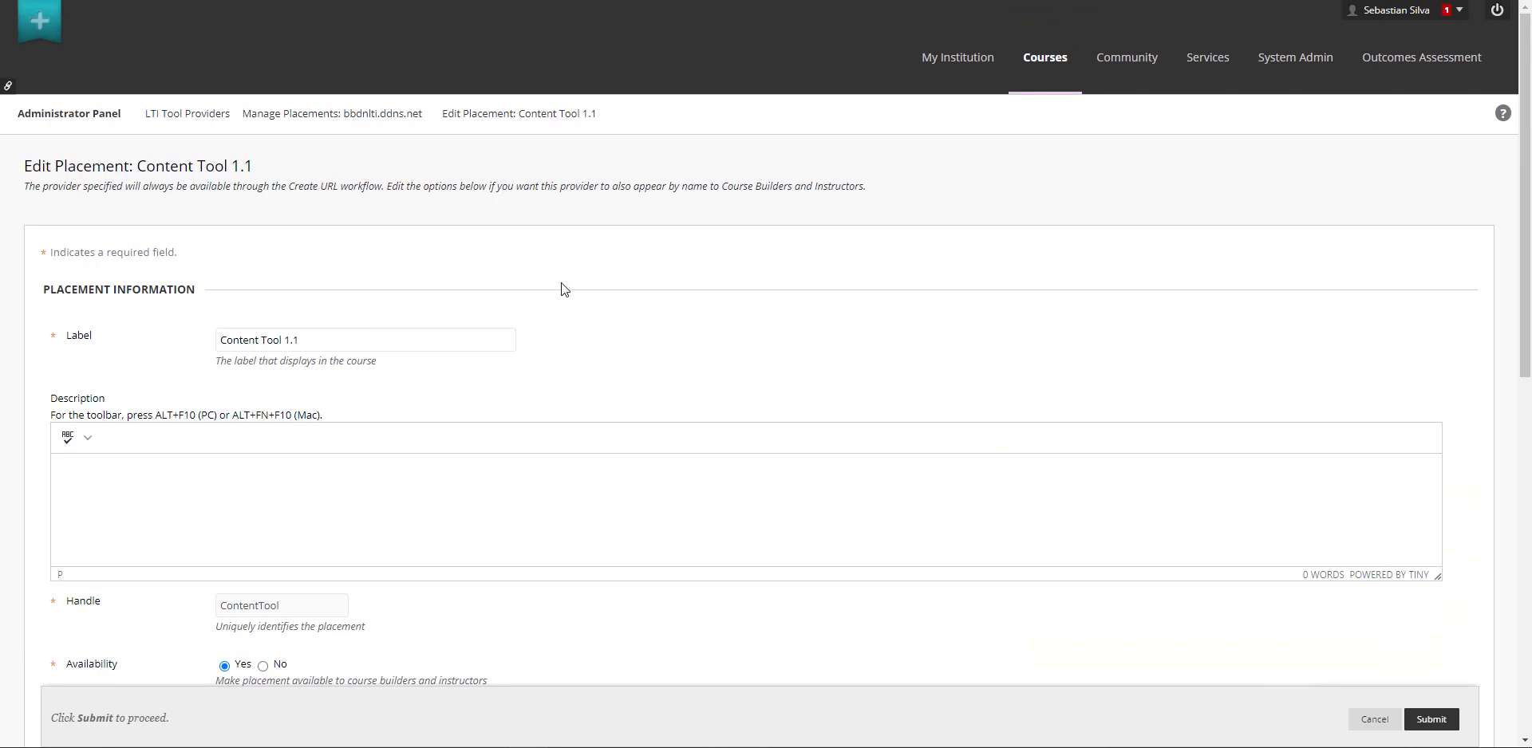
scroll("down", 3)
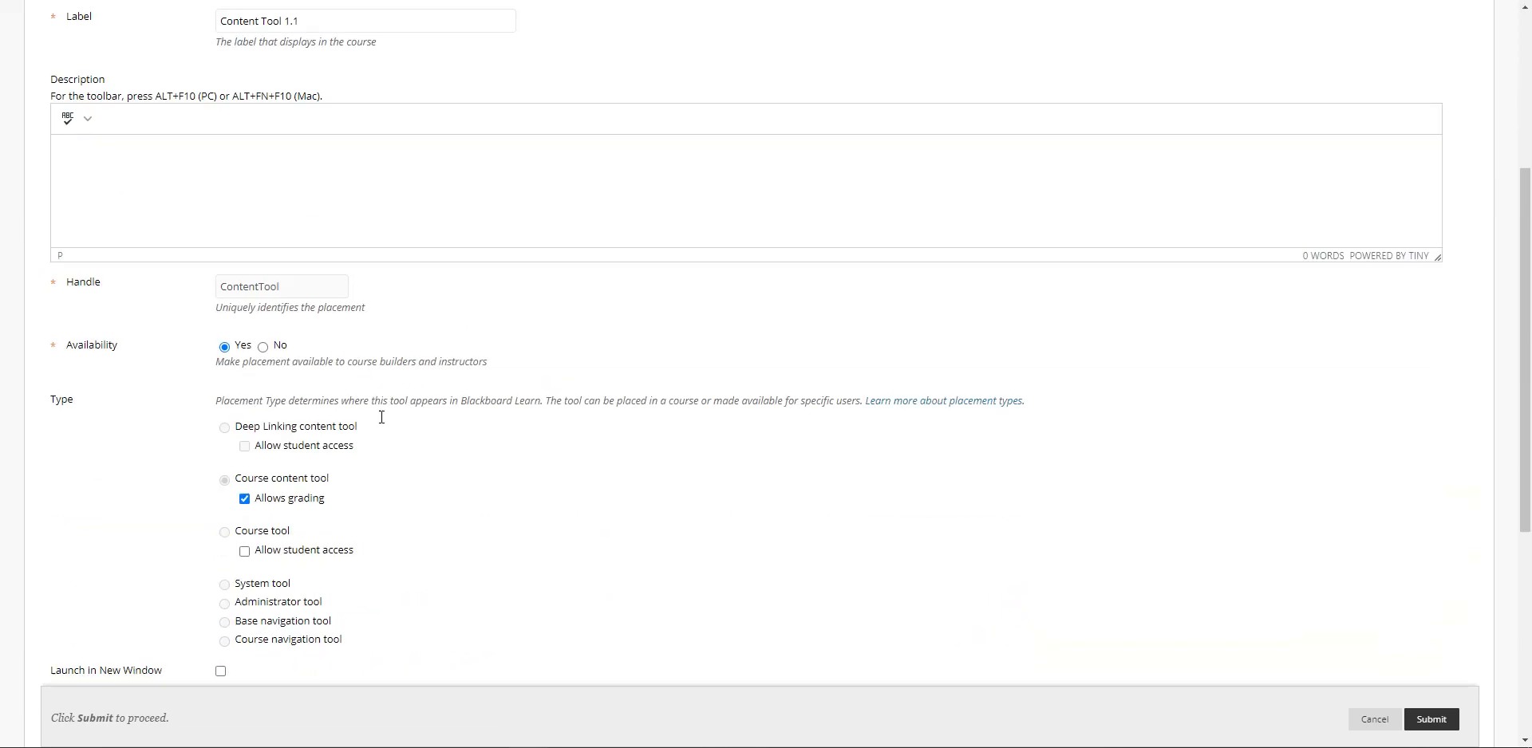
mouse_move(672, 437)
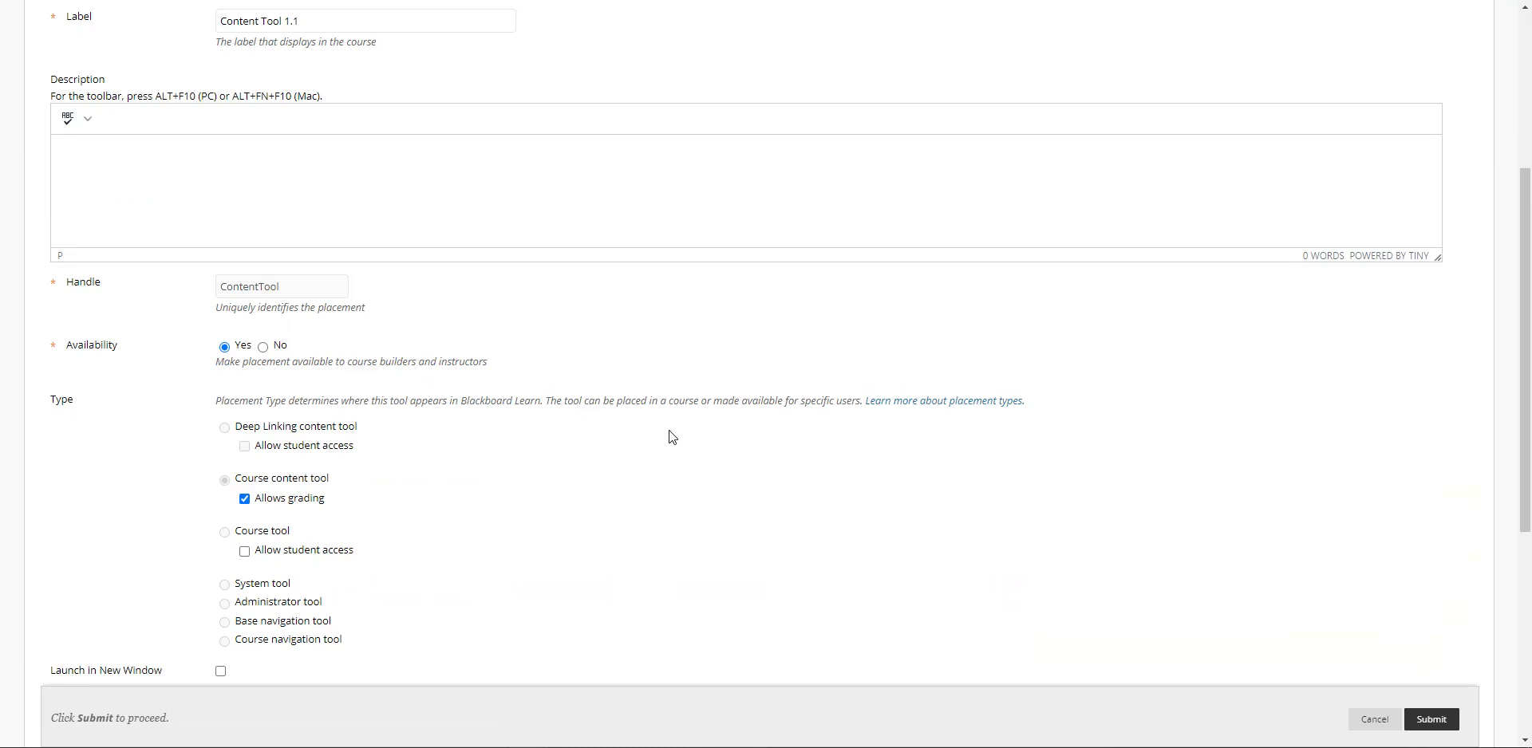